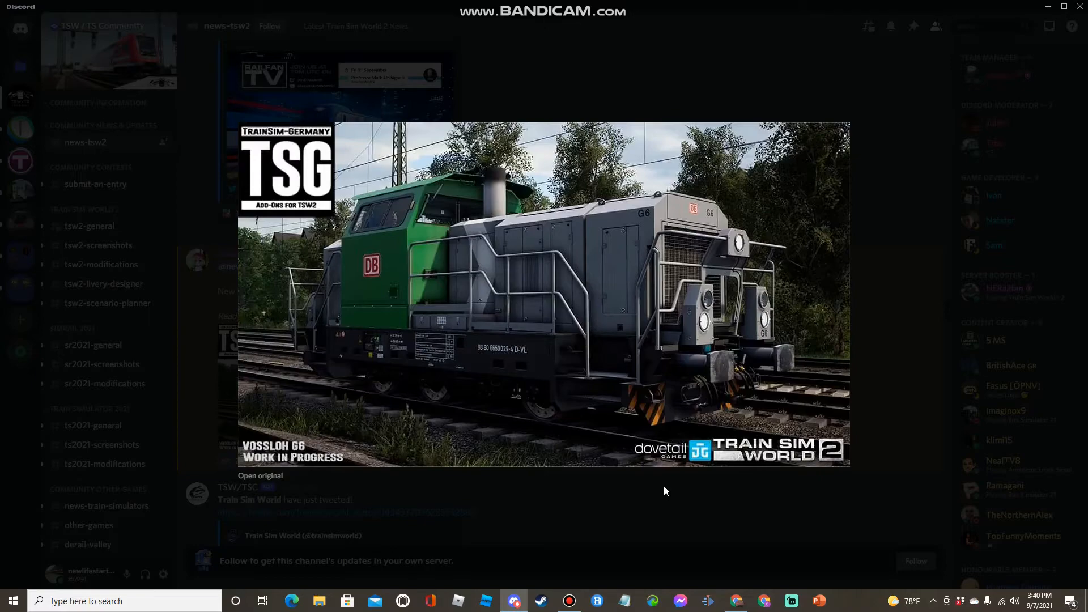
pyautogui.moveTo(851, 359)
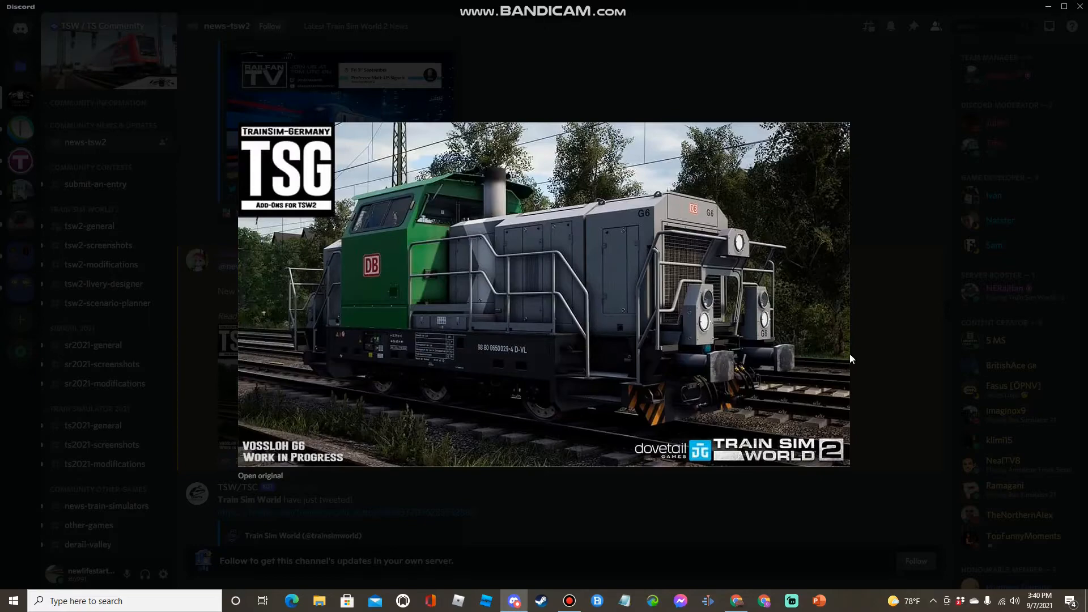
pyautogui.moveTo(232, 471)
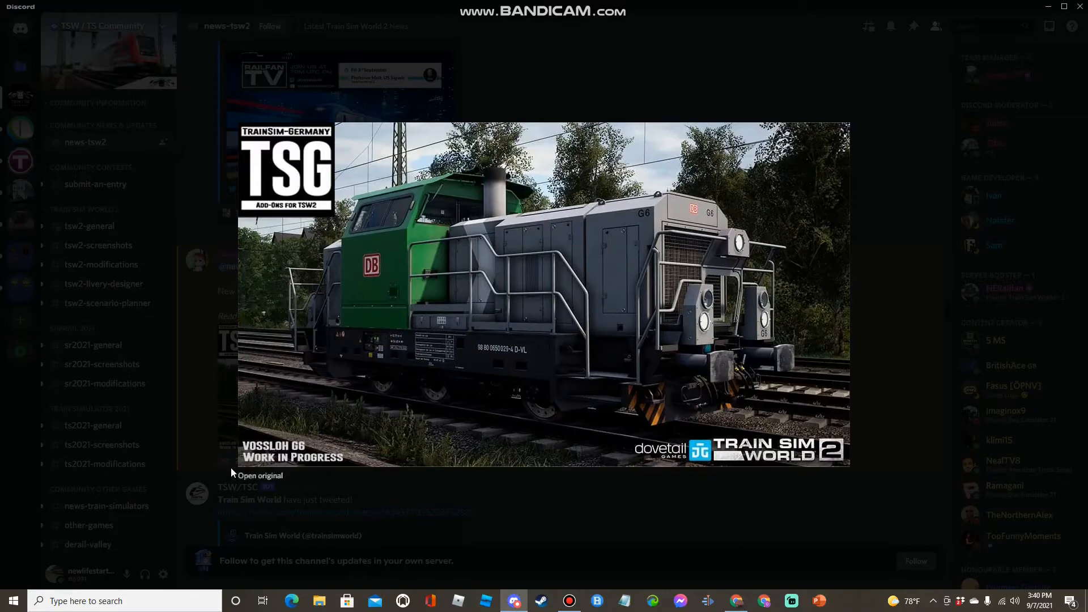
pyautogui.moveTo(333, 463)
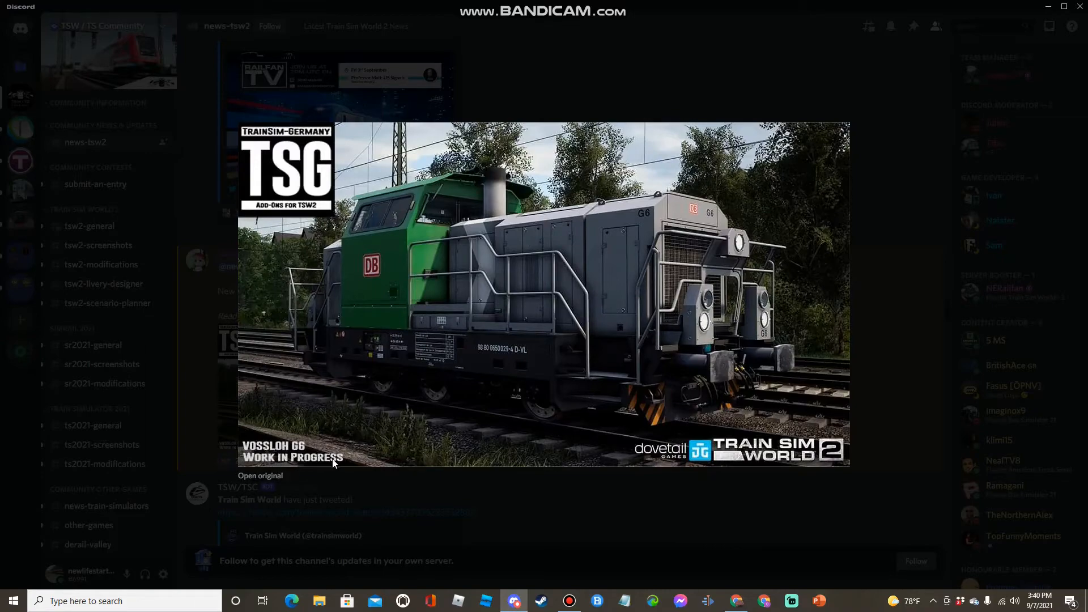
pyautogui.moveTo(523, 342)
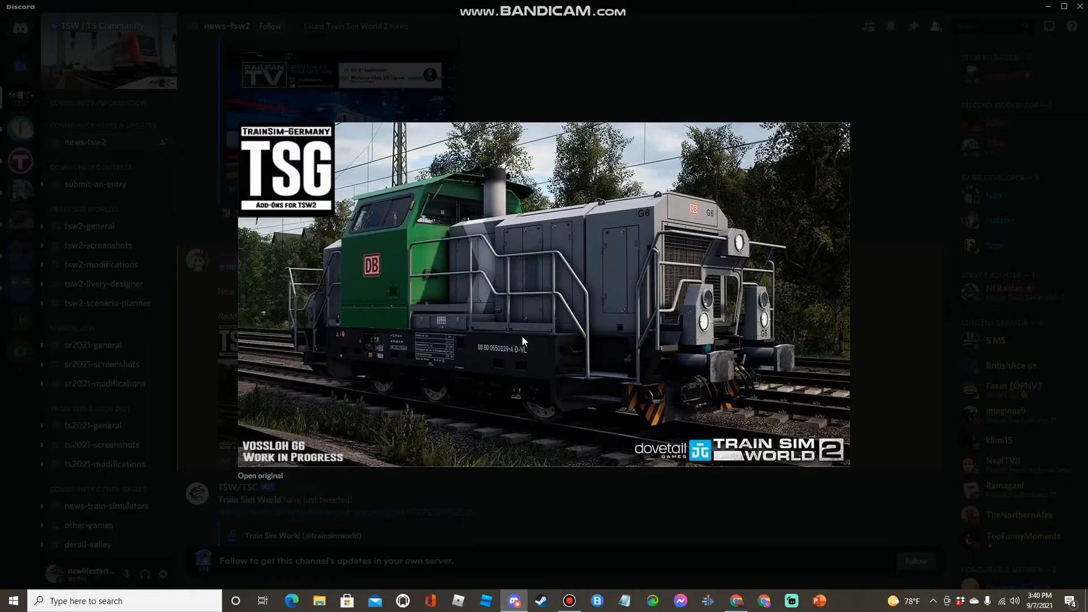
pyautogui.moveTo(301, 216)
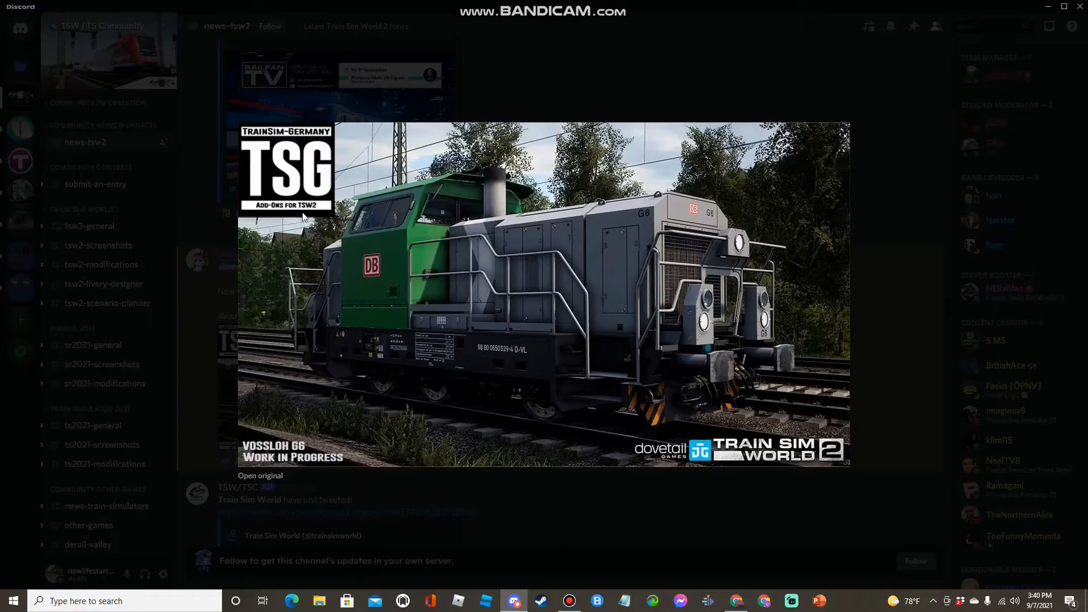
pyautogui.moveTo(302, 285)
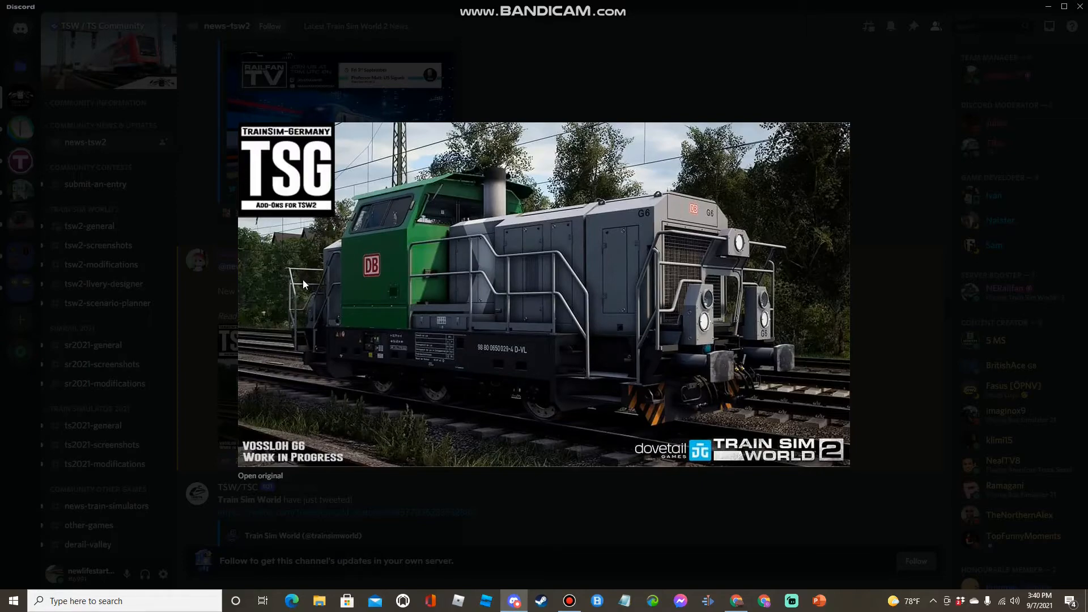
pyautogui.moveTo(408, 292)
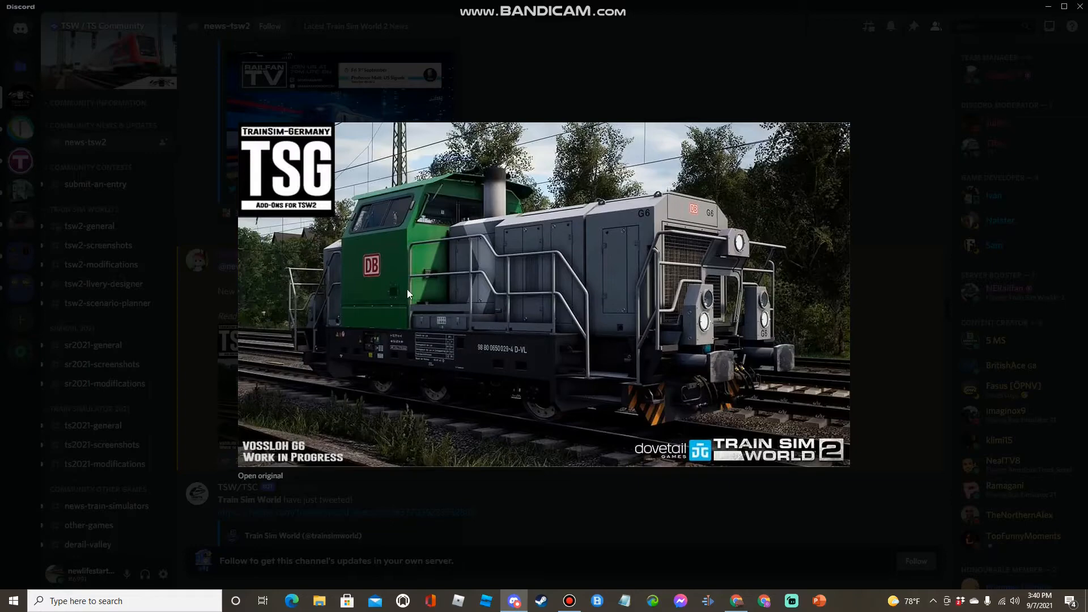
pyautogui.moveTo(492, 350)
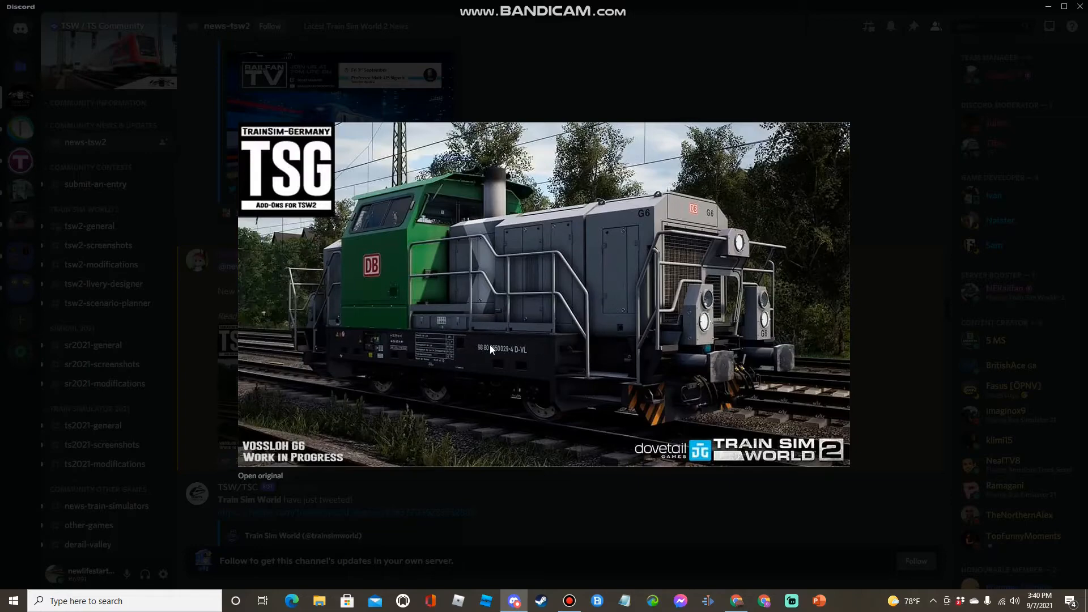
pyautogui.moveTo(503, 383)
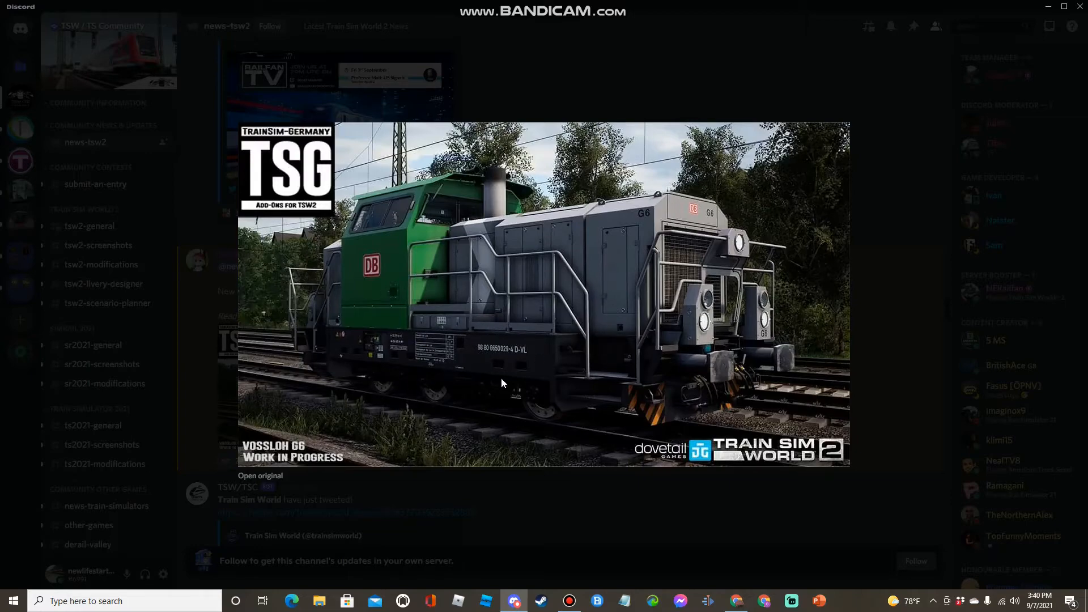
pyautogui.moveTo(531, 384)
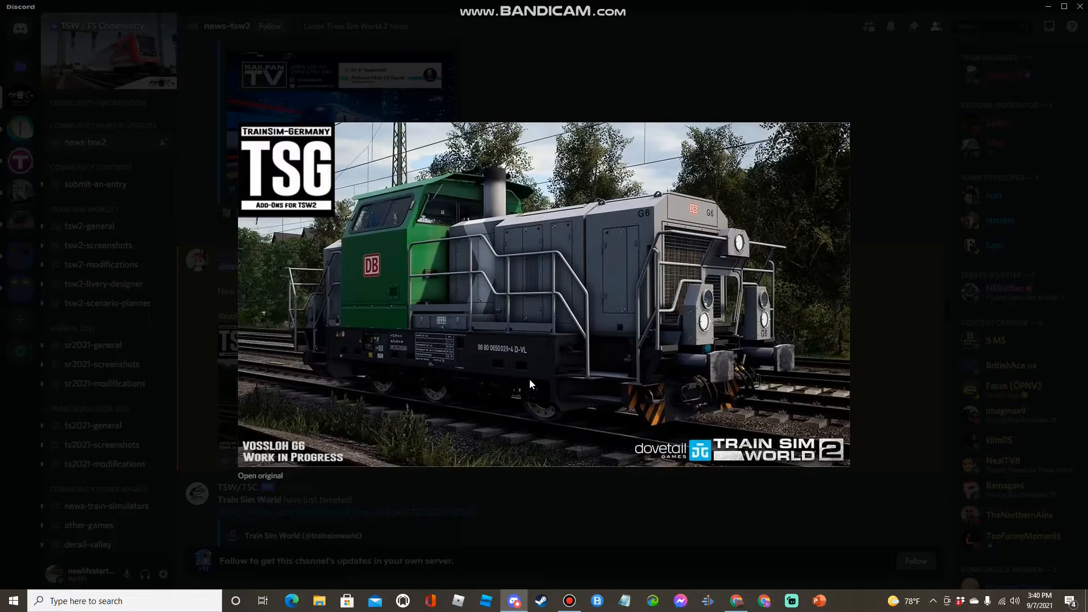
pyautogui.moveTo(549, 358)
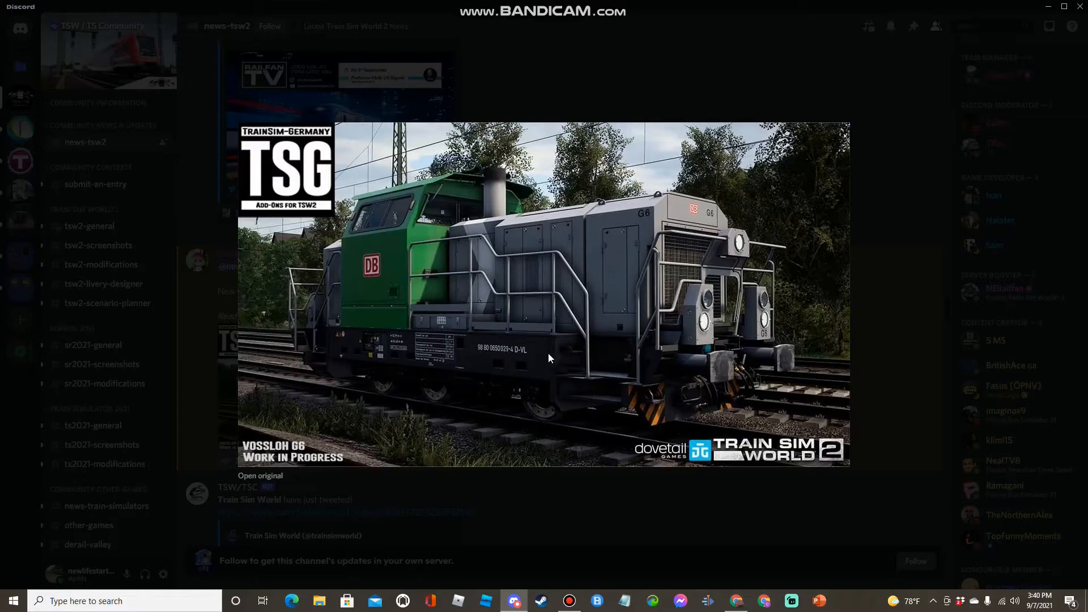
pyautogui.moveTo(673, 362)
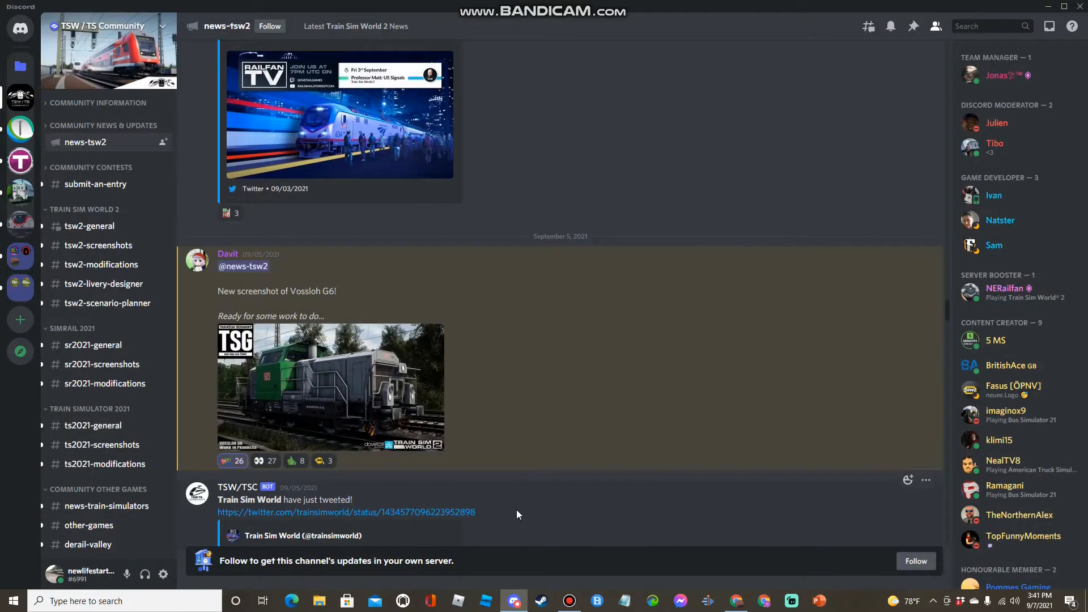
# Step: View the Vossloh G6 cab interior screenshot enlarged, then reach the Core Update announcement
pyautogui.scroll(-3)
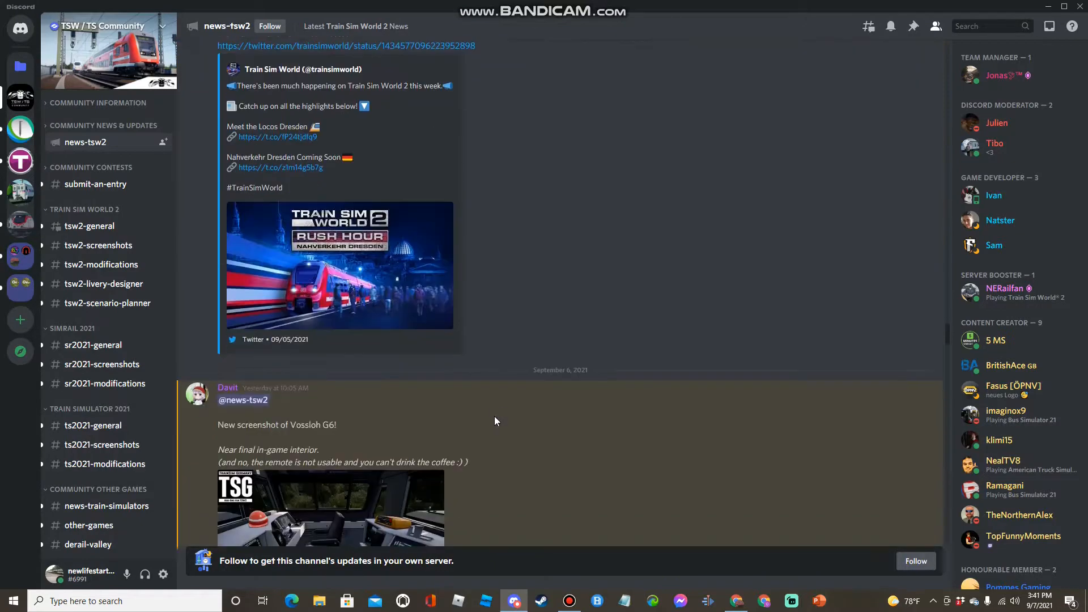
pyautogui.click(331, 508)
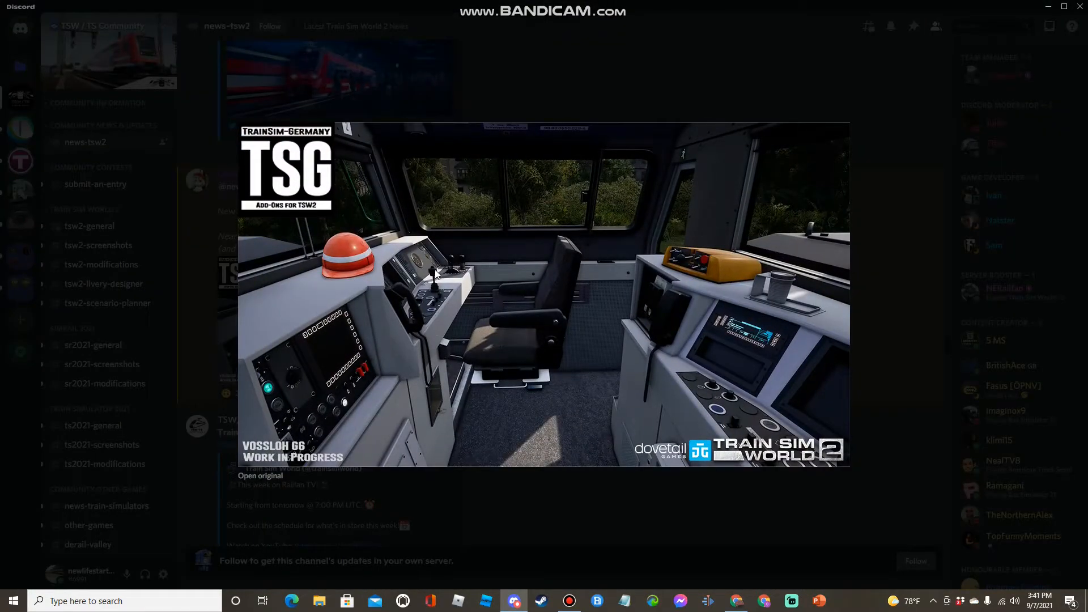
pyautogui.moveTo(772, 300)
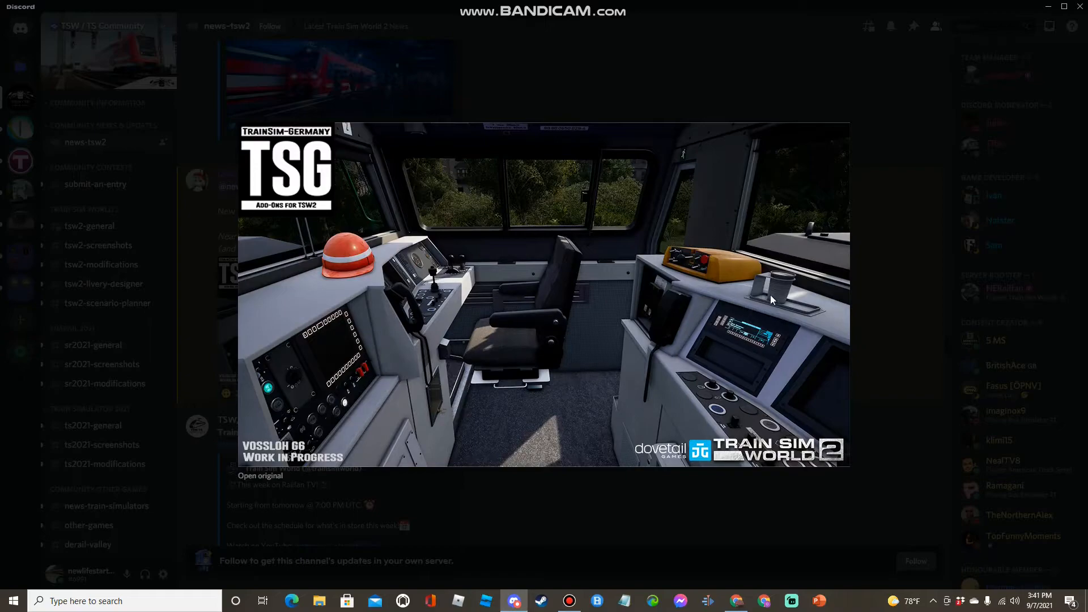
pyautogui.moveTo(755, 360)
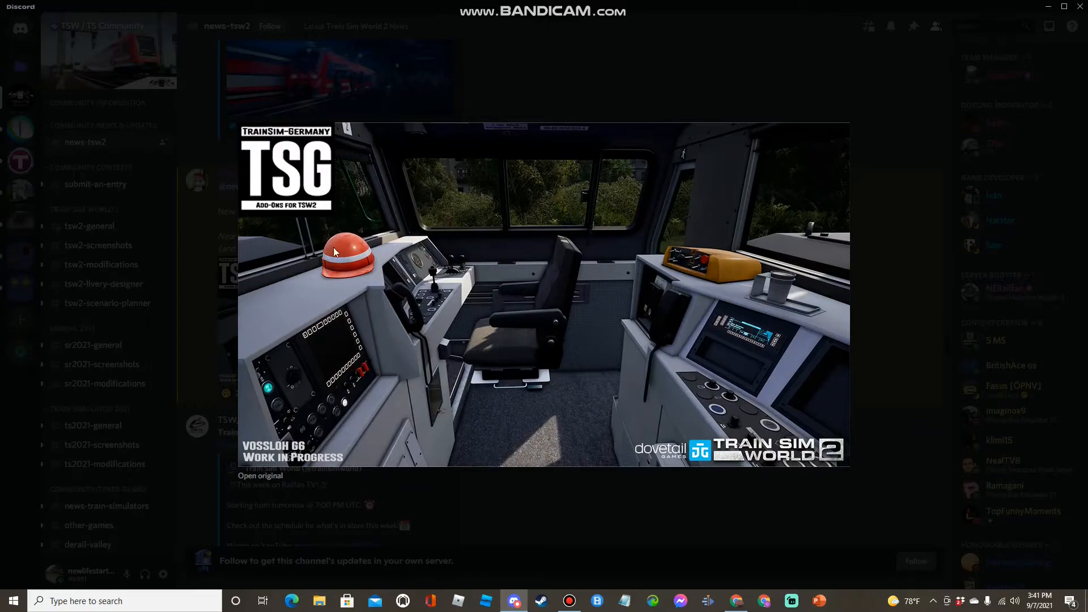
pyautogui.moveTo(761, 288)
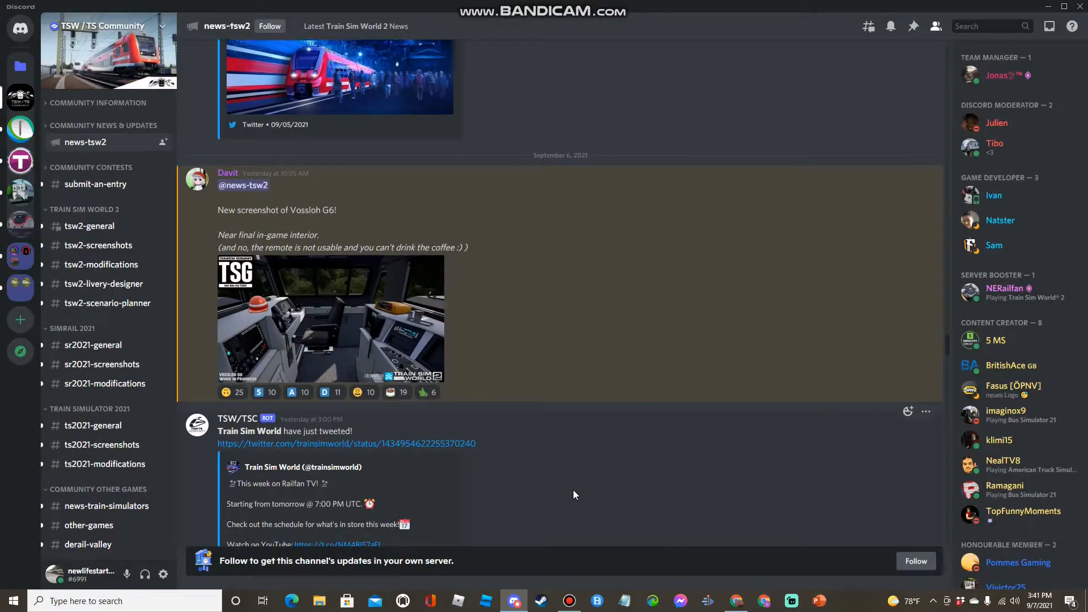
pyautogui.scroll(-3)
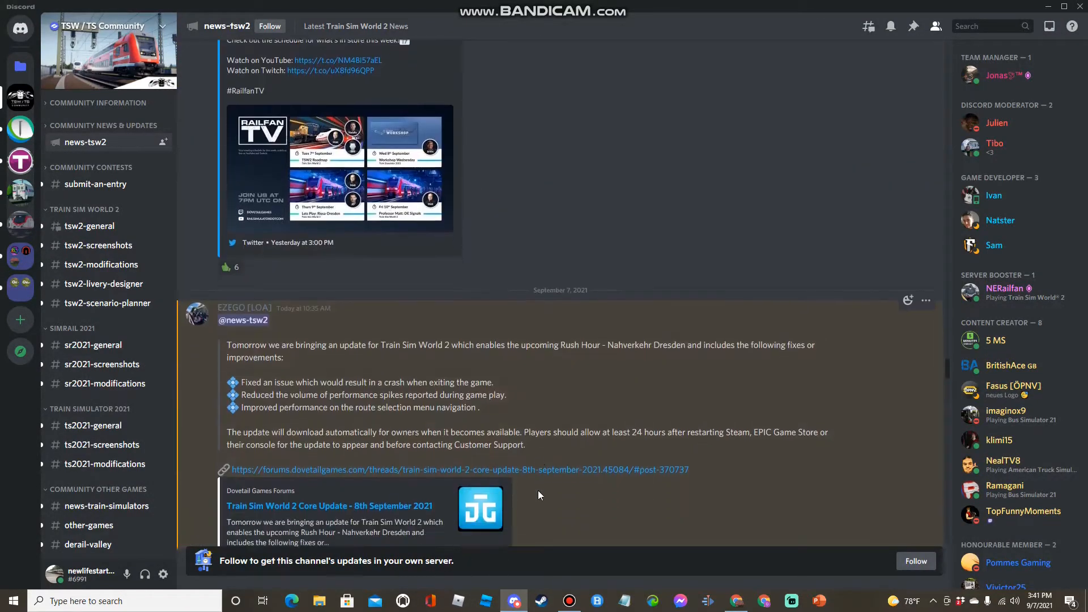
pyautogui.scroll(-3)
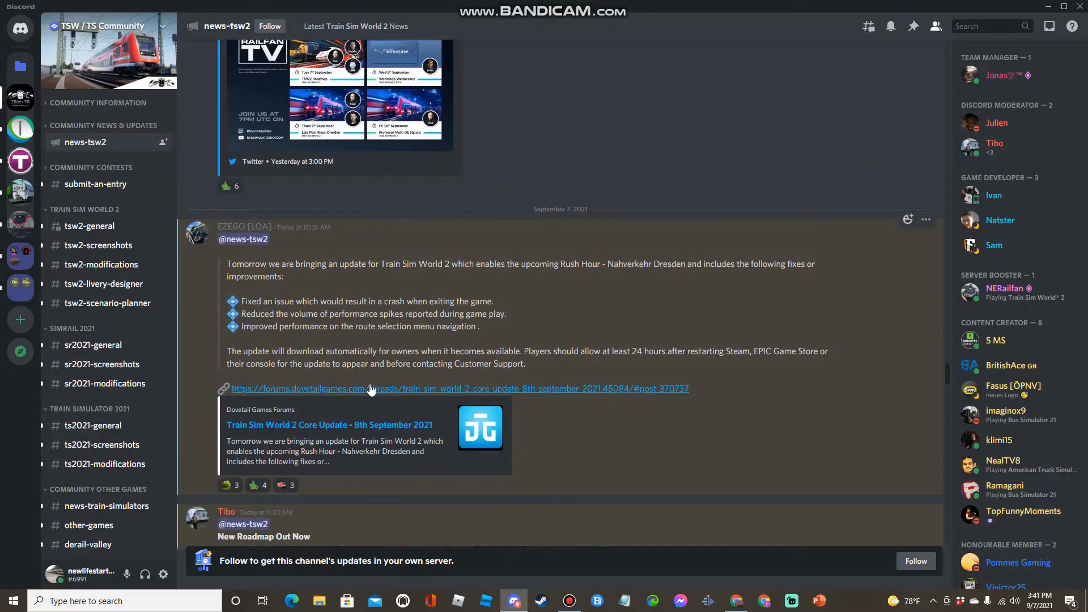
# Step: Read the Core Update forum thread's first and second fixes, highlighting them along the way
pyautogui.click(369, 389)
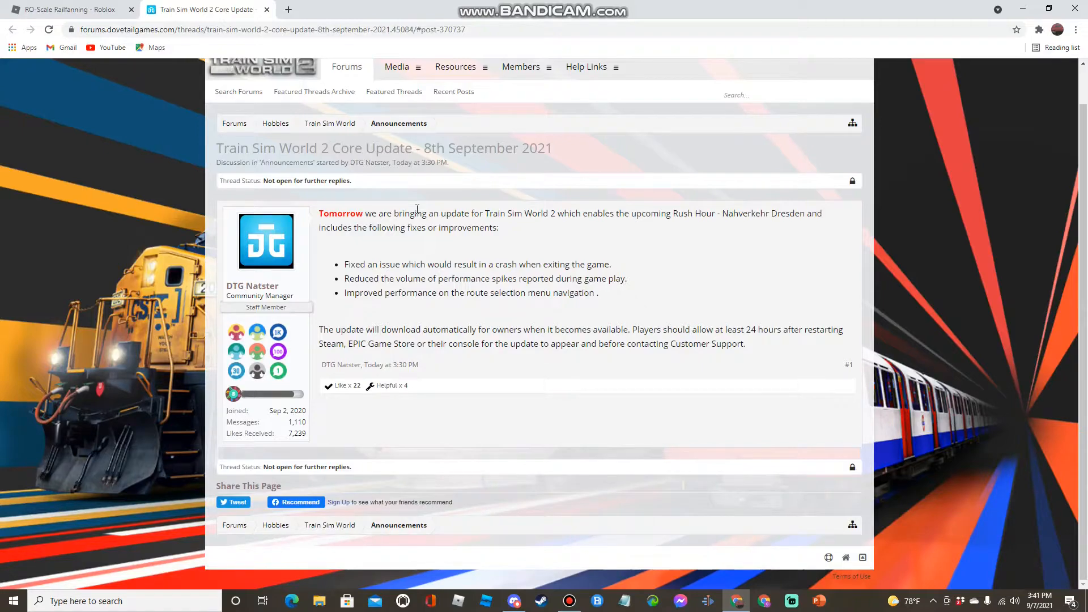
pyautogui.moveTo(340, 268)
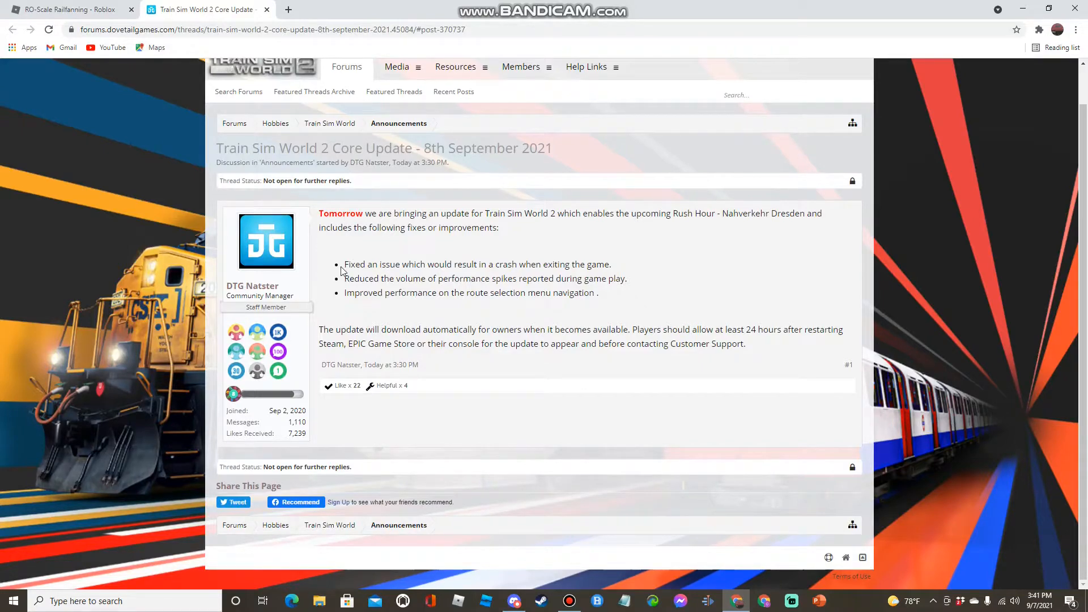
pyautogui.moveTo(344, 264); pyautogui.dragTo(612, 264)
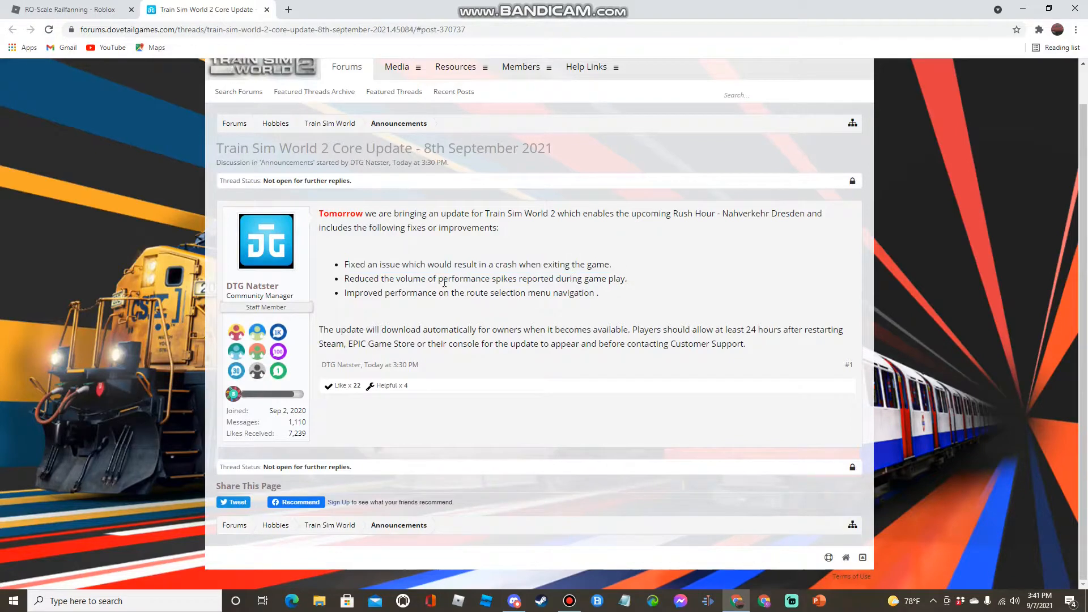
pyautogui.moveTo(345, 278); pyautogui.dragTo(428, 279)
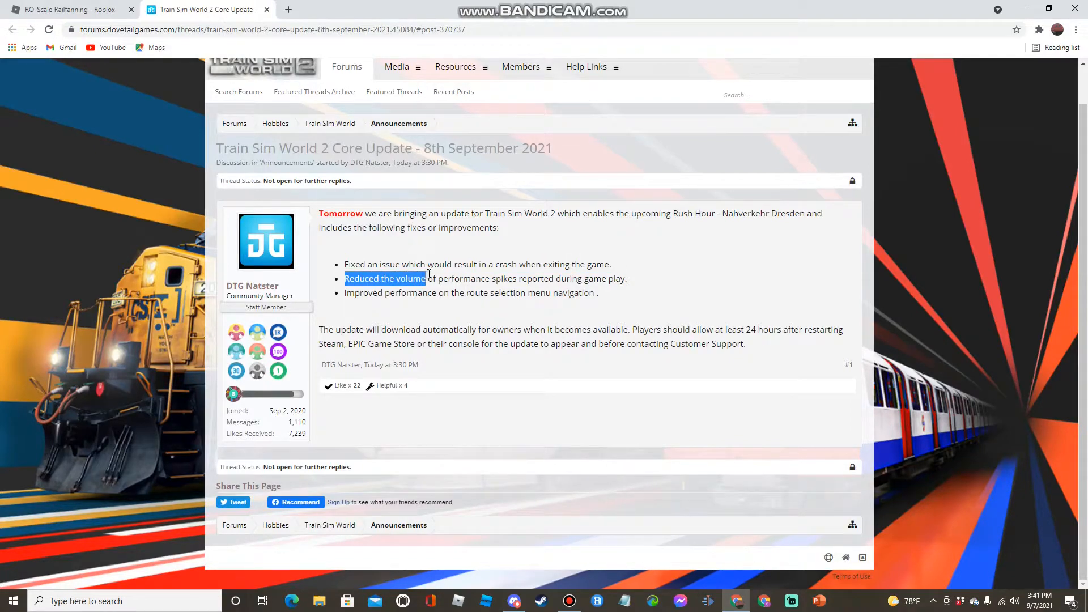
pyautogui.moveTo(428, 279); pyautogui.dragTo(487, 279)
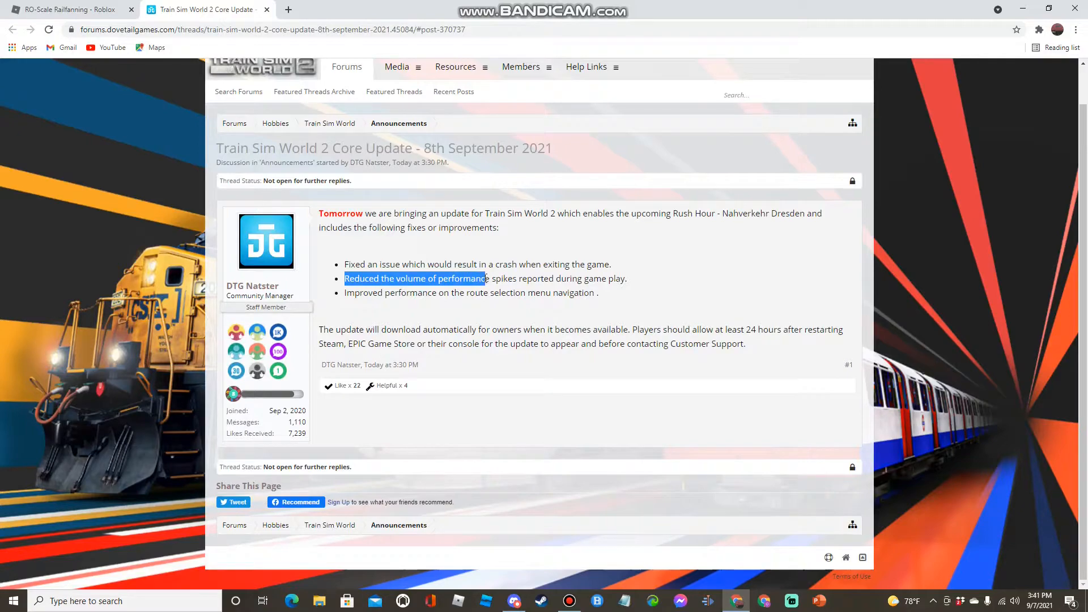
pyautogui.moveTo(487, 279); pyautogui.dragTo(552, 279)
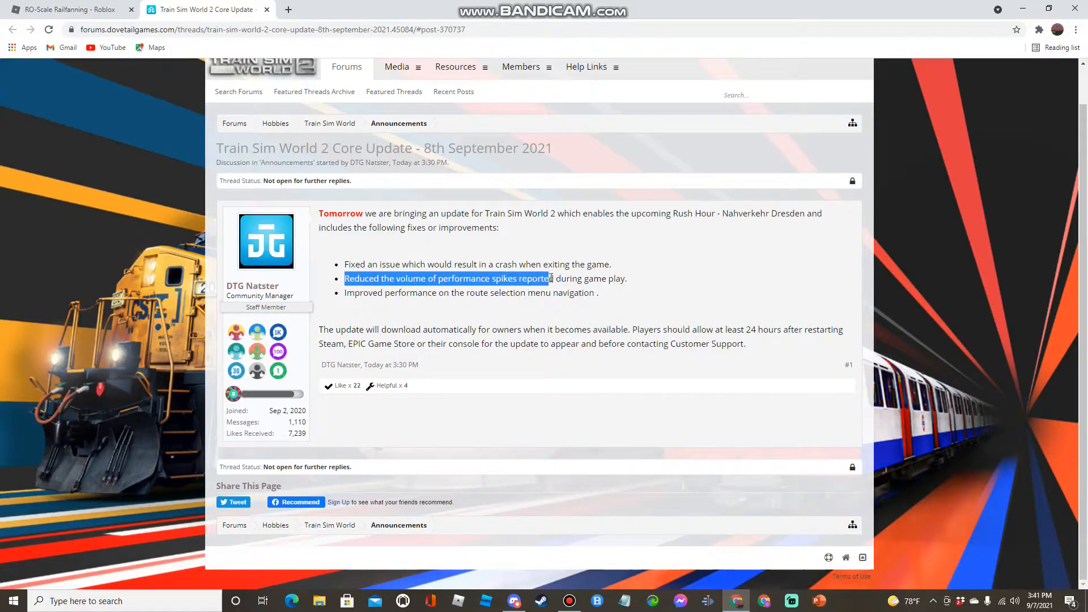
pyautogui.click(419, 305)
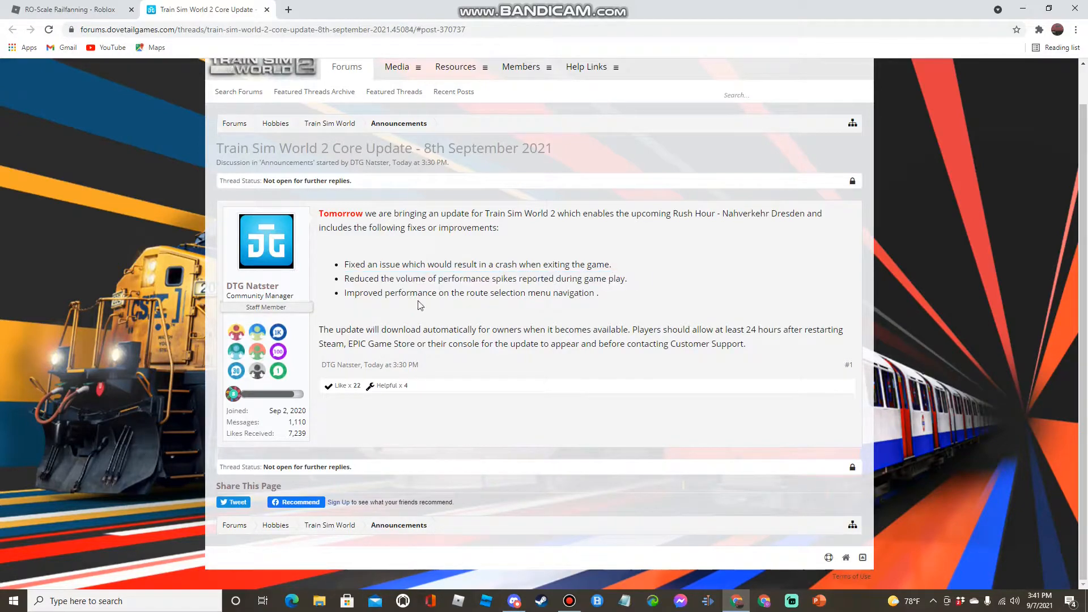
# Step: Read the third fix about route selection, highlighting it and clearing the highlight
pyautogui.moveTo(344, 292); pyautogui.dragTo(526, 292)
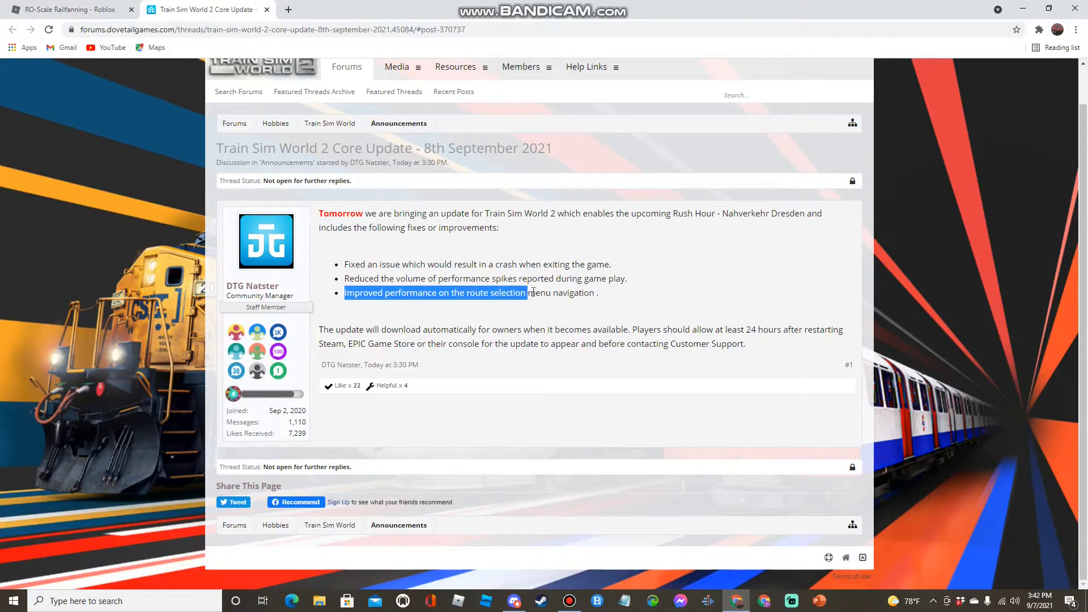
pyautogui.moveTo(527, 293); pyautogui.dragTo(601, 293)
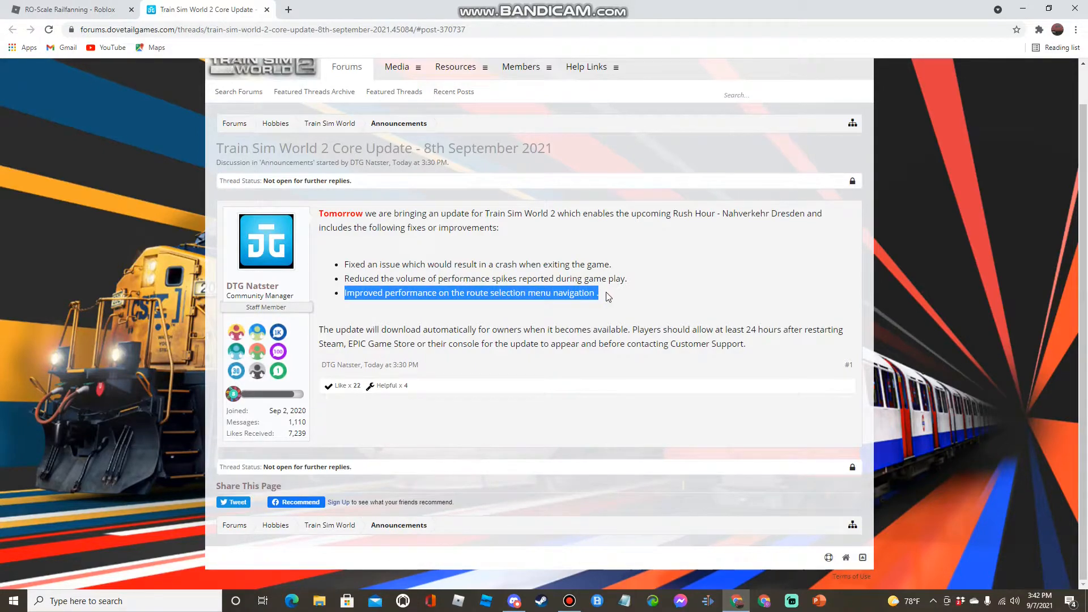
pyautogui.click(317, 335)
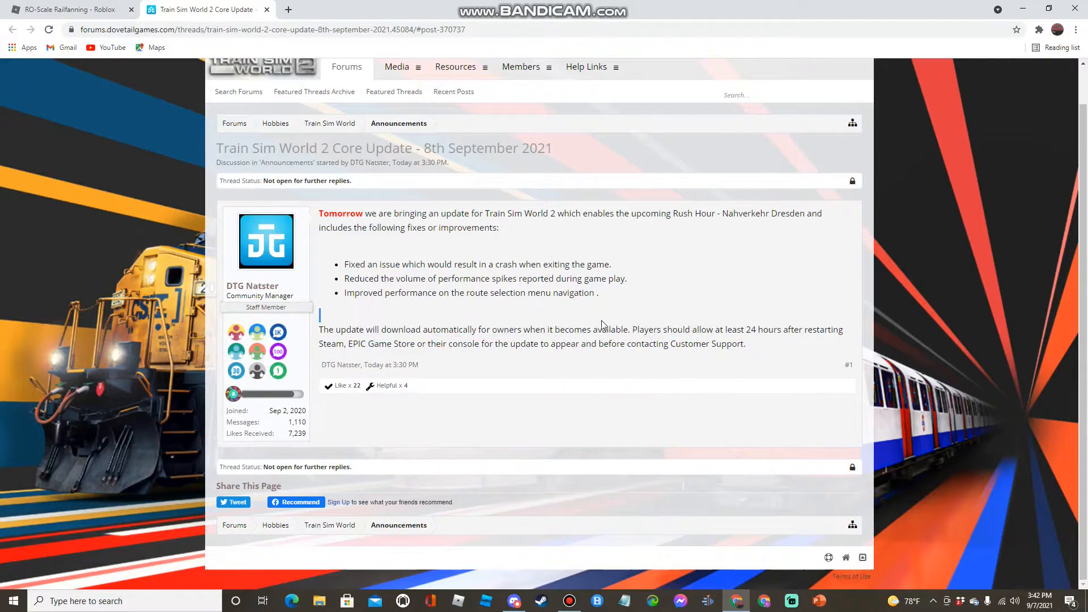
# Step: Read the paragraph about the update downloading automatically, marking it while reading
pyautogui.moveTo(319, 329); pyautogui.dragTo(752, 329)
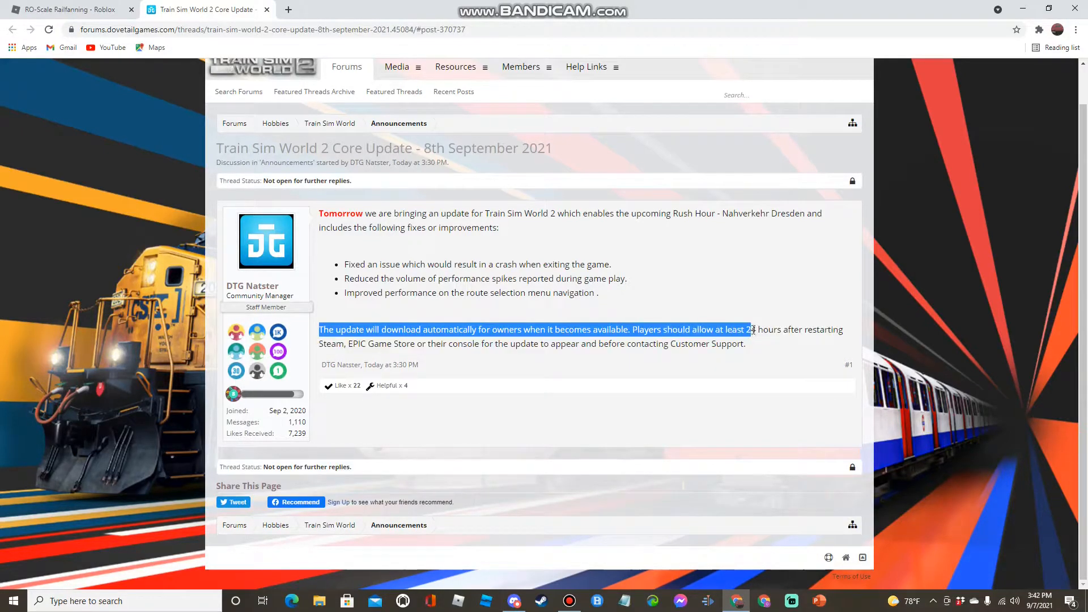
pyautogui.moveTo(748, 328); pyautogui.dragTo(840, 330)
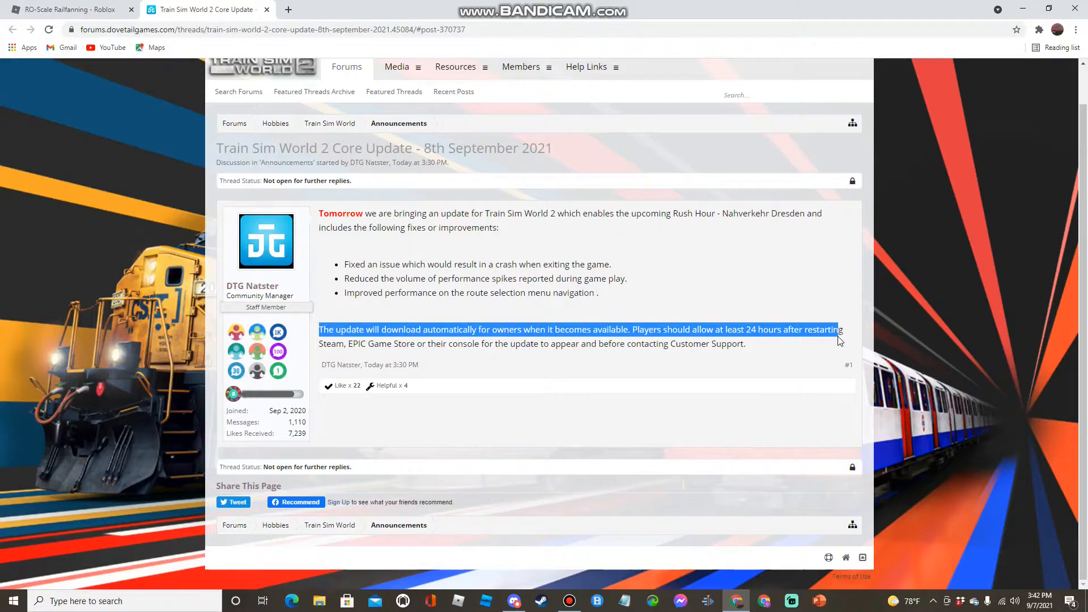
pyautogui.moveTo(840, 330); pyautogui.dragTo(489, 329)
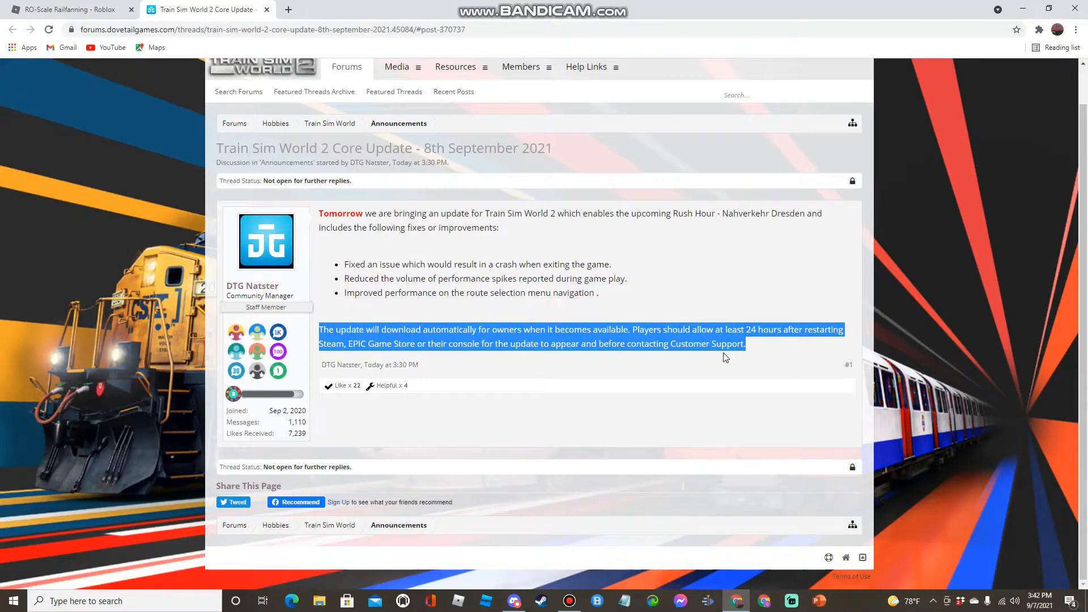
pyautogui.click(451, 315)
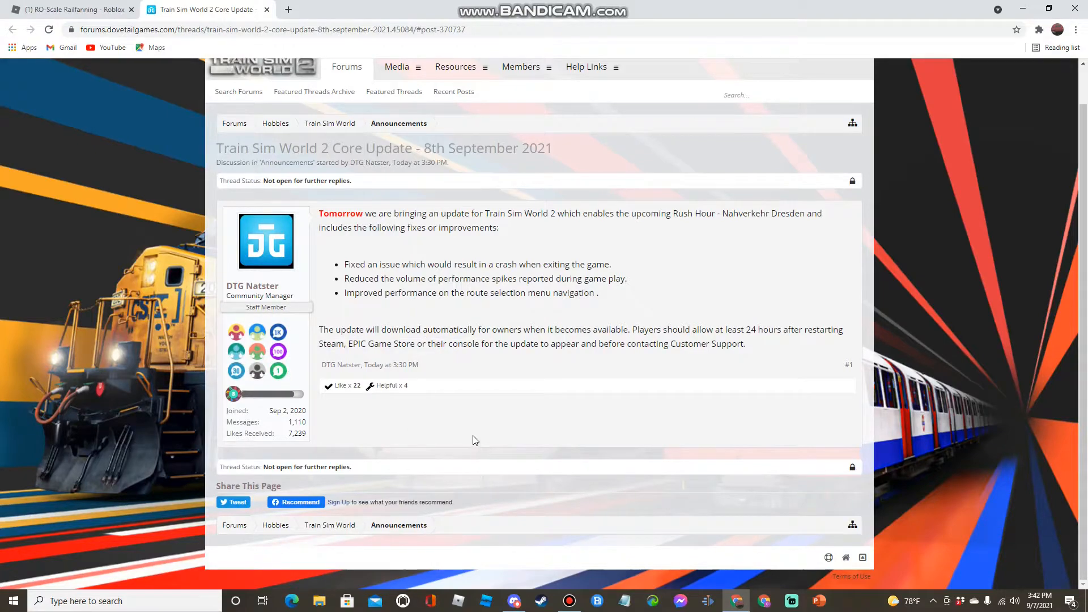
pyautogui.moveTo(766, 135)
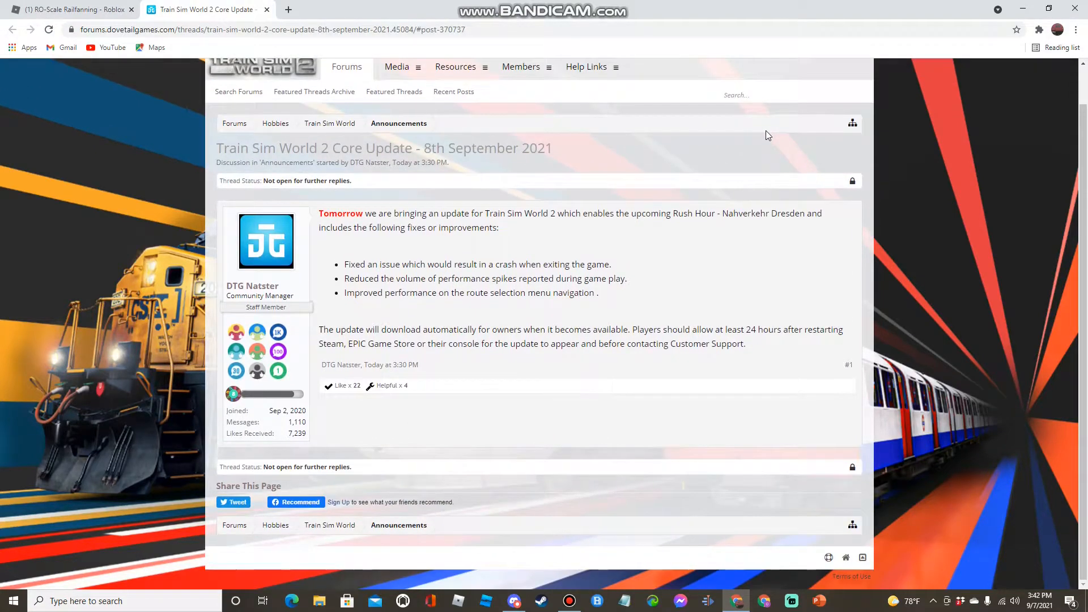
# Step: From Discord's New Roadmap Out Now post, follow the live.dovetailgames.com link to the 7 September roadmap
pyautogui.click(68, 9)
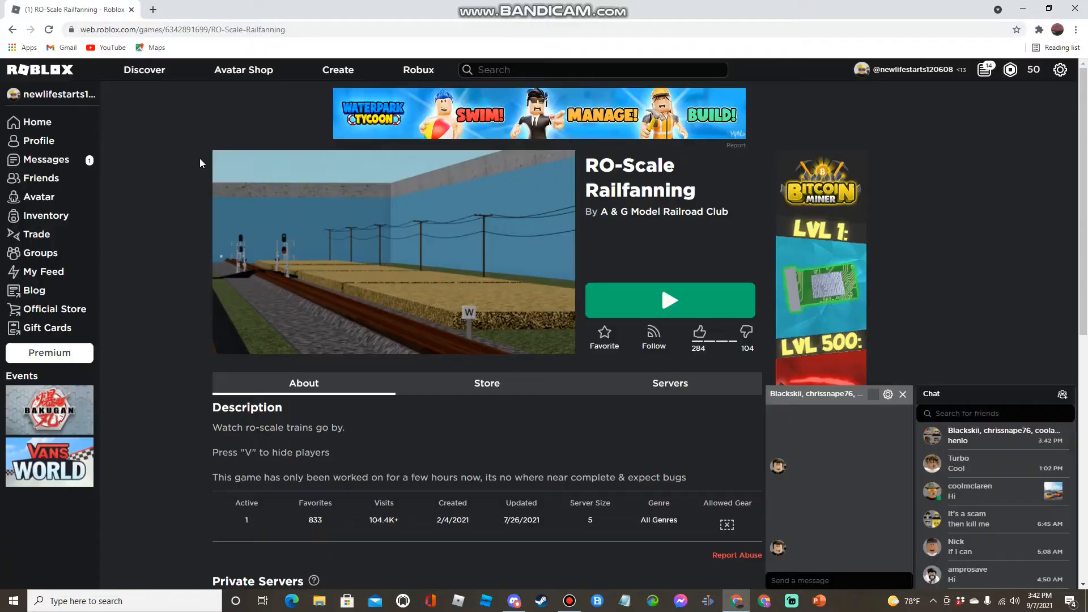
pyautogui.click(513, 600)
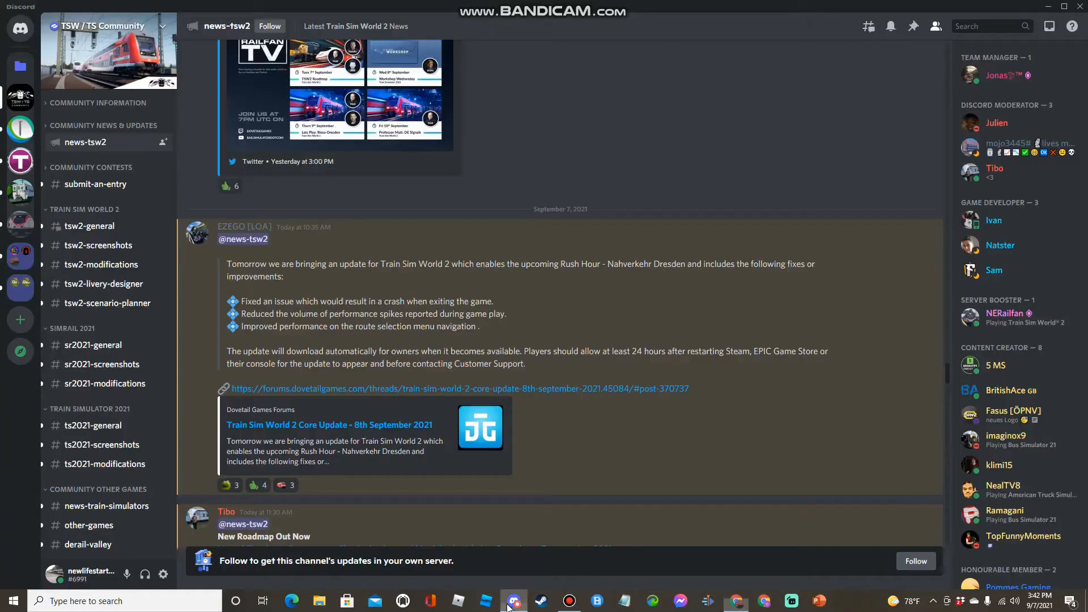
pyautogui.scroll(-3)
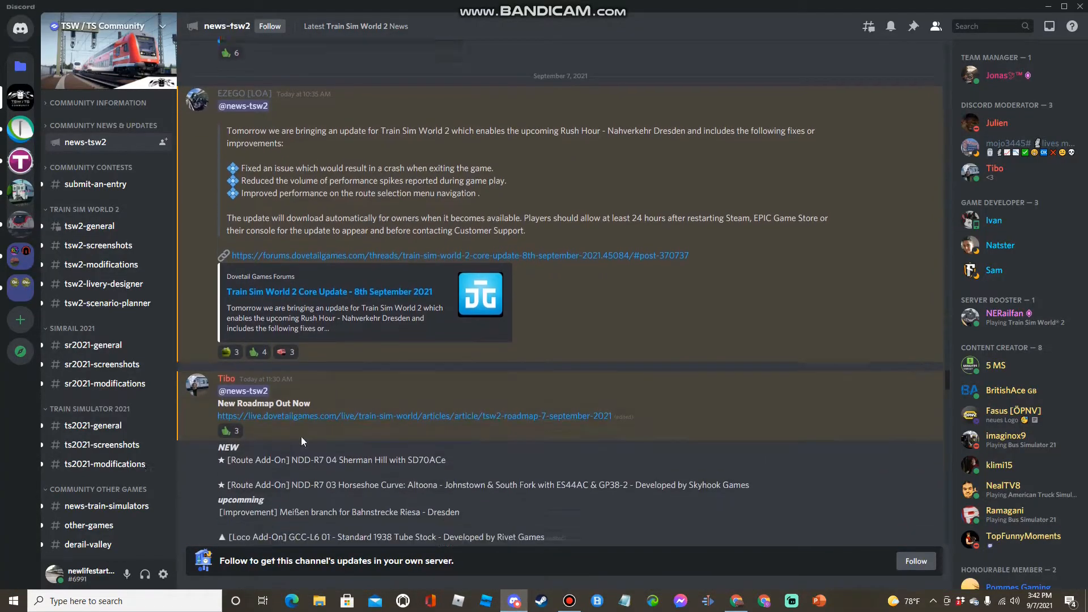
pyautogui.scroll(-3)
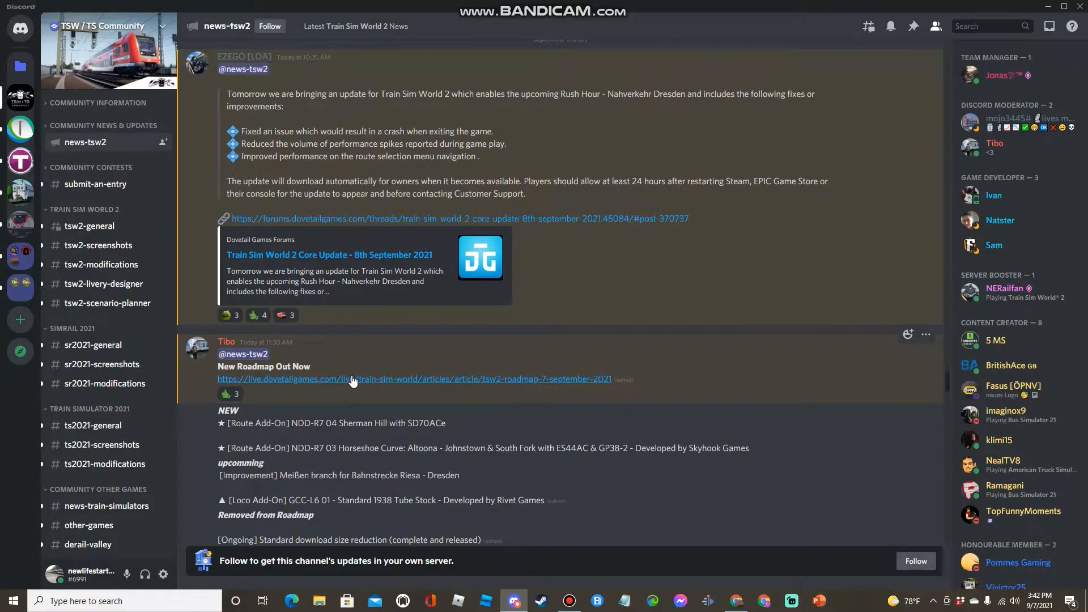
pyautogui.click(352, 379)
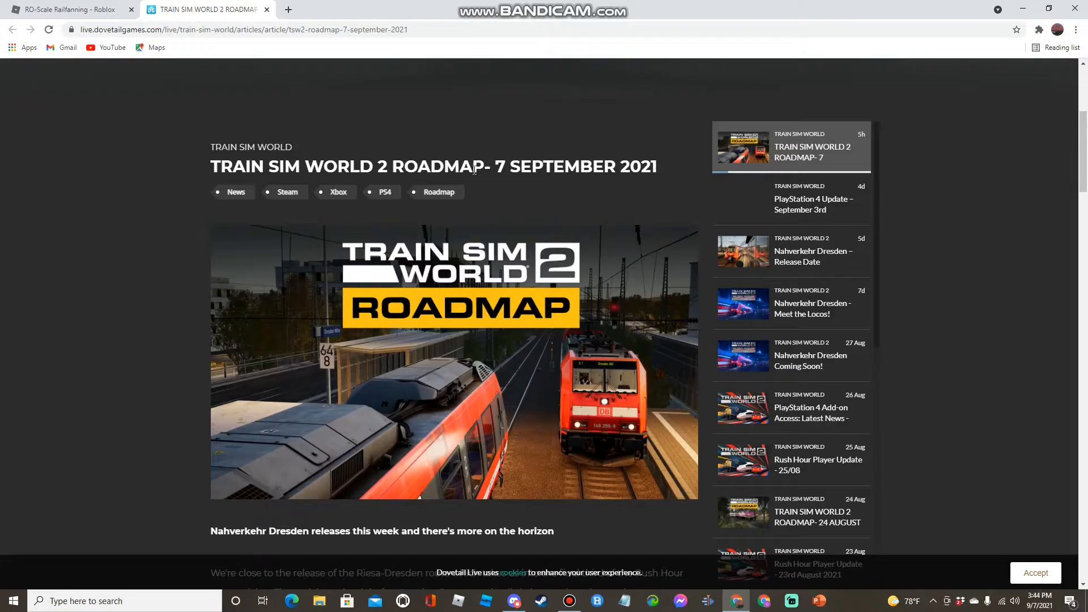
# Step: Mark the 7 September 2021 date, then read the Riesa-Dresden paragraph through the London Commuter sentence
pyautogui.moveTo(494, 167); pyautogui.dragTo(641, 166)
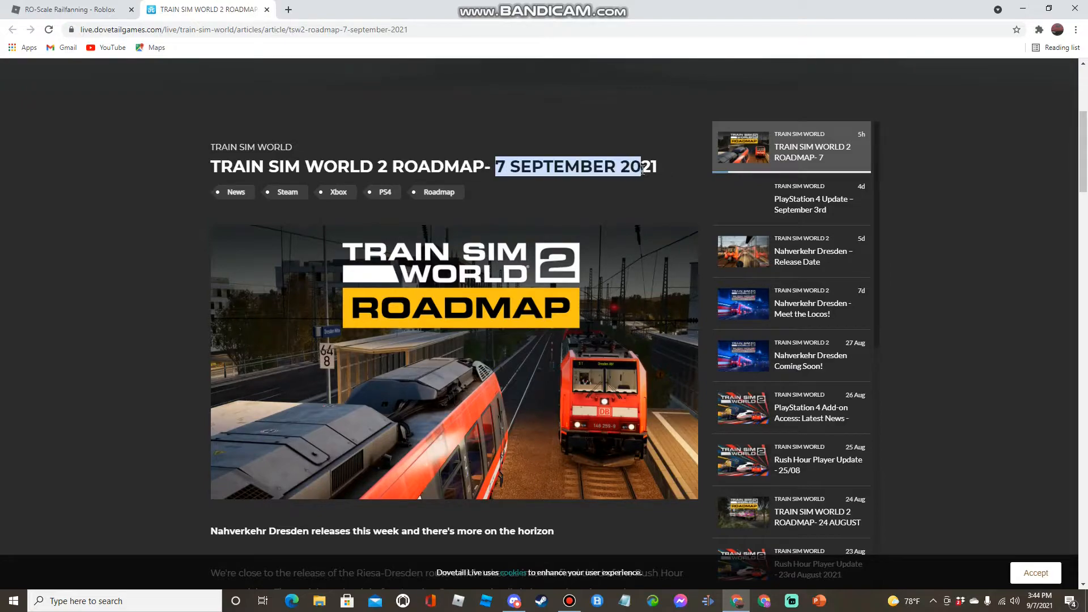
pyautogui.scroll(-3)
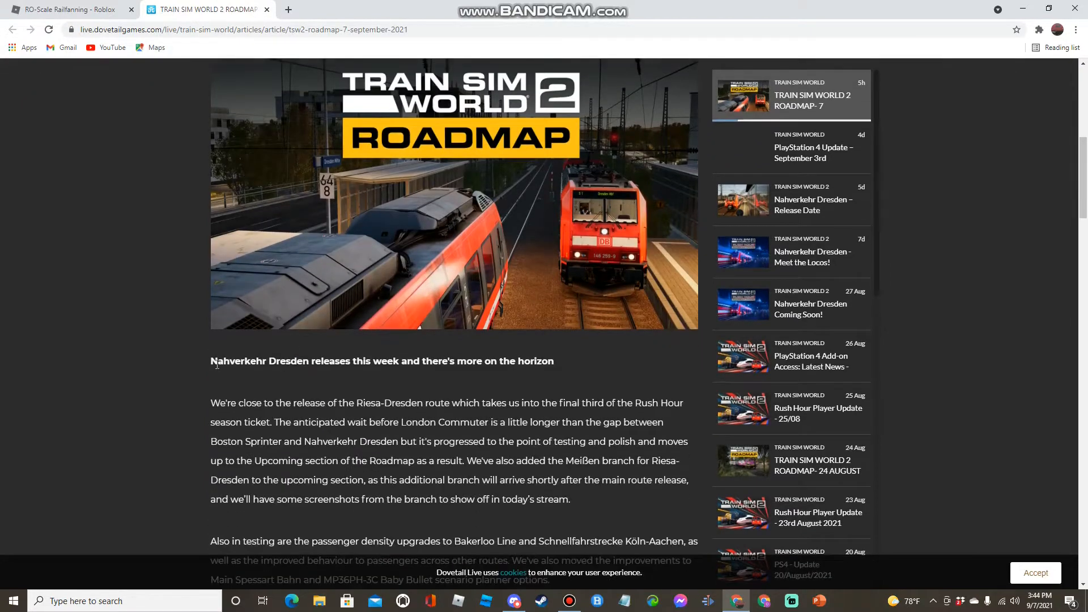
pyautogui.moveTo(452, 376)
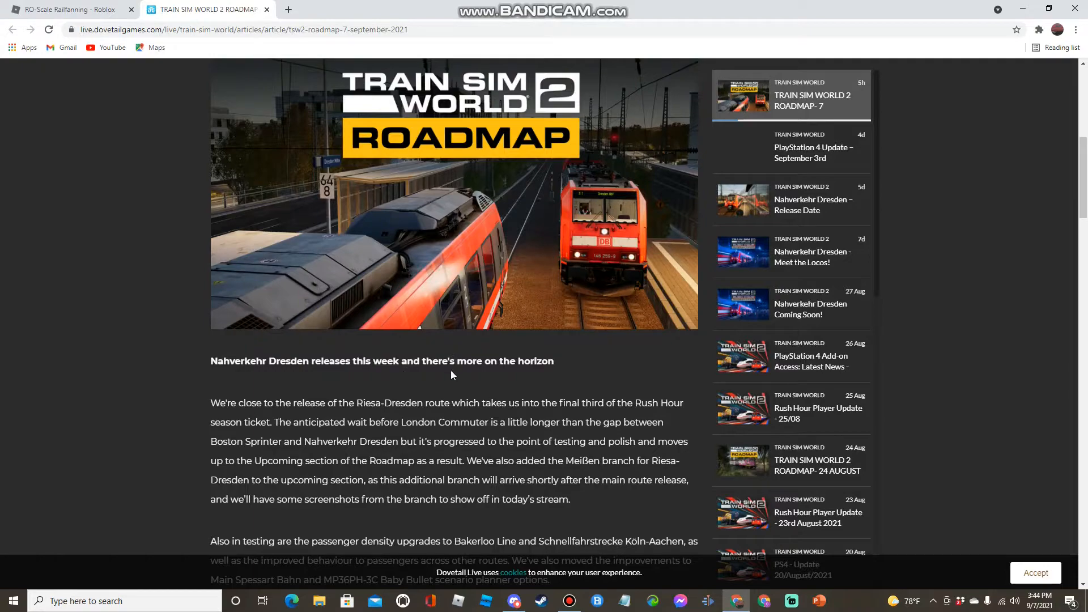
pyautogui.moveTo(375, 411)
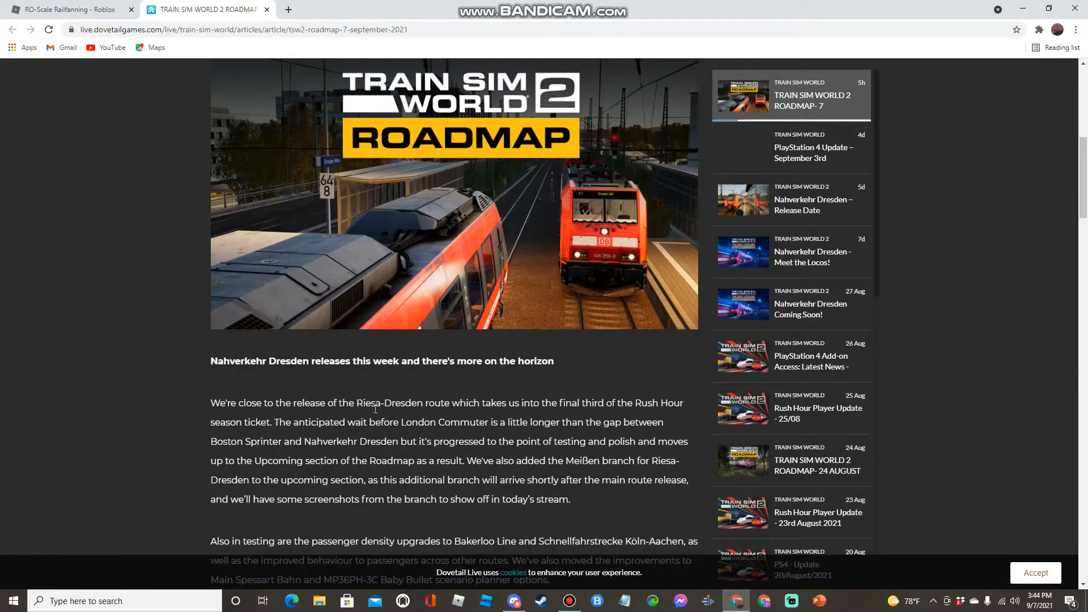
pyautogui.moveTo(211, 402); pyautogui.dragTo(418, 402)
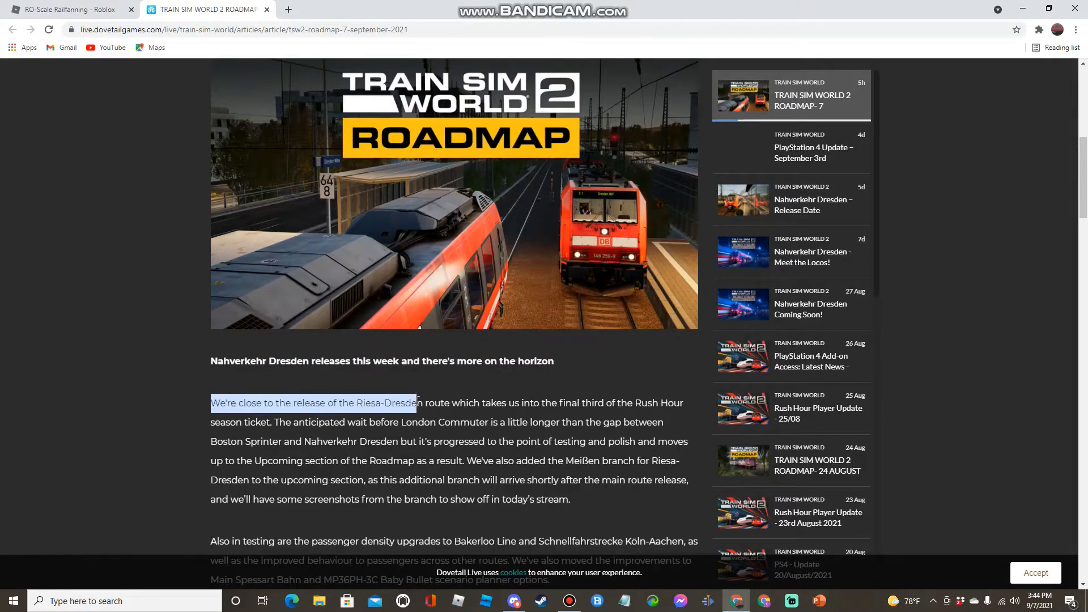
pyautogui.moveTo(416, 402); pyautogui.dragTo(490, 402)
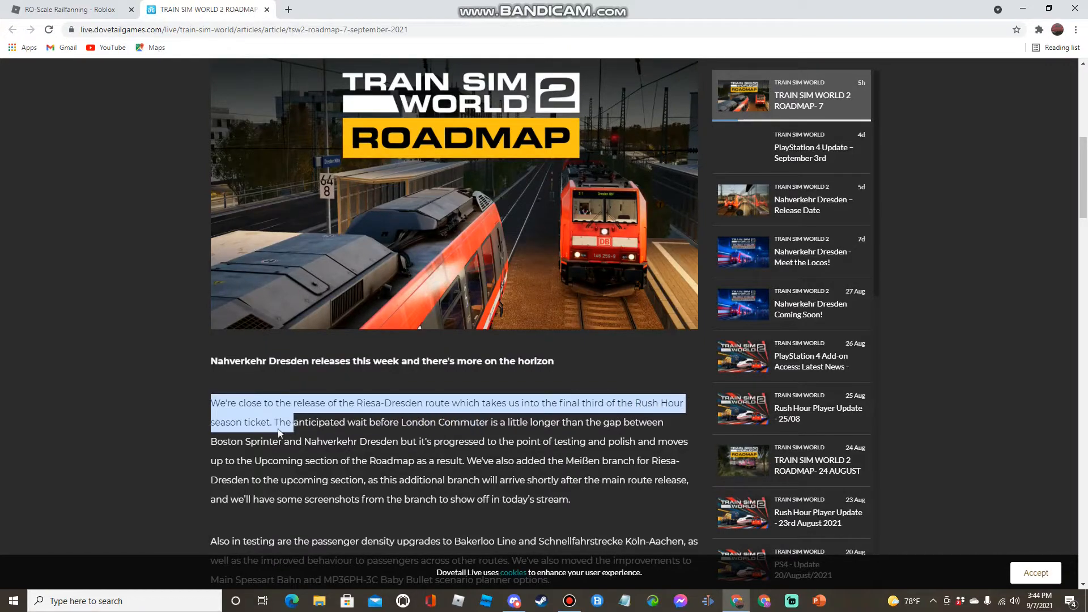
pyautogui.moveTo(278, 431); pyautogui.dragTo(375, 422)
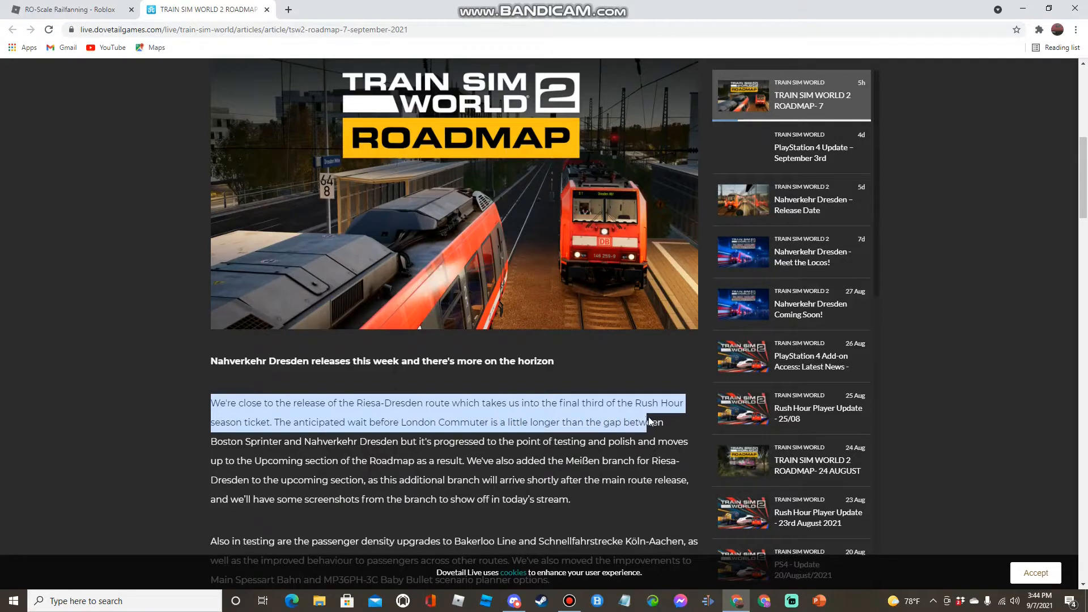
# Step: Continue marking through Boston Sprinter to the paragraph's end, reaching passenger density upgrades
pyautogui.moveTo(651, 422); pyautogui.dragTo(282, 441)
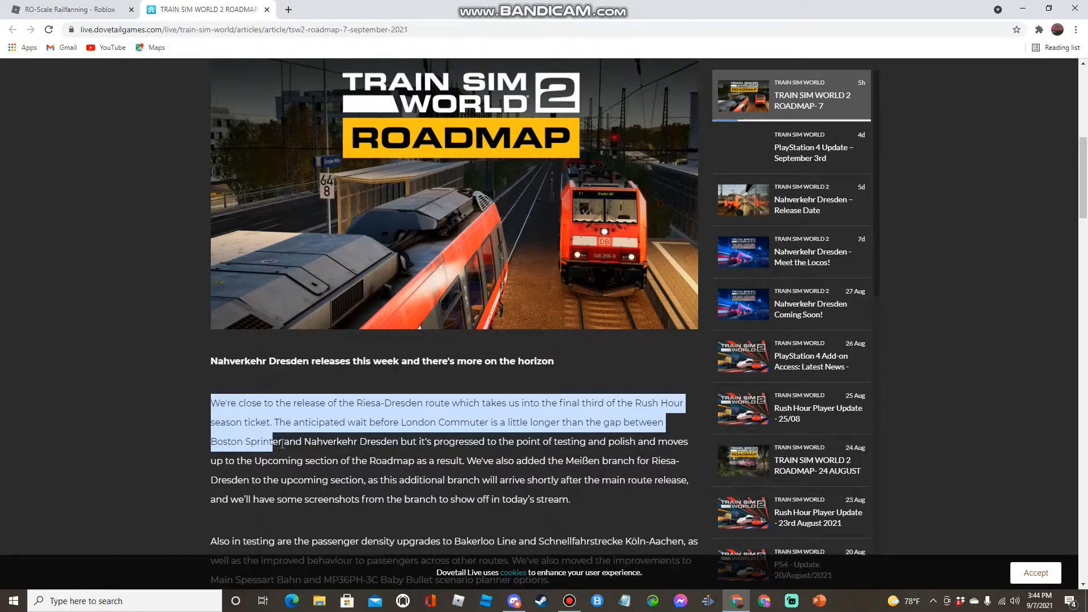
pyautogui.moveTo(280, 441); pyautogui.dragTo(425, 441)
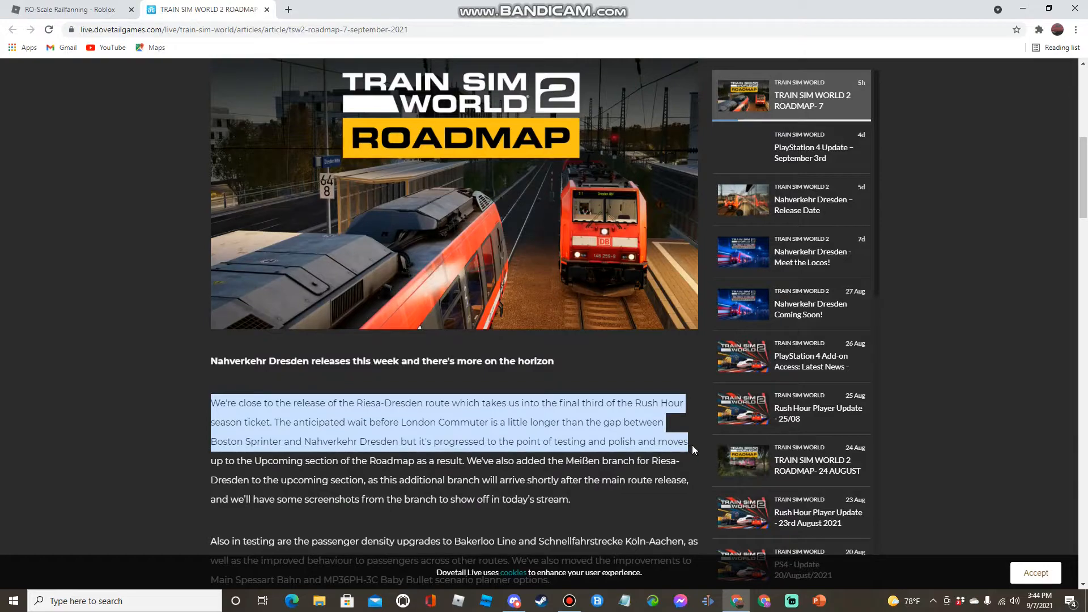
pyautogui.moveTo(691, 450); pyautogui.dragTo(319, 465)
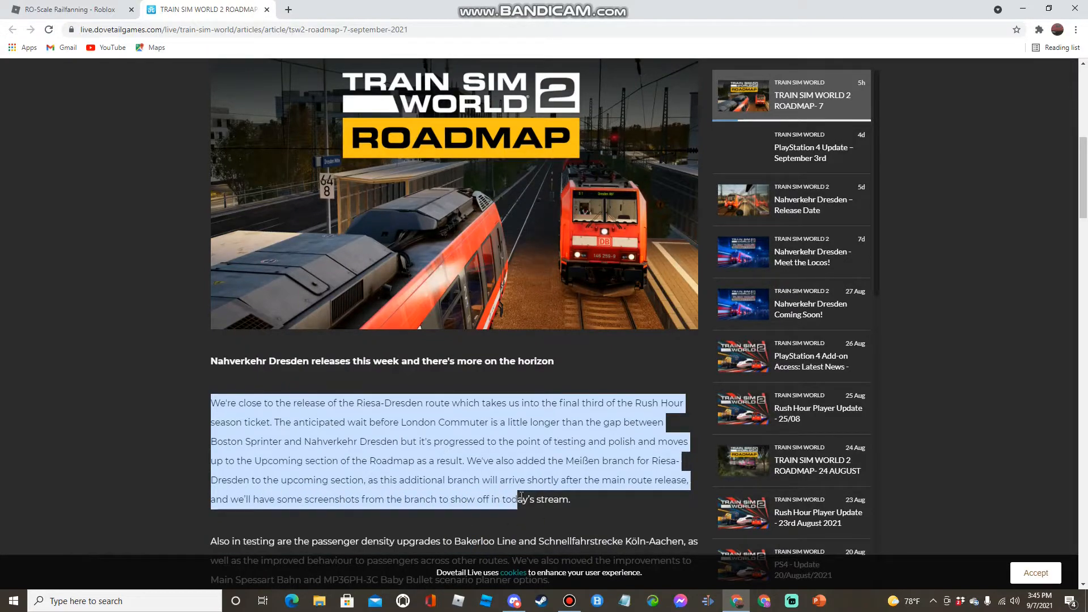
pyautogui.scroll(-3)
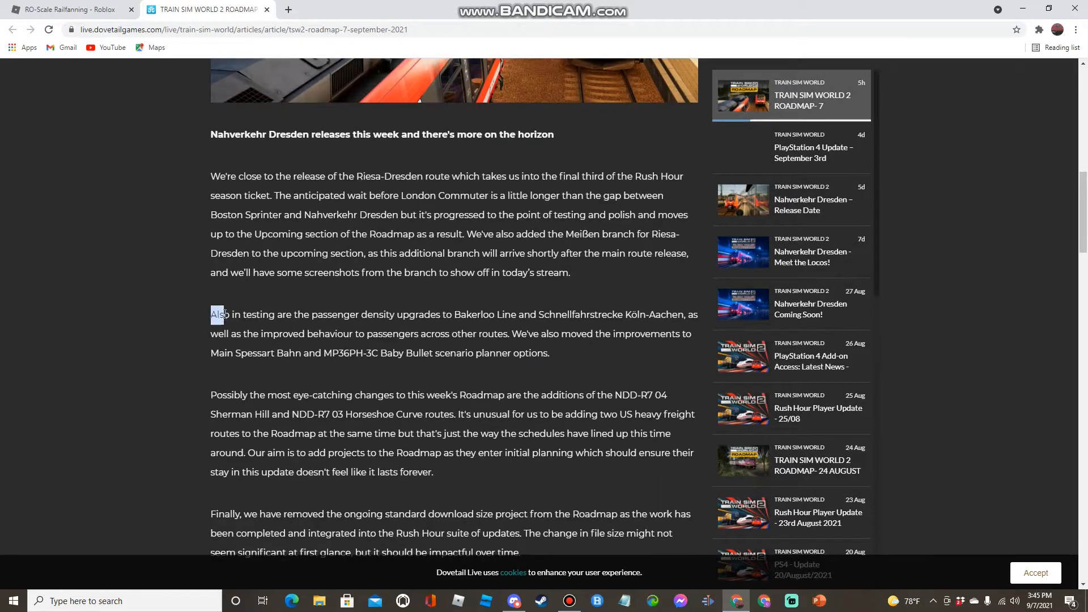
# Step: Read the 'Also in testing' passenger density paragraph, marking it through Bakerloo Line to its end
pyautogui.moveTo(225, 314); pyautogui.dragTo(402, 314)
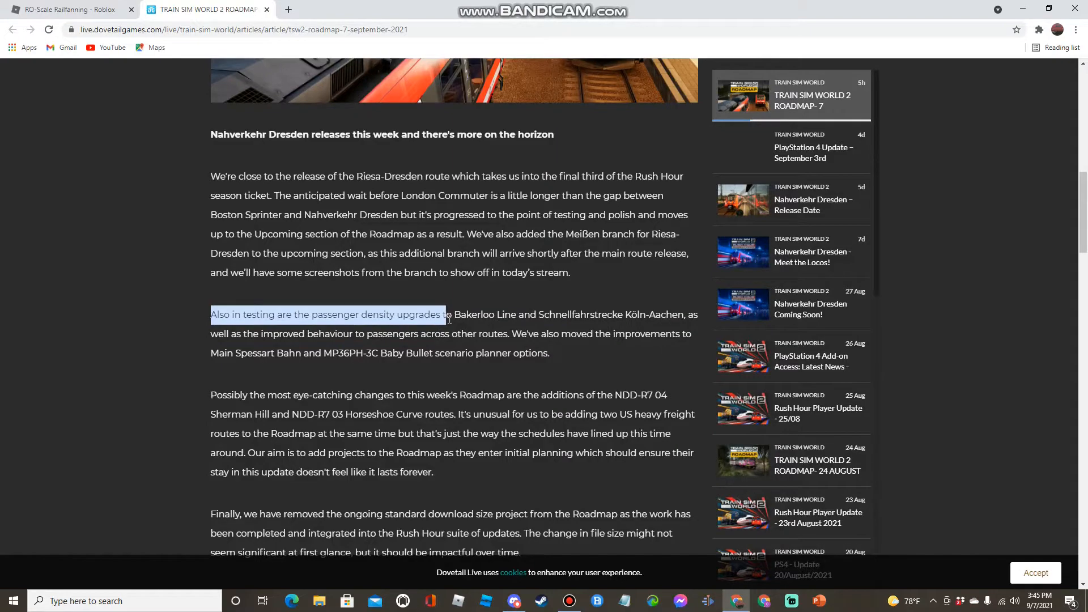
pyautogui.moveTo(444, 314); pyautogui.dragTo(545, 314)
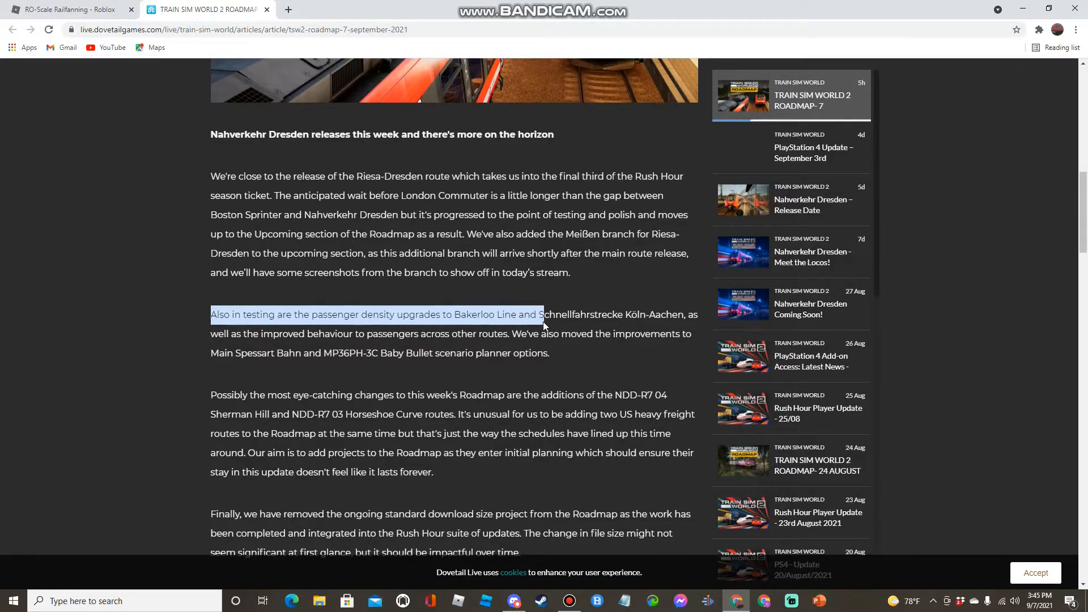
pyautogui.moveTo(543, 314); pyautogui.dragTo(360, 367)
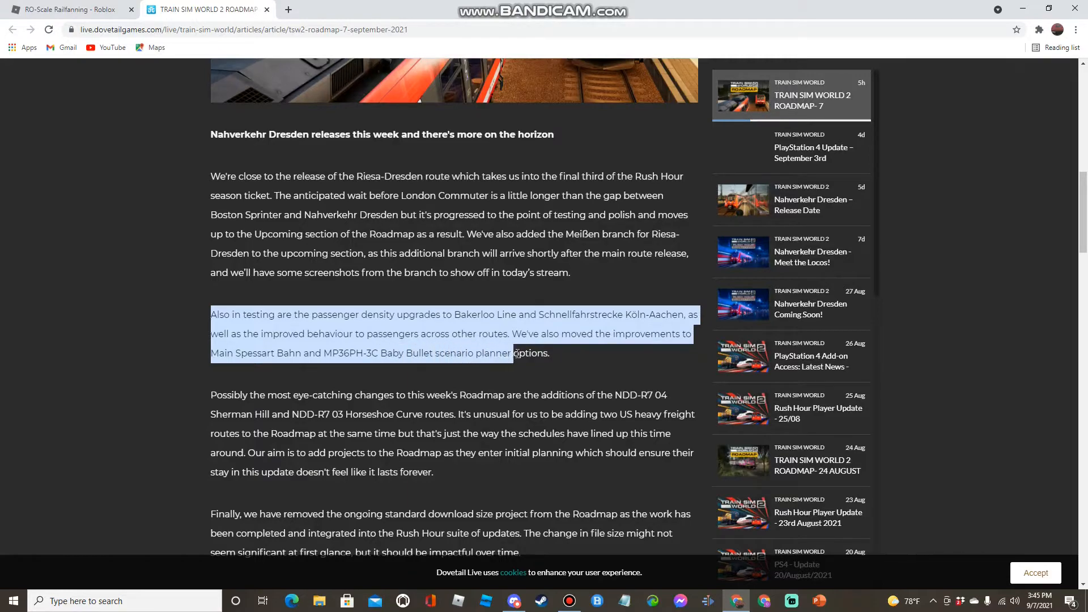
pyautogui.moveTo(510, 353); pyautogui.dragTo(265, 394)
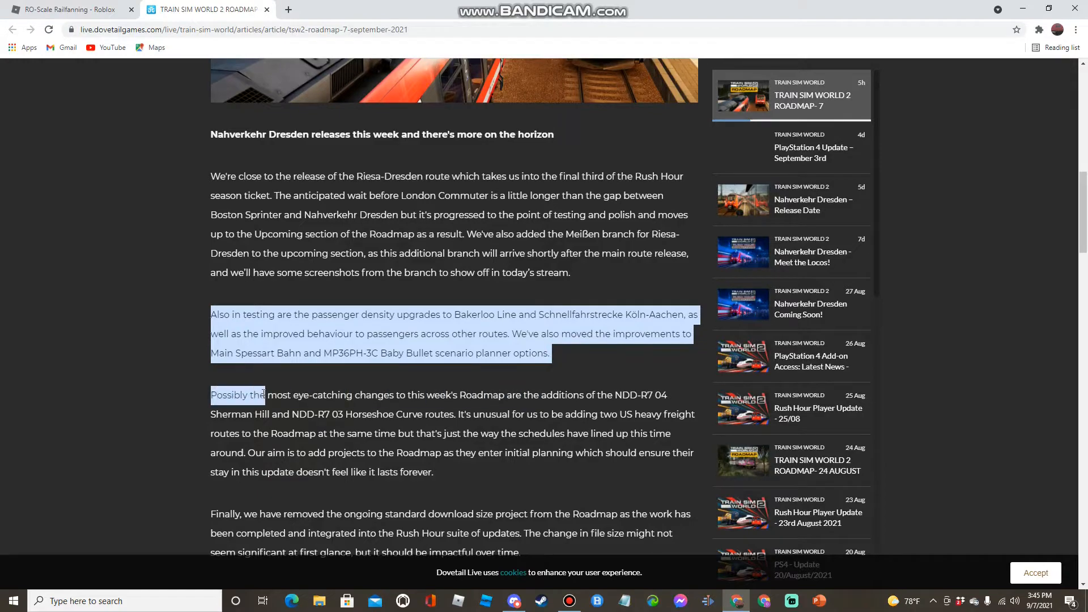
# Step: Begin the 'Possibly the most eye-catching' US freight paragraph and reach the Next Arrival listing
pyautogui.moveTo(265, 395); pyautogui.dragTo(359, 395)
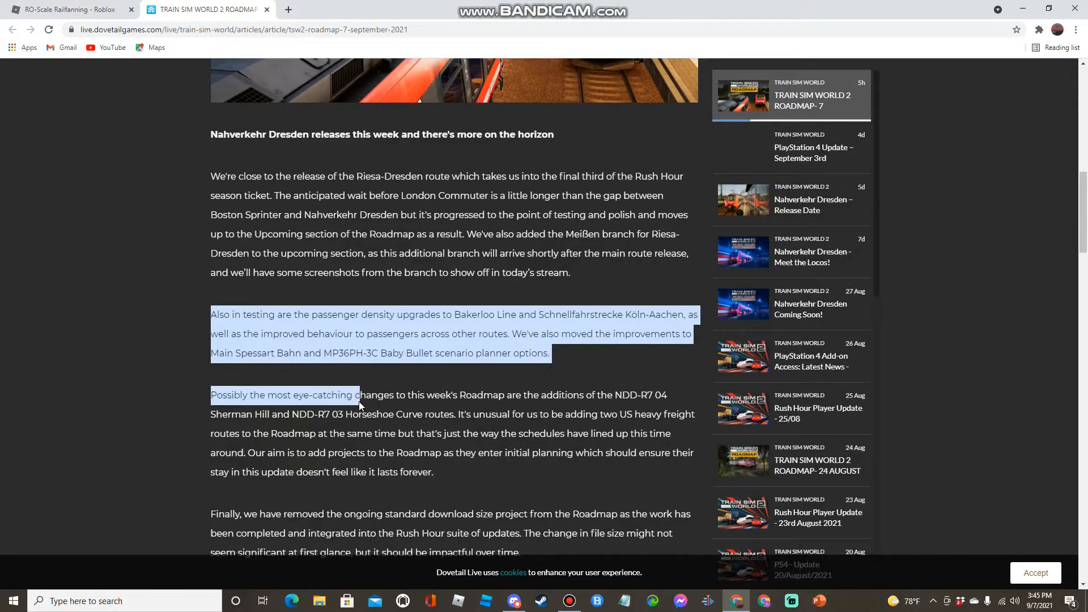
pyautogui.moveTo(359, 395); pyautogui.dragTo(458, 395)
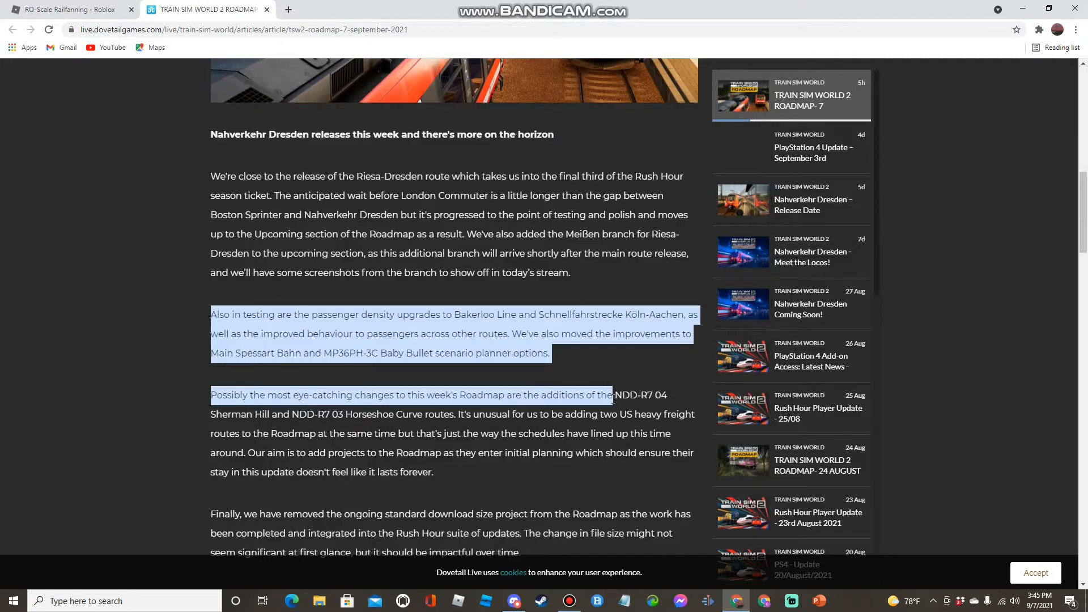
pyautogui.scroll(-3)
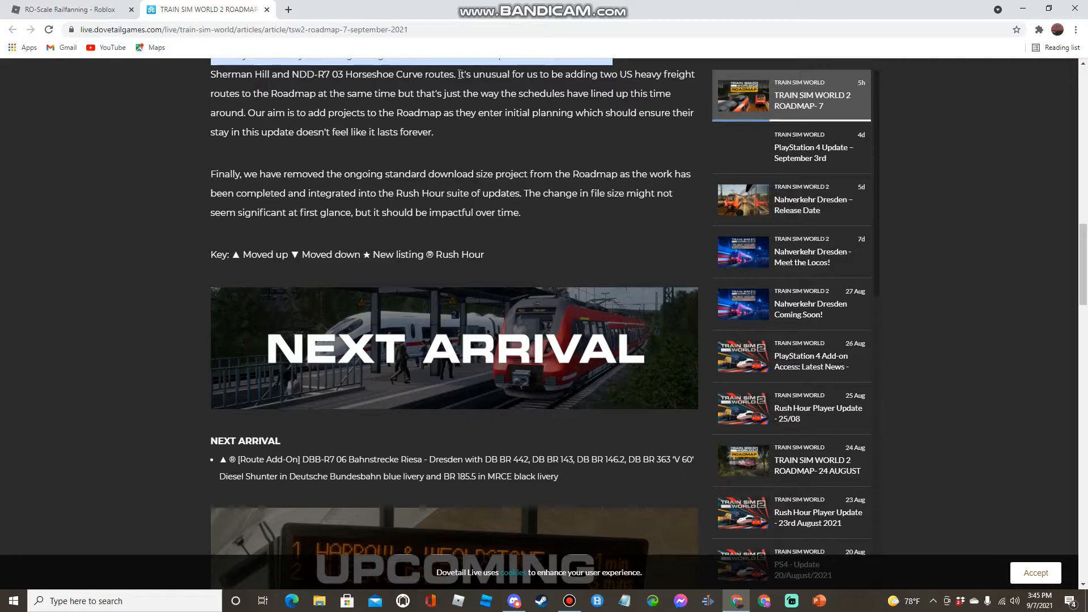
pyautogui.moveTo(458, 74); pyautogui.dragTo(632, 74)
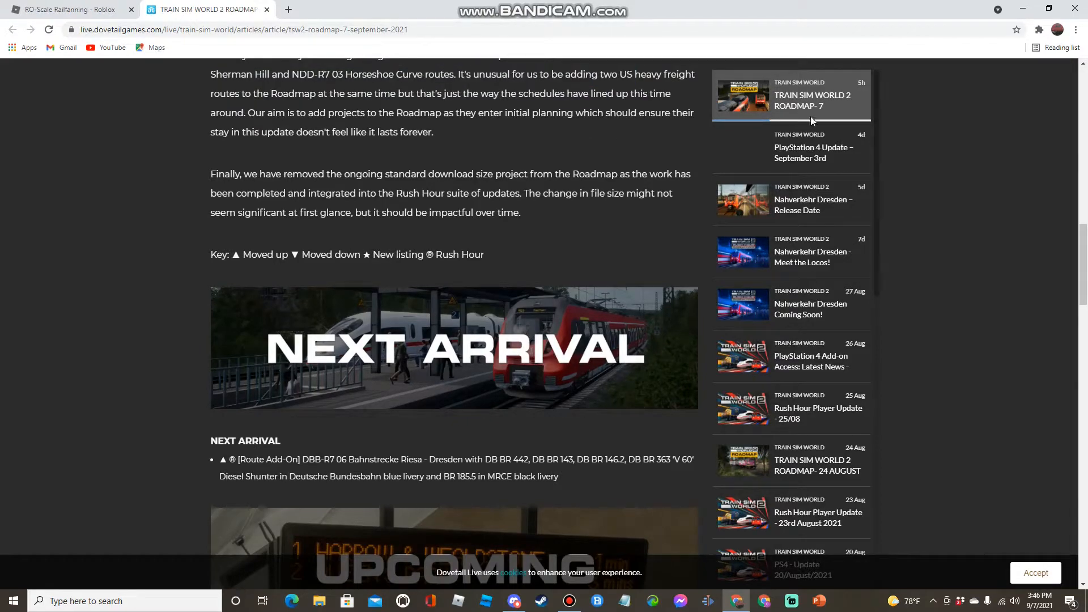
pyautogui.scroll(-3)
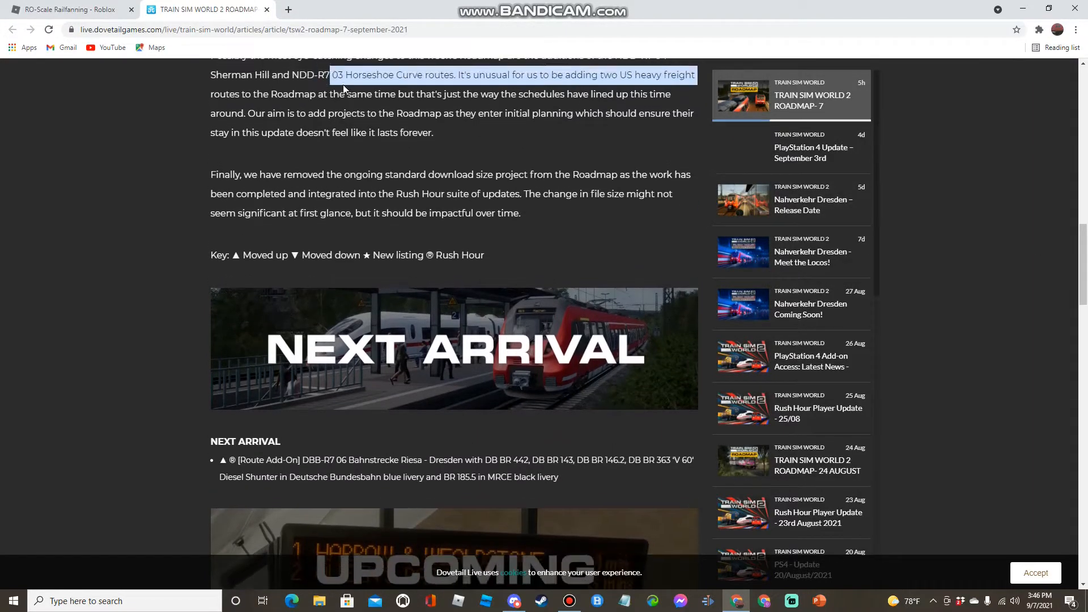
pyautogui.click(464, 174)
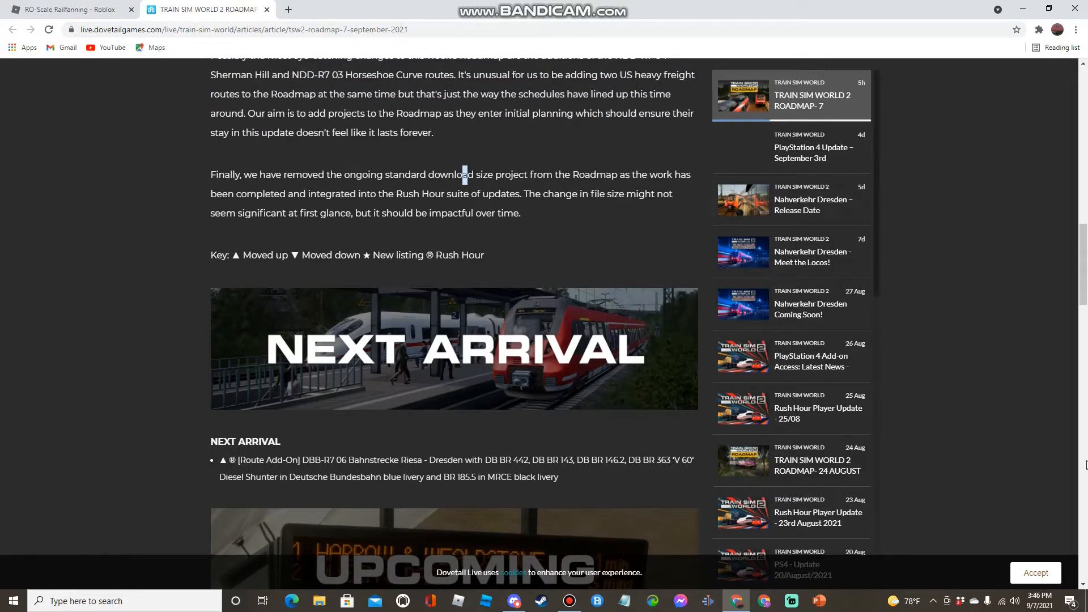
pyautogui.scroll(-3)
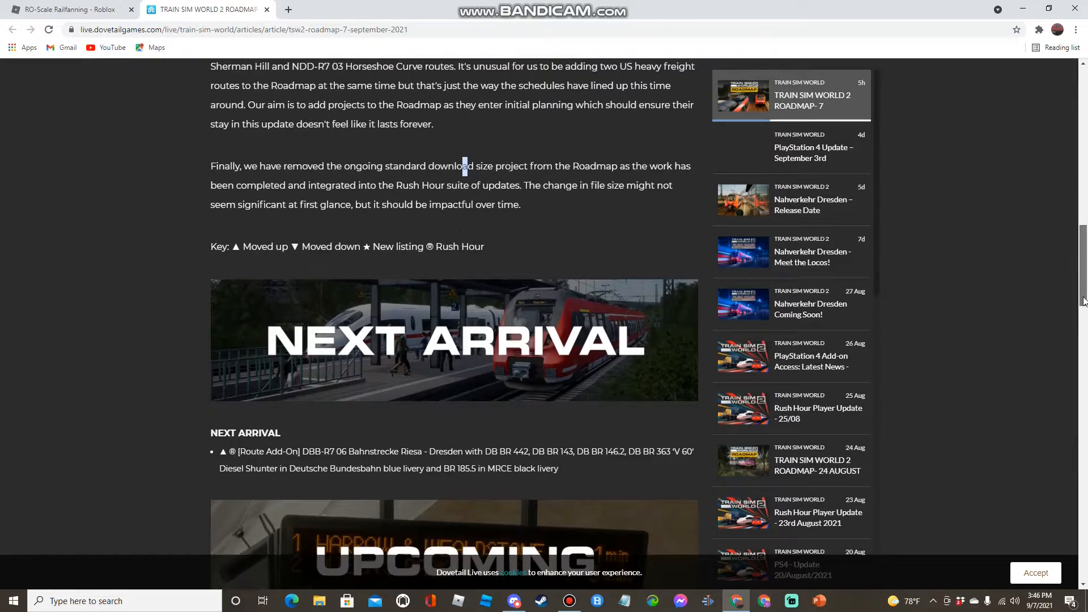
pyautogui.scroll(-3)
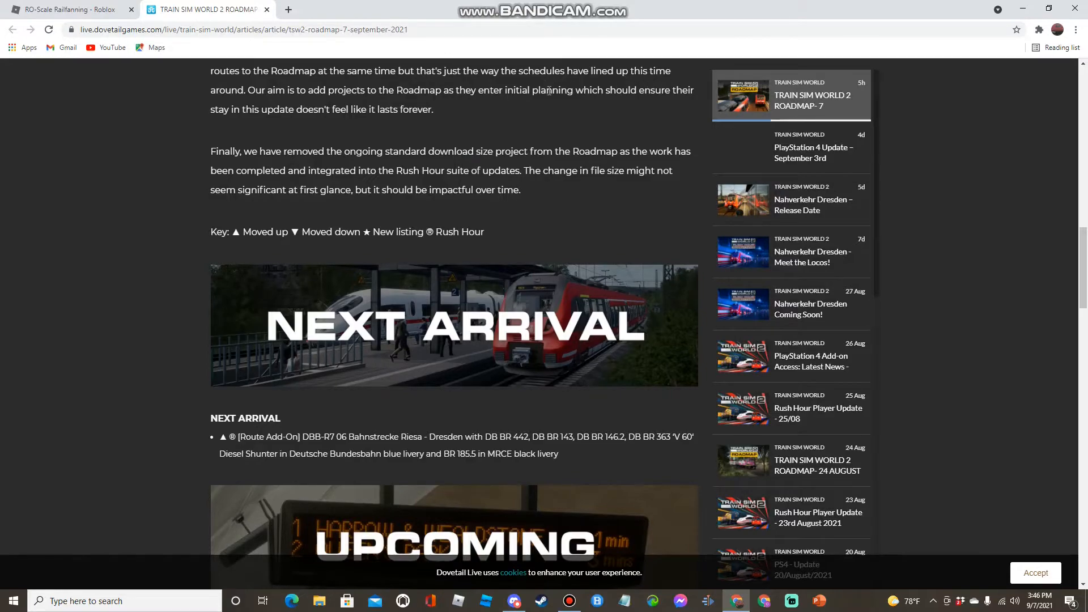
pyautogui.moveTo(248, 90); pyautogui.dragTo(482, 91)
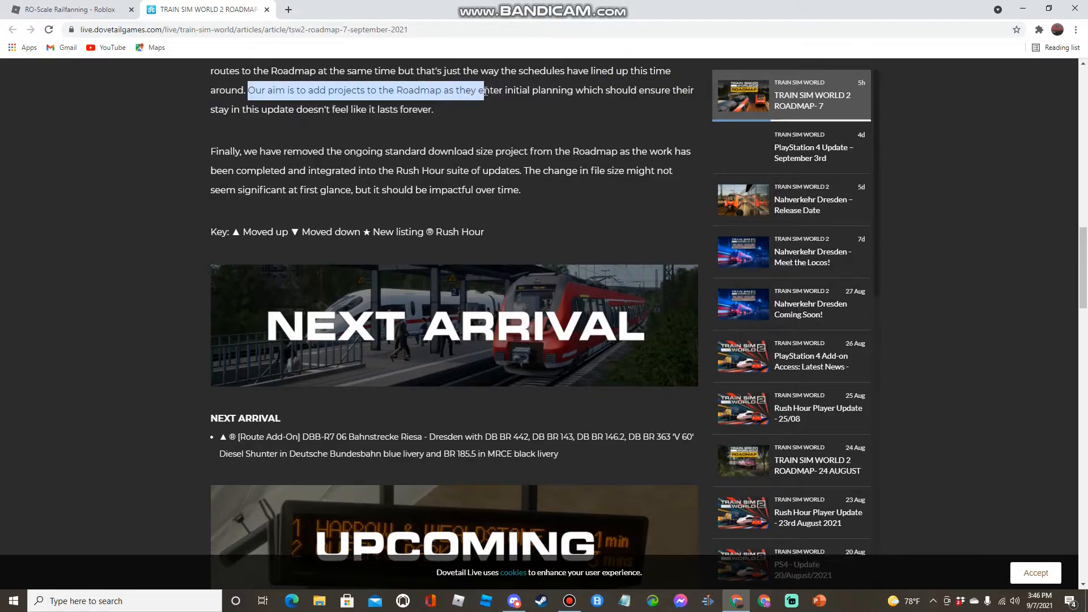
pyautogui.moveTo(478, 90); pyautogui.dragTo(663, 91)
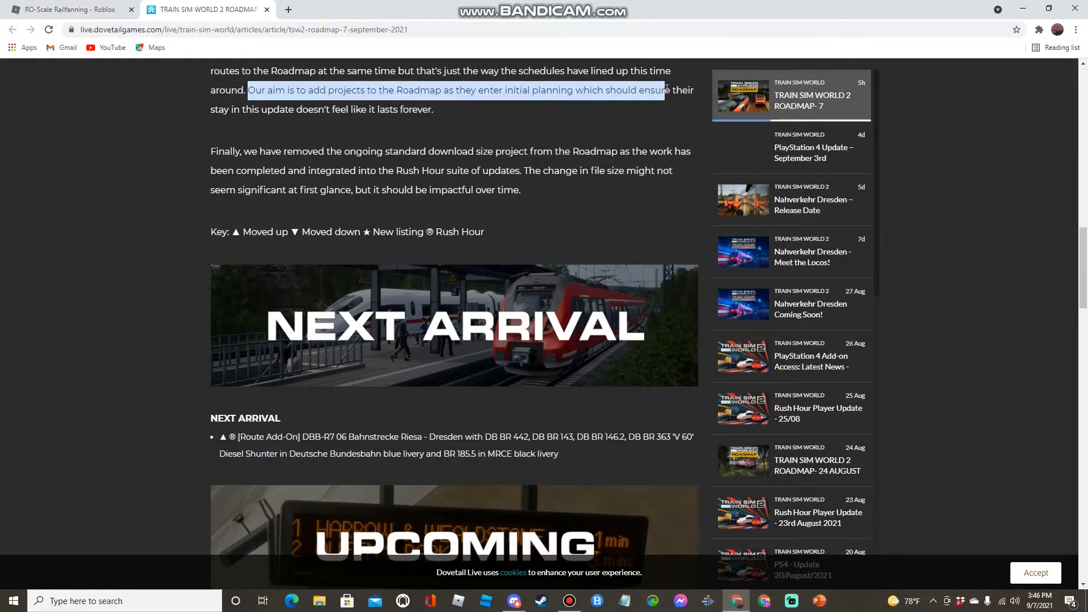
pyautogui.moveTo(659, 91); pyautogui.dragTo(694, 91)
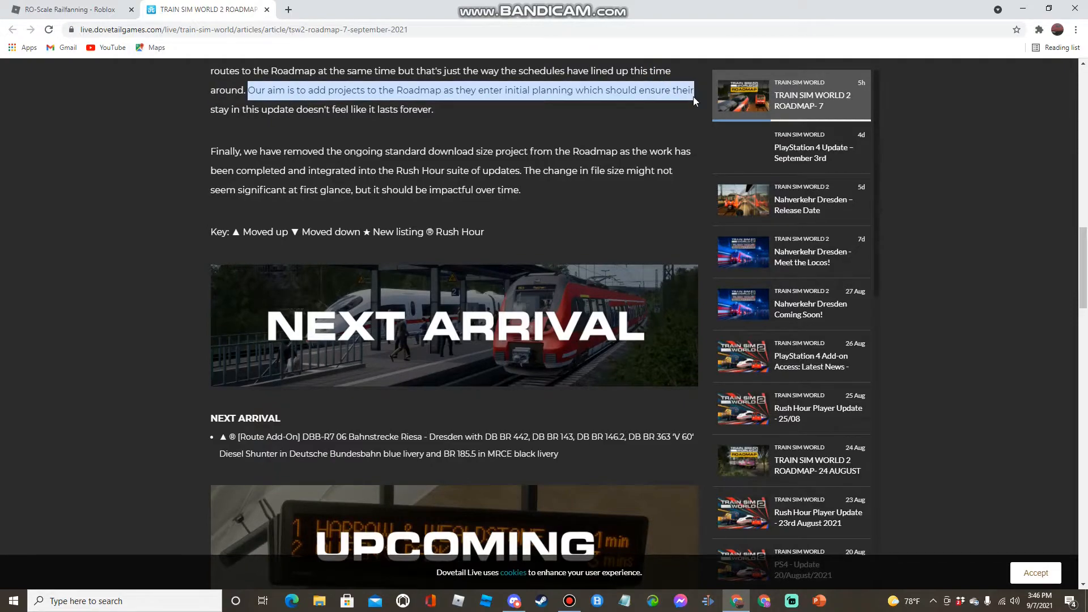
pyautogui.moveTo(693, 91); pyautogui.dragTo(431, 110)
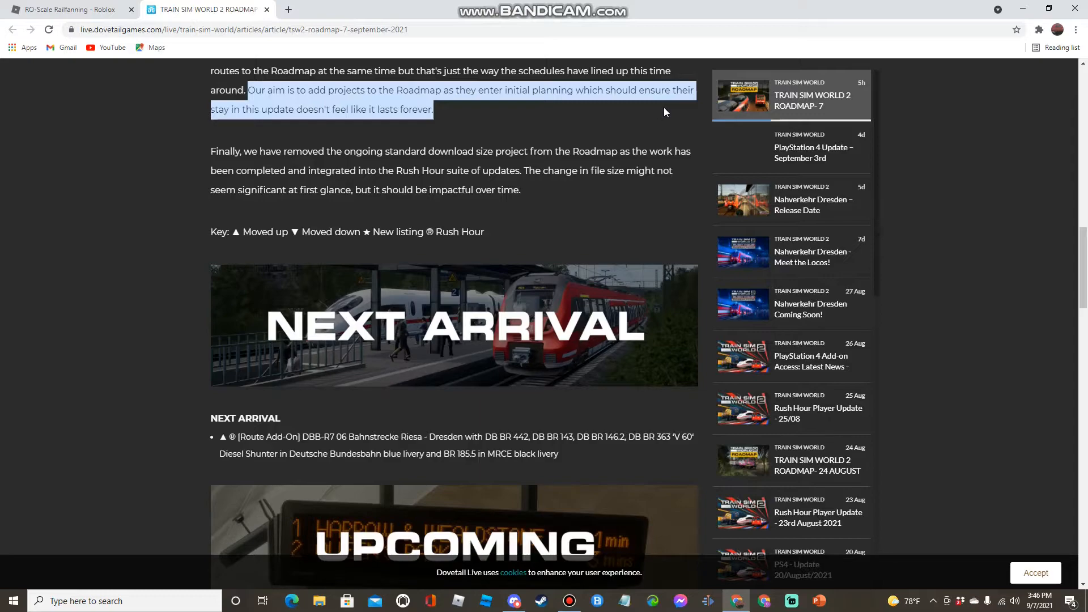
pyautogui.click(483, 129)
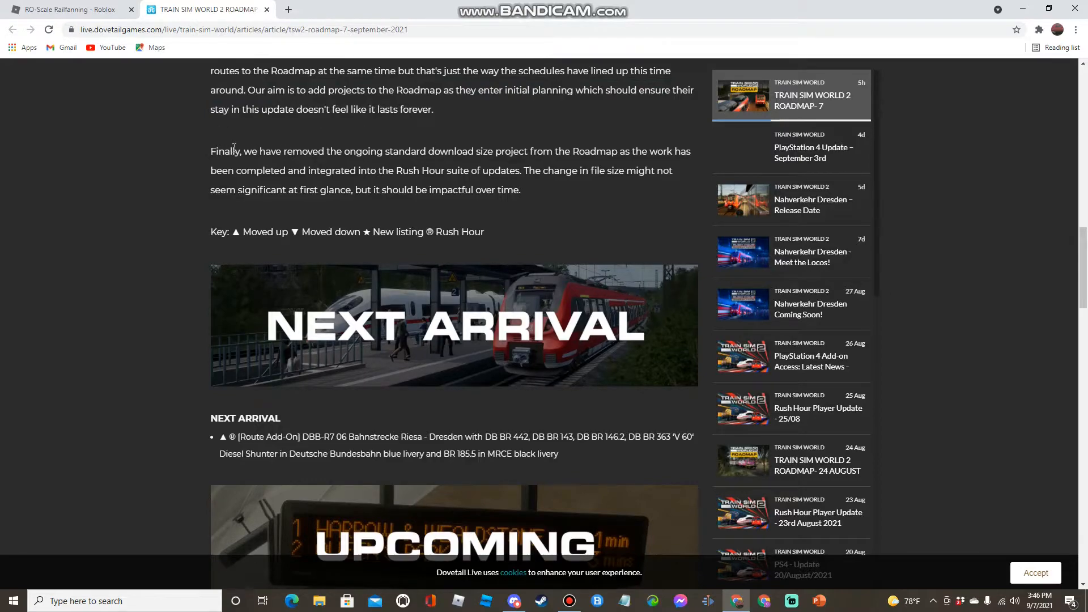
pyautogui.scroll(-3)
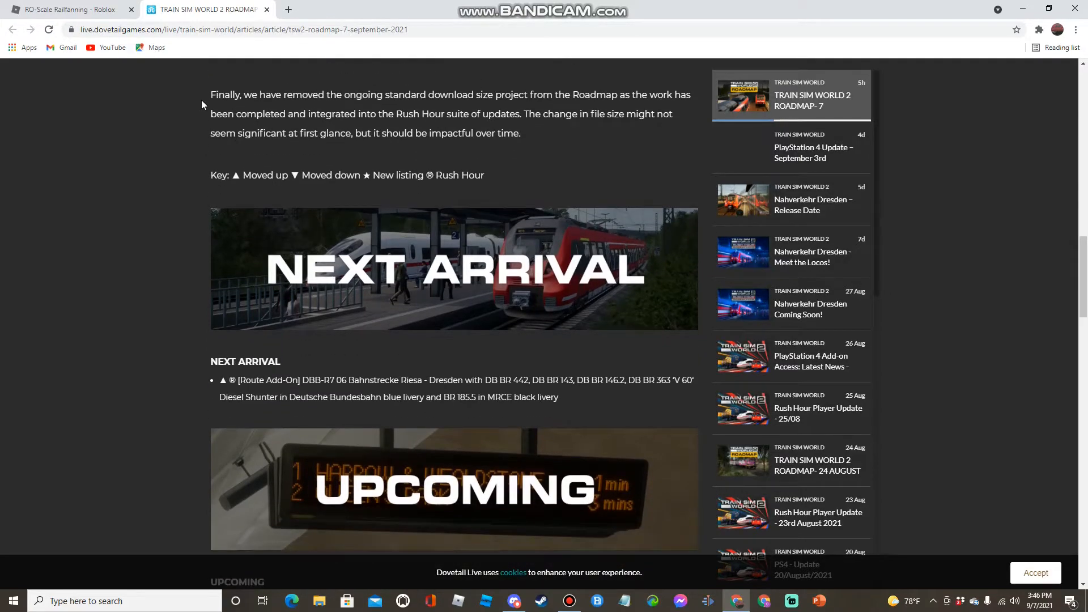
pyautogui.moveTo(211, 94); pyautogui.dragTo(488, 94)
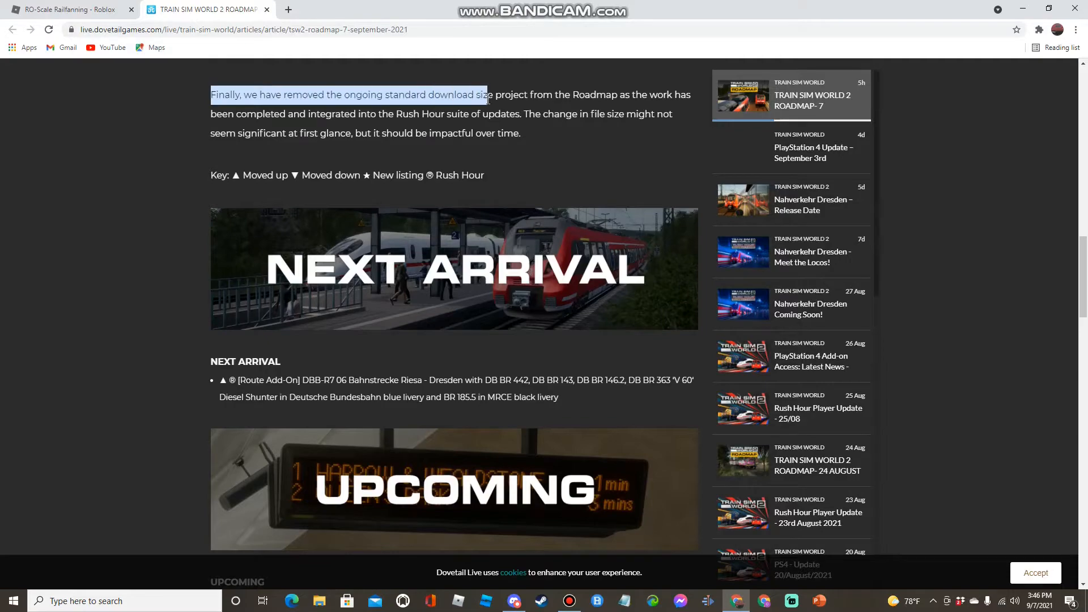
pyautogui.moveTo(486, 94); pyautogui.dragTo(553, 94)
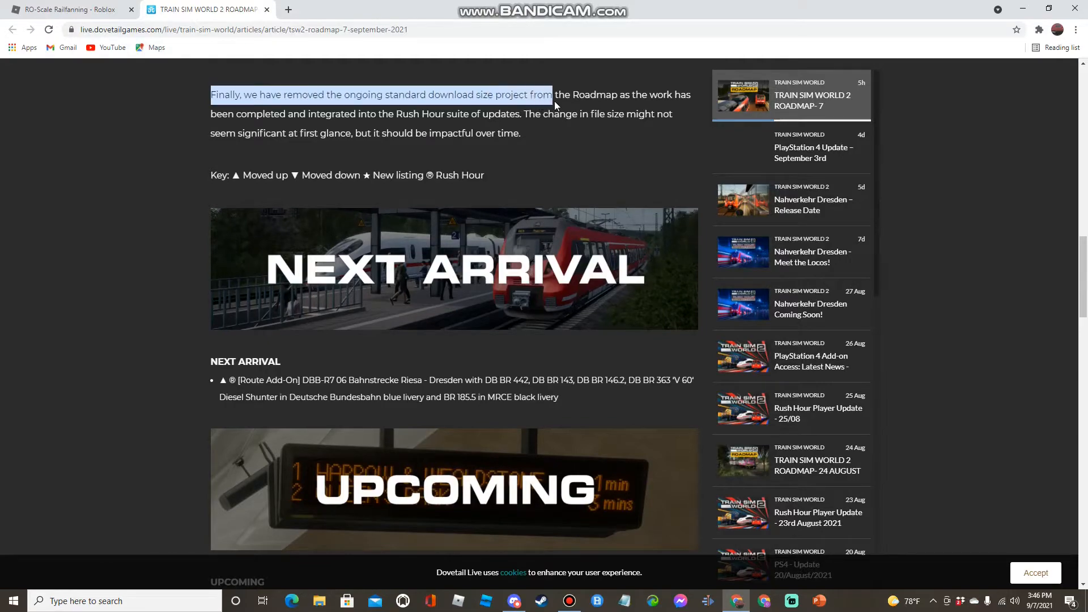
pyautogui.moveTo(552, 95); pyautogui.dragTo(686, 91)
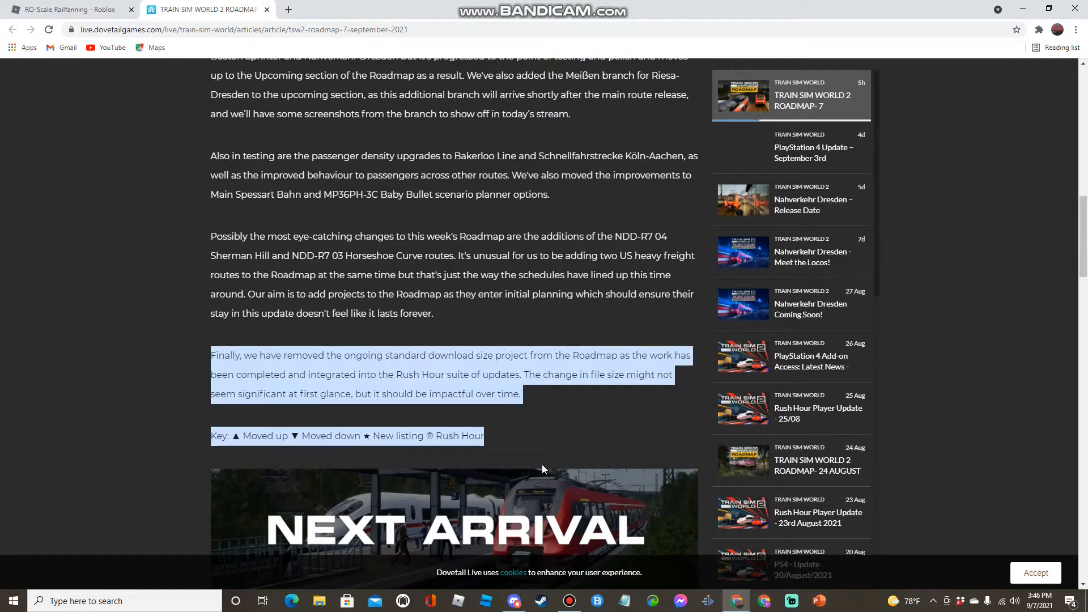
pyautogui.scroll(-3)
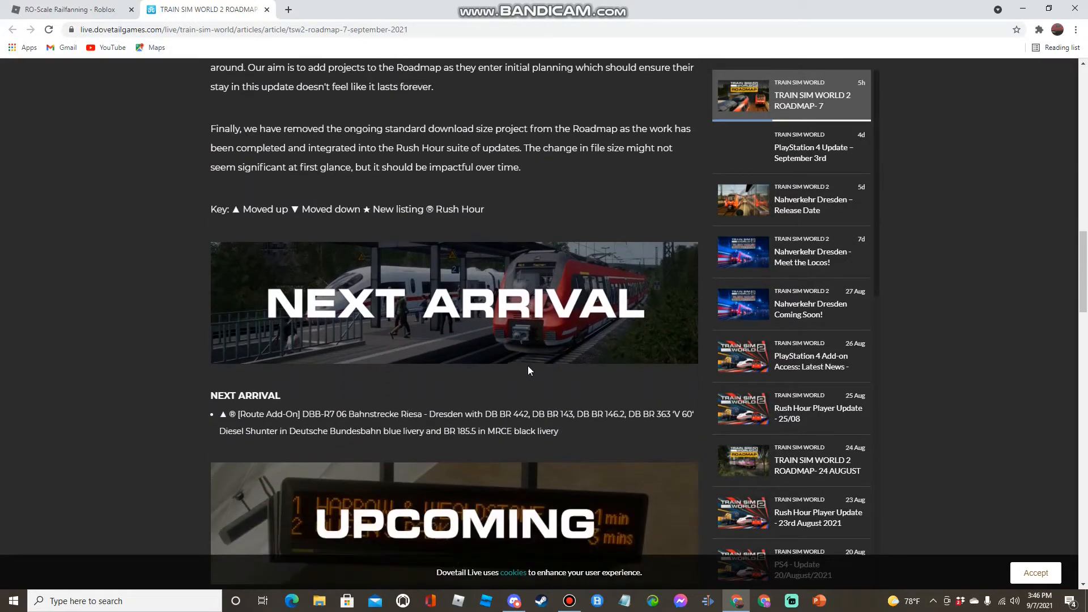
pyautogui.moveTo(369, 145)
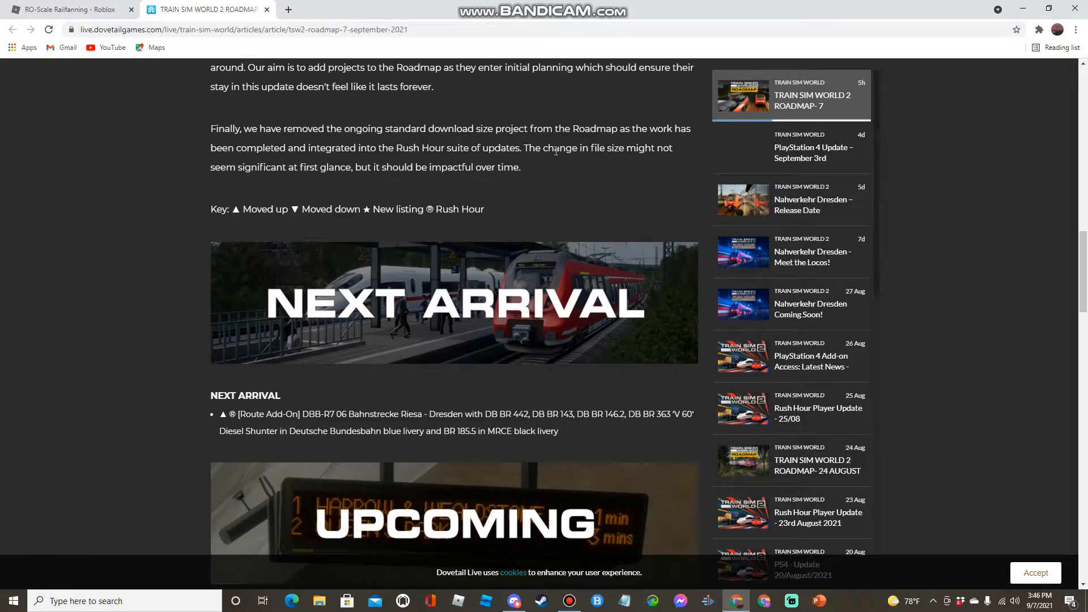
pyautogui.moveTo(660, 148)
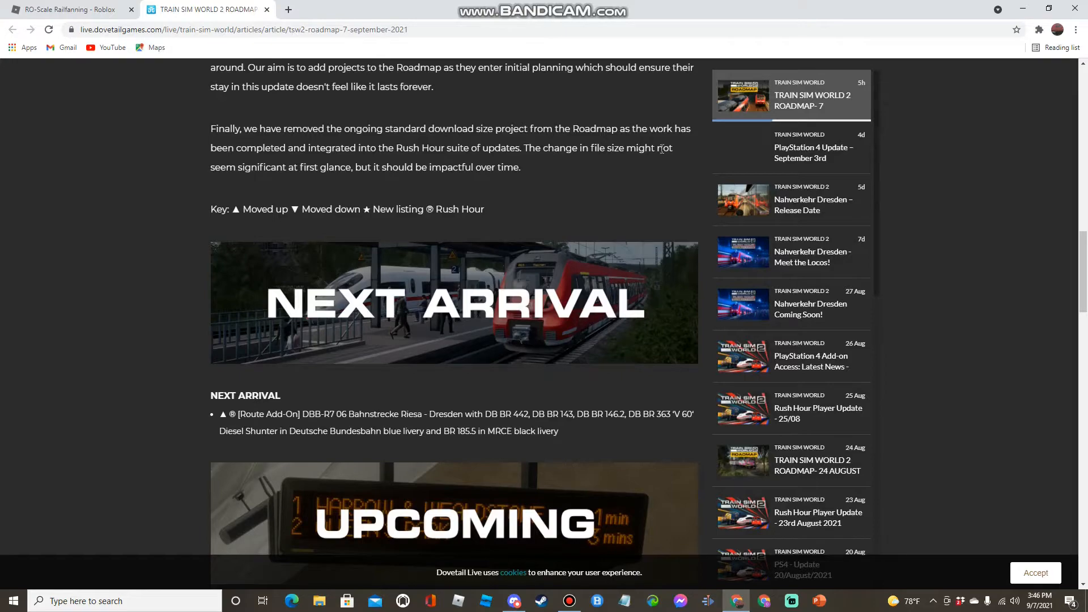
pyautogui.moveTo(392, 194)
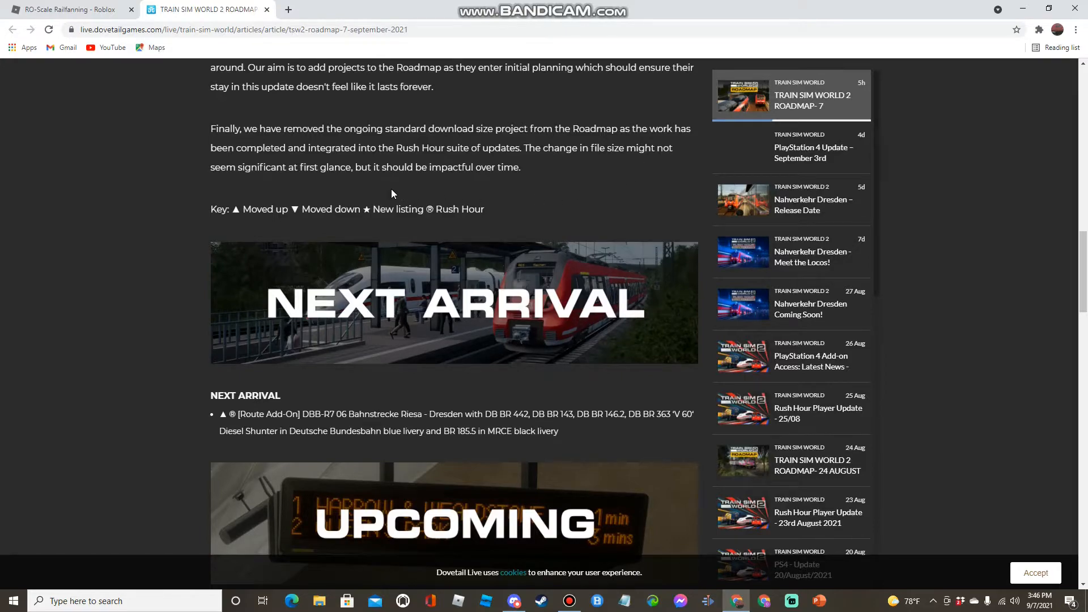
pyautogui.moveTo(398, 190)
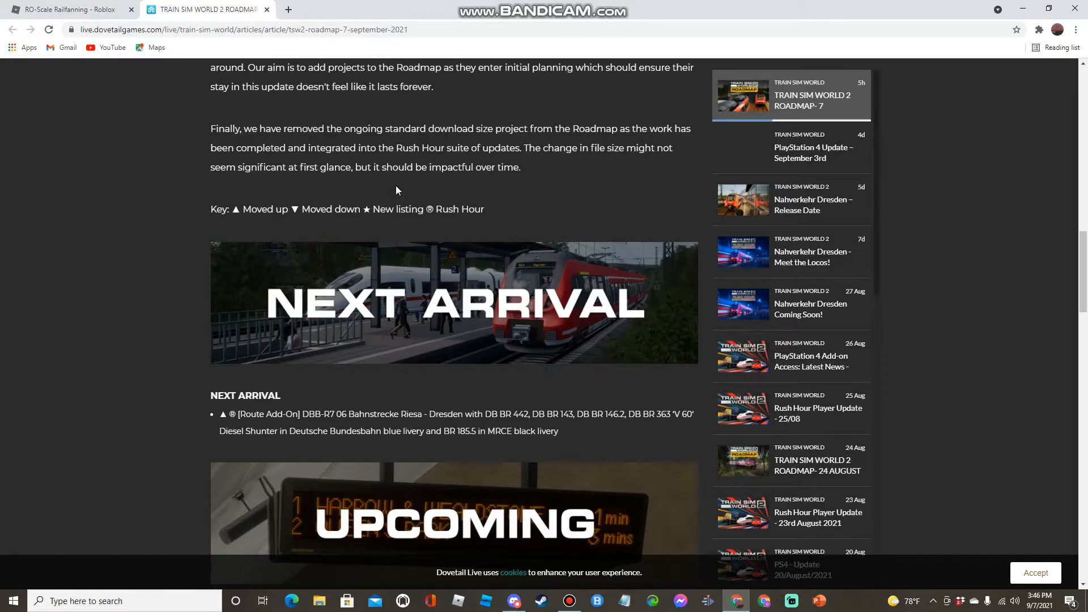
pyautogui.scroll(-3)
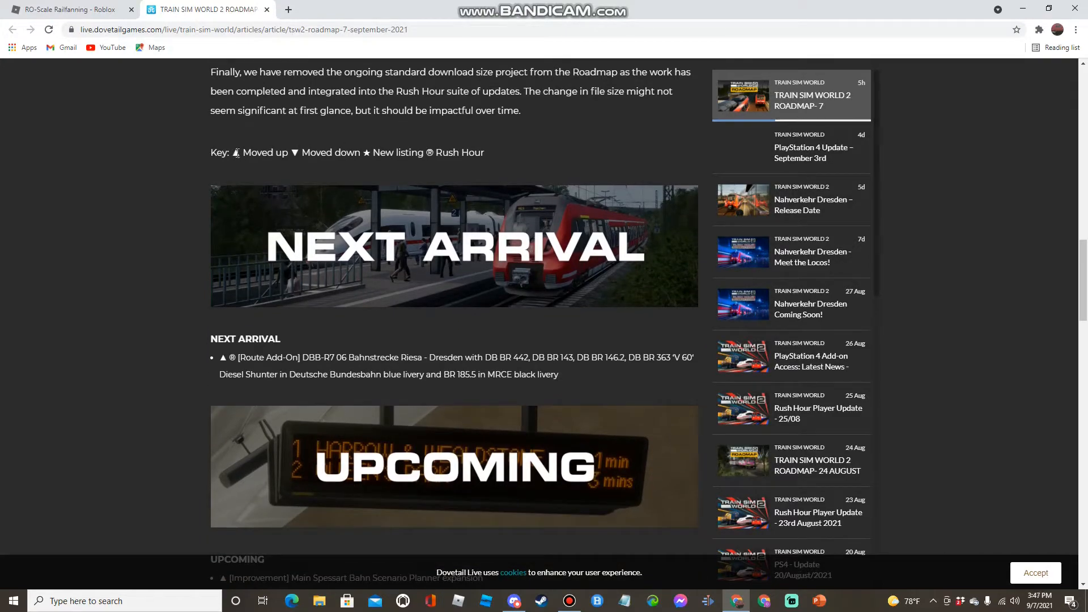
pyautogui.scroll(-3)
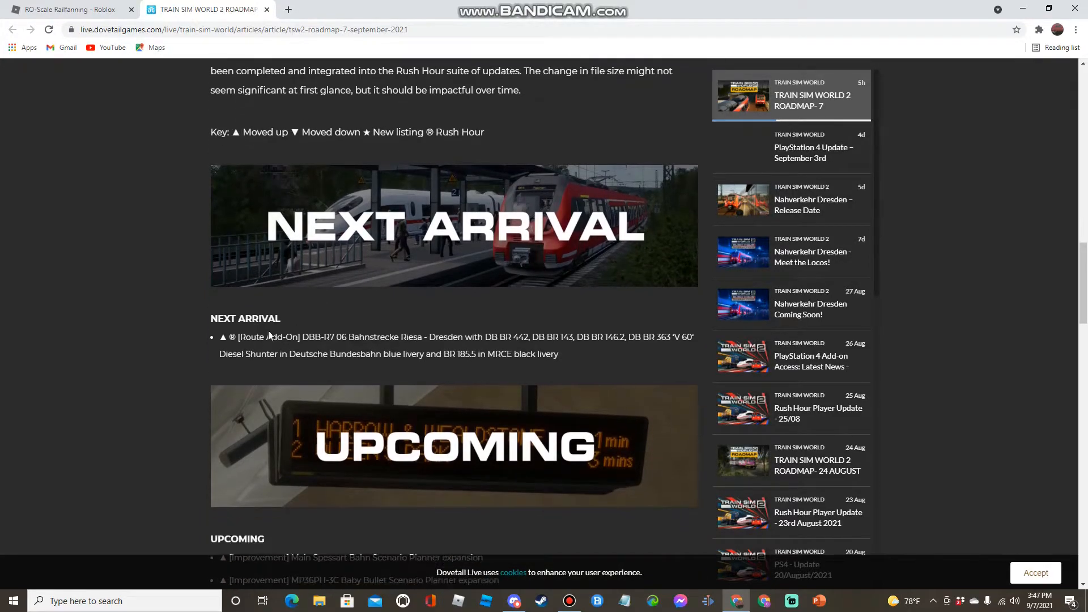
pyautogui.scroll(-3)
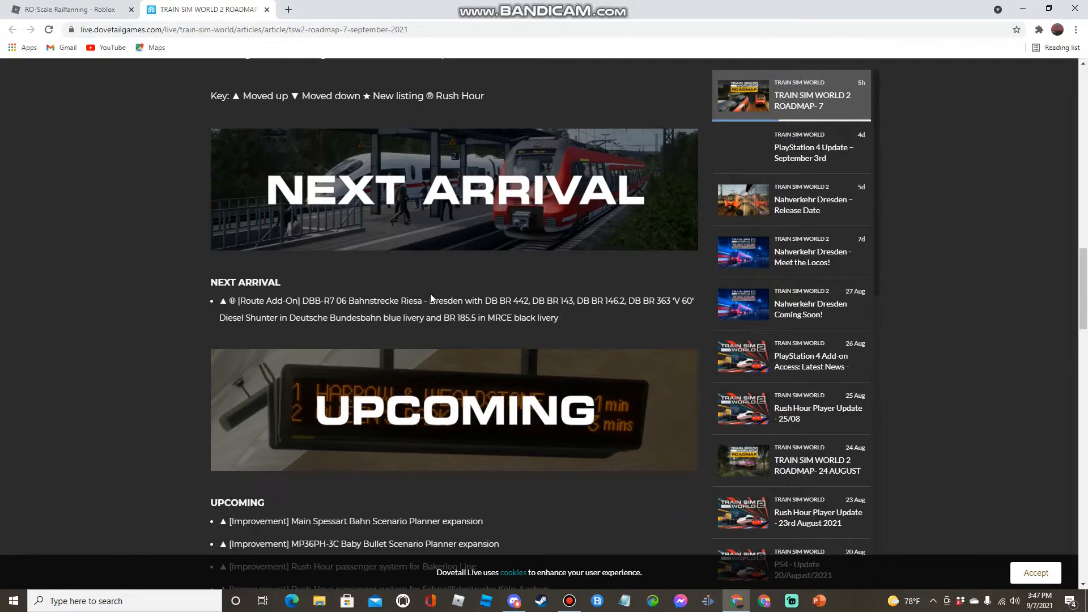
pyautogui.moveTo(532, 224)
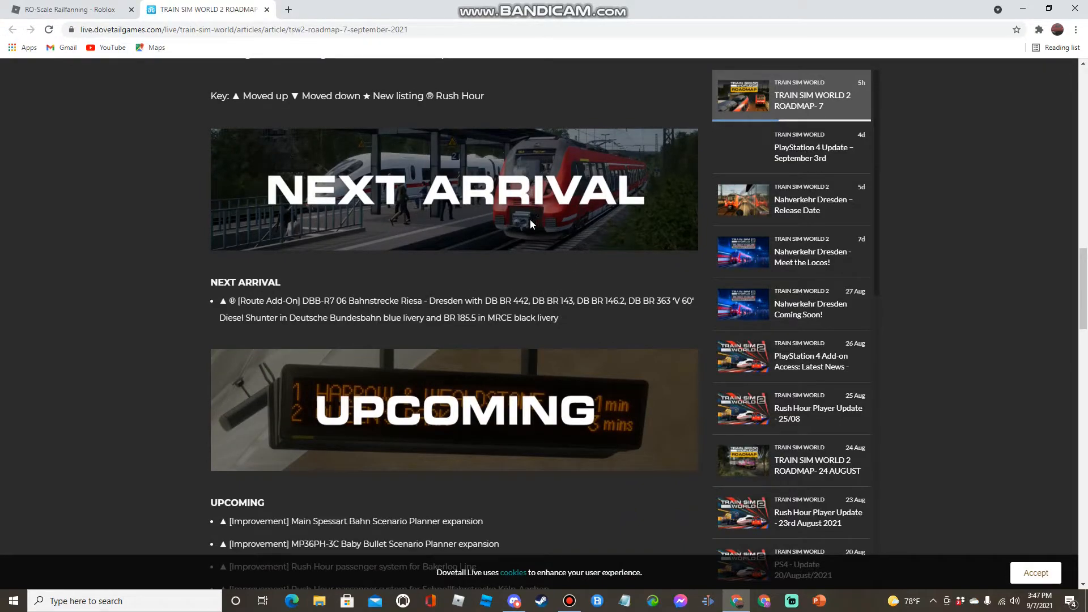
pyautogui.moveTo(519, 187)
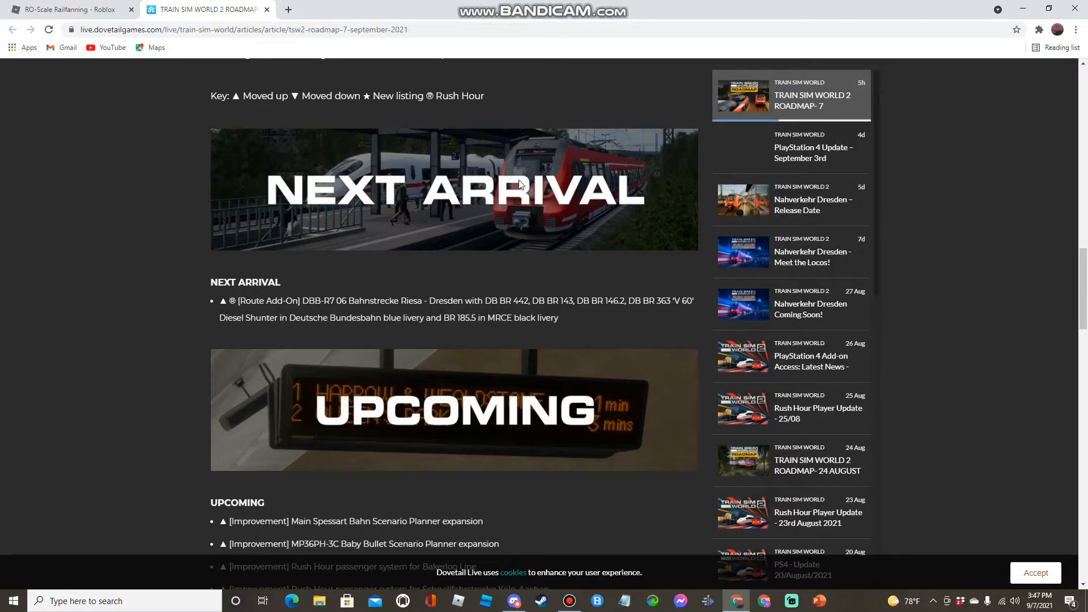
pyautogui.moveTo(524, 298)
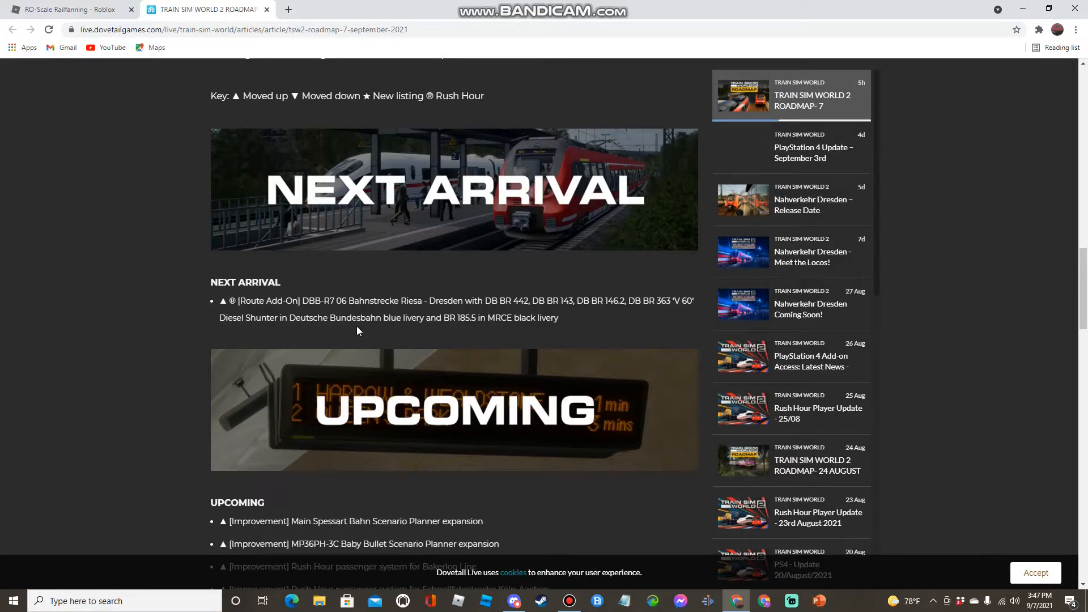
pyautogui.moveTo(454, 305)
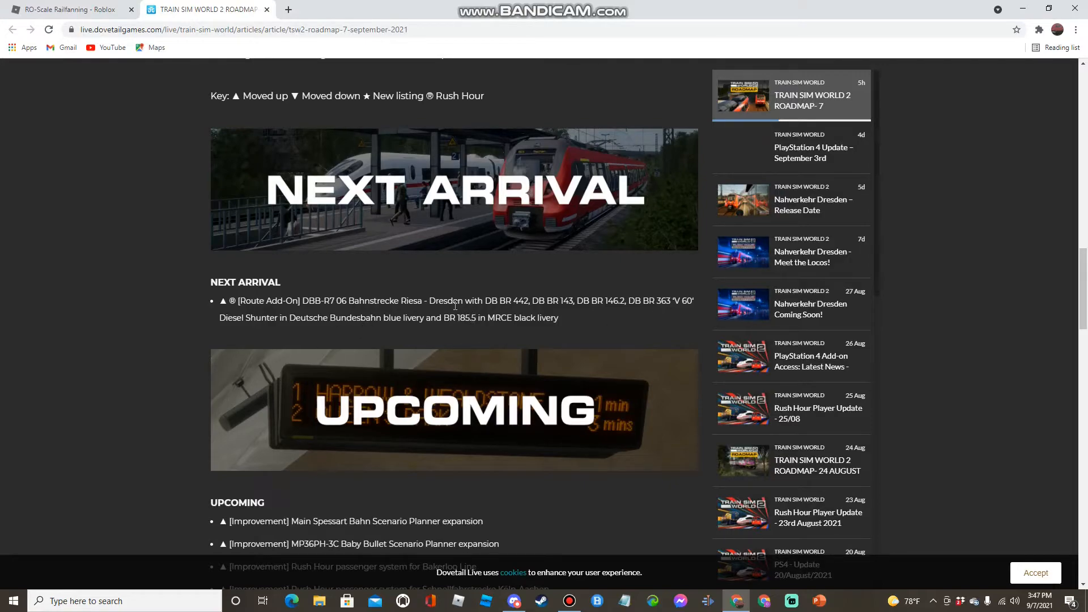
pyautogui.scroll(-3)
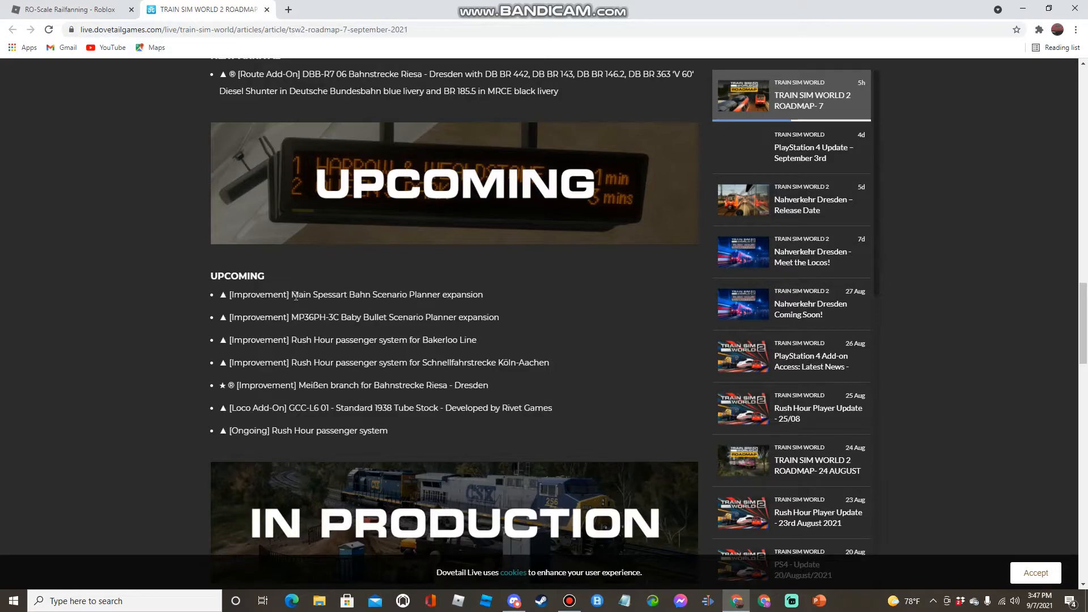
pyautogui.moveTo(291, 317)
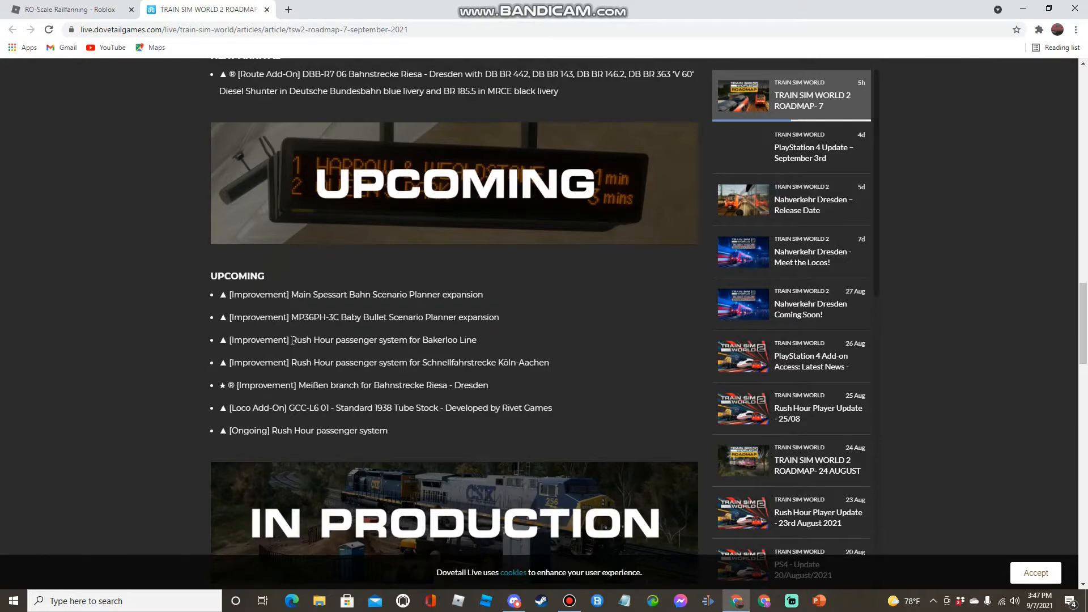
# Step: Read the Upcoming items, highlighting the Bakerloo Line passenger system and Standard 1938 Tube Stock entries
pyautogui.moveTo(291, 339); pyautogui.dragTo(487, 340)
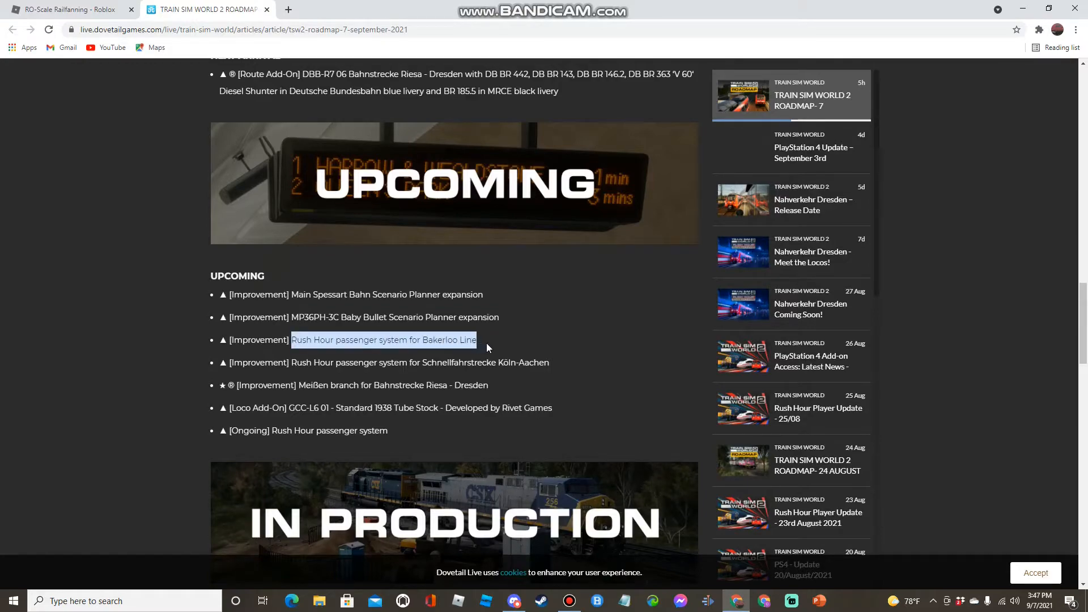
pyautogui.moveTo(450, 363); pyautogui.dragTo(547, 363)
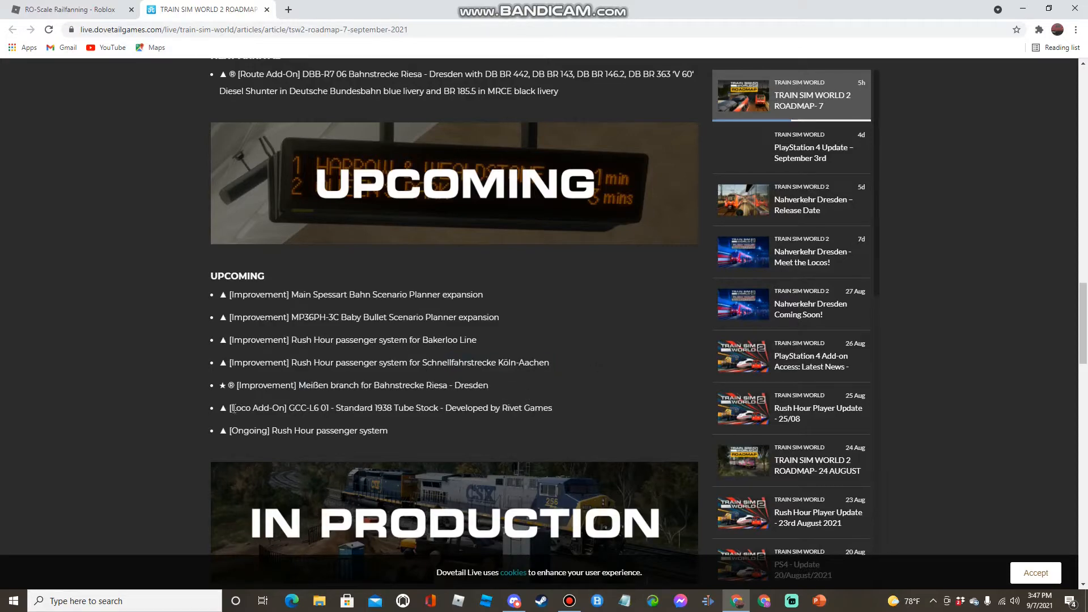
pyautogui.moveTo(307, 407); pyautogui.dragTo(451, 407)
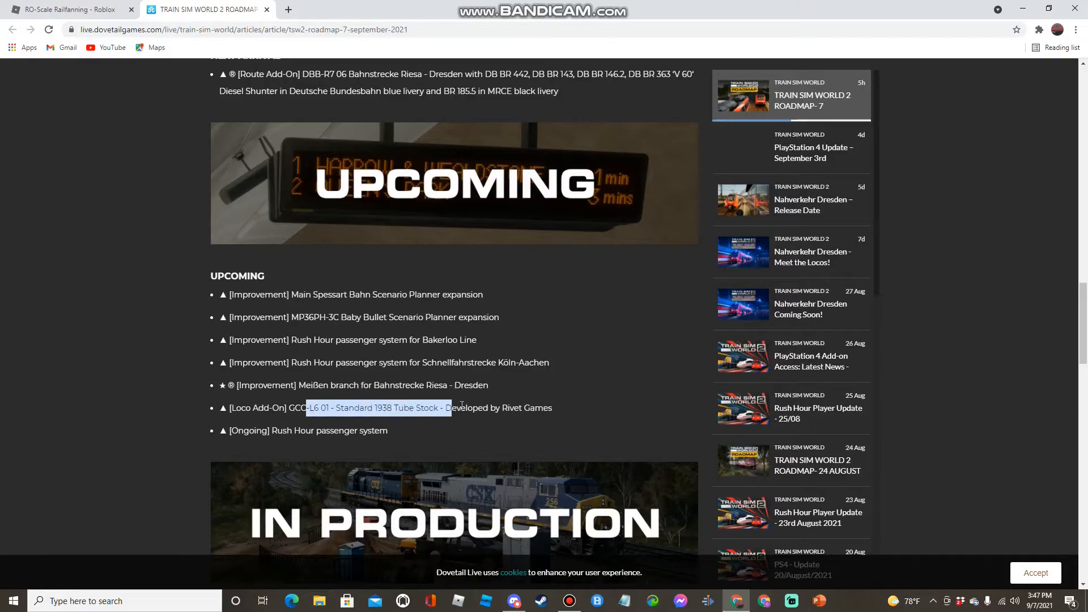
pyautogui.scroll(-3)
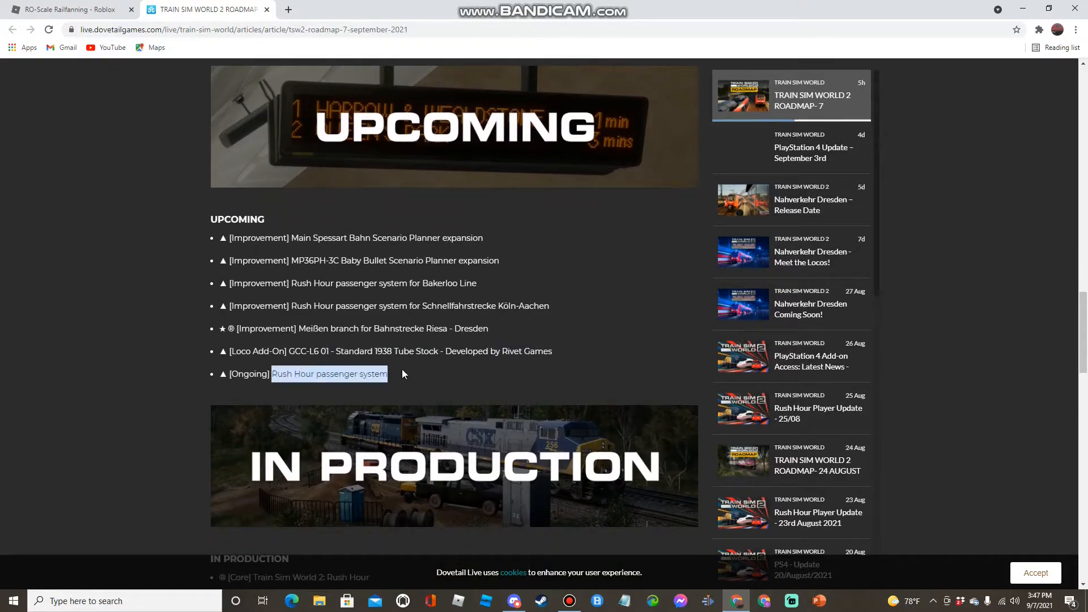
pyautogui.click(433, 390)
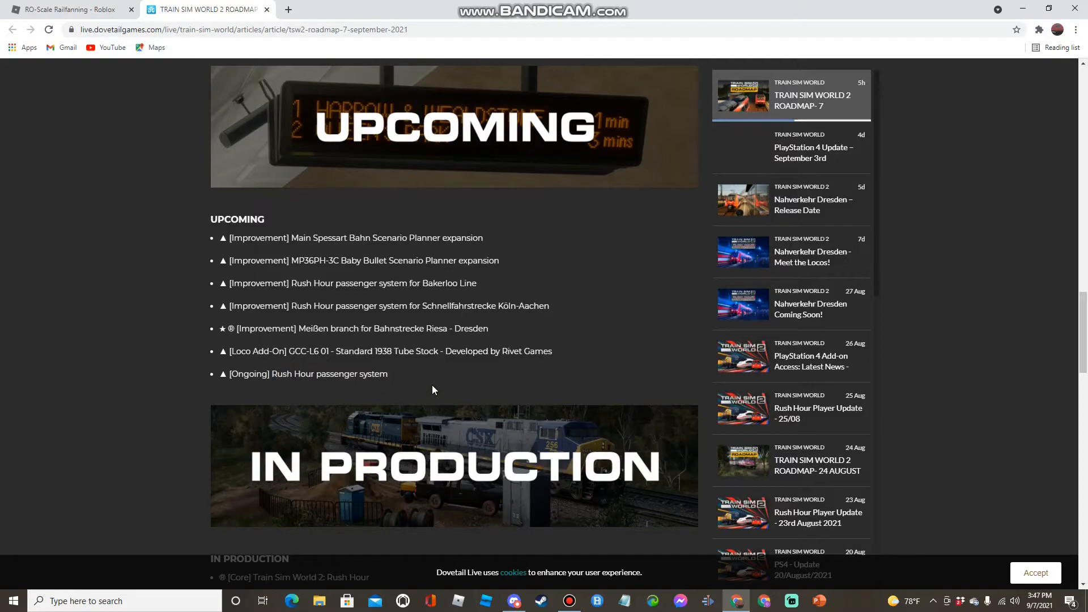
pyautogui.moveTo(390, 368)
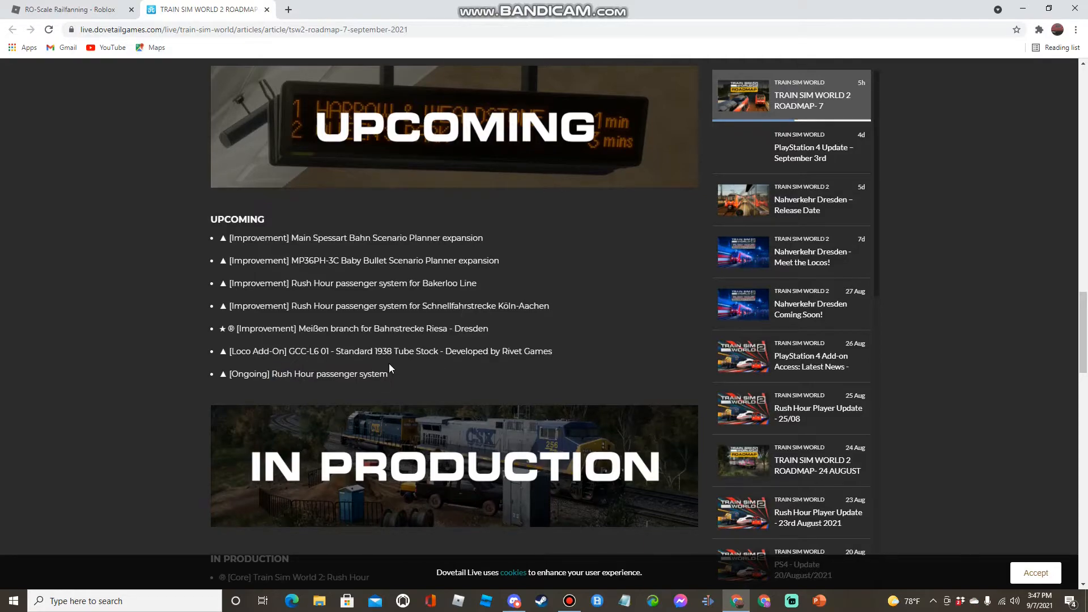
pyautogui.scroll(-3)
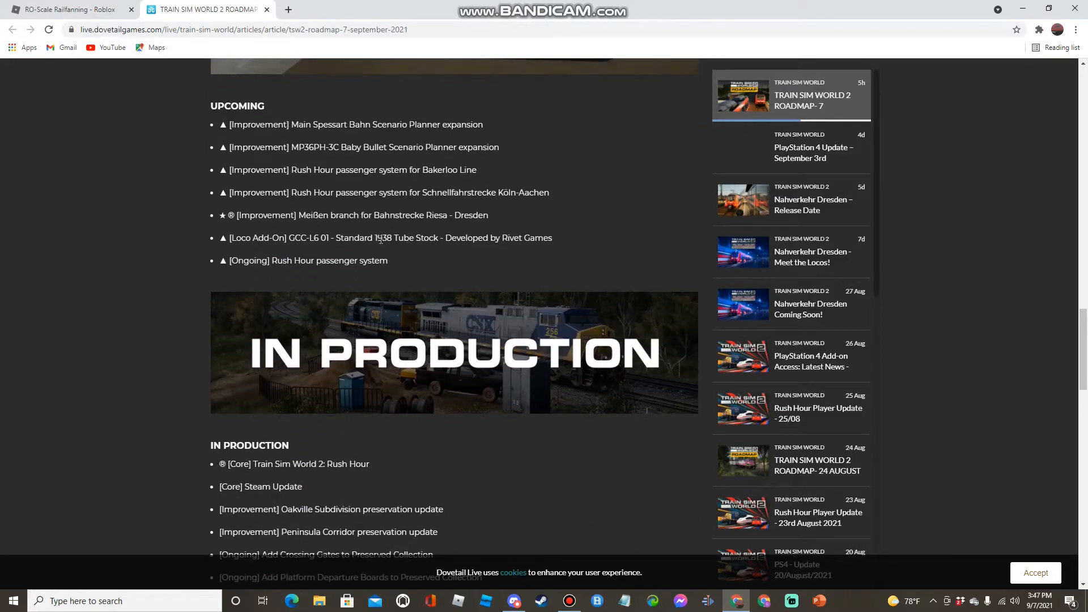
pyautogui.moveTo(501, 235)
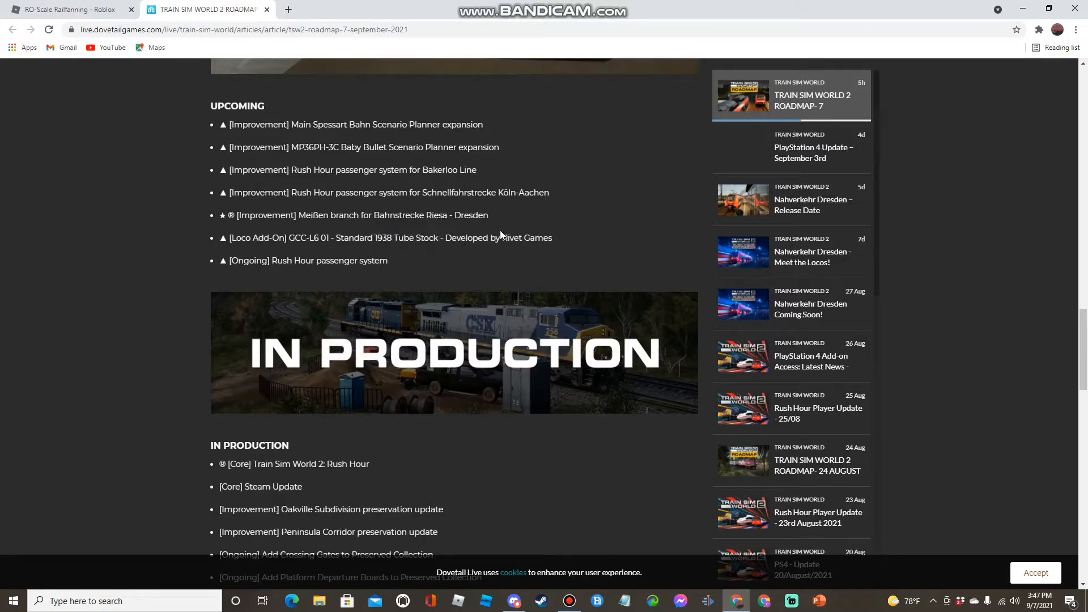
pyautogui.moveTo(435, 268)
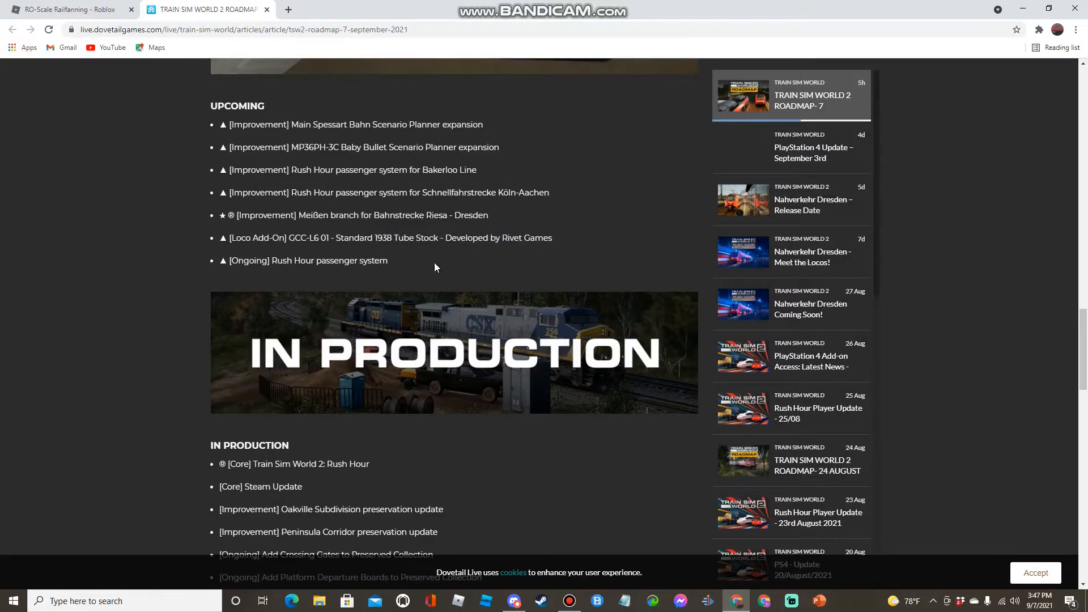
# Step: Reach the In Production list and read its departure boards core item
pyautogui.scroll(-3)
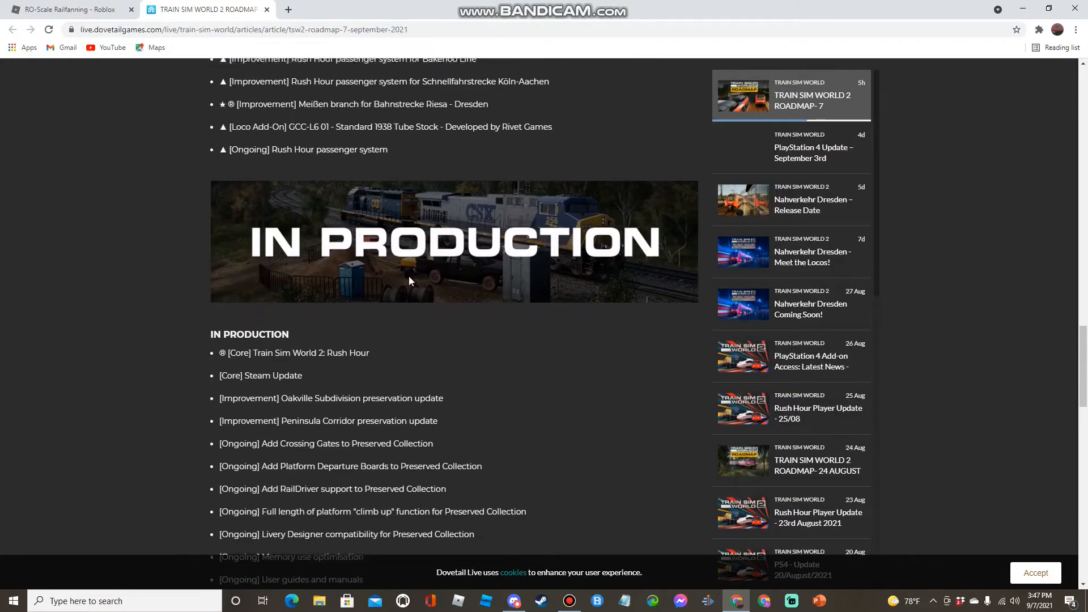
pyautogui.scroll(-3)
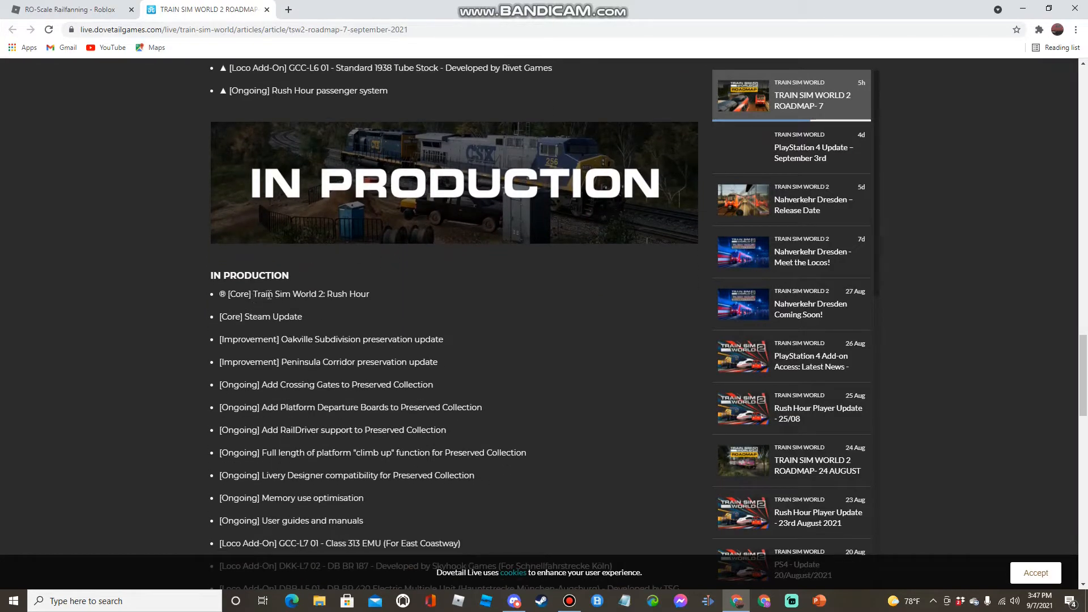
pyautogui.scroll(-3)
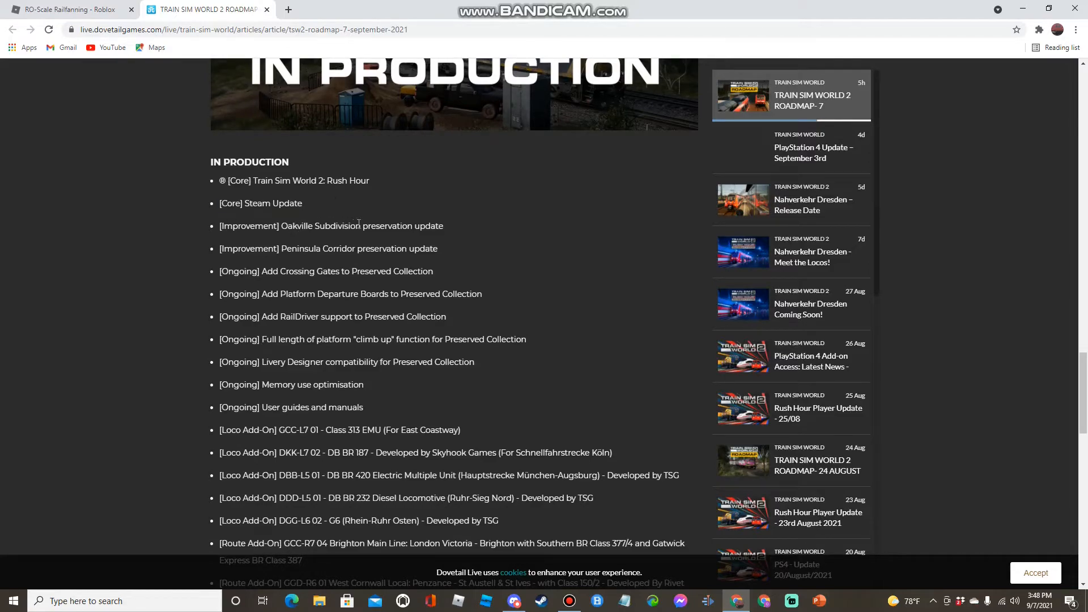
pyautogui.moveTo(307, 245)
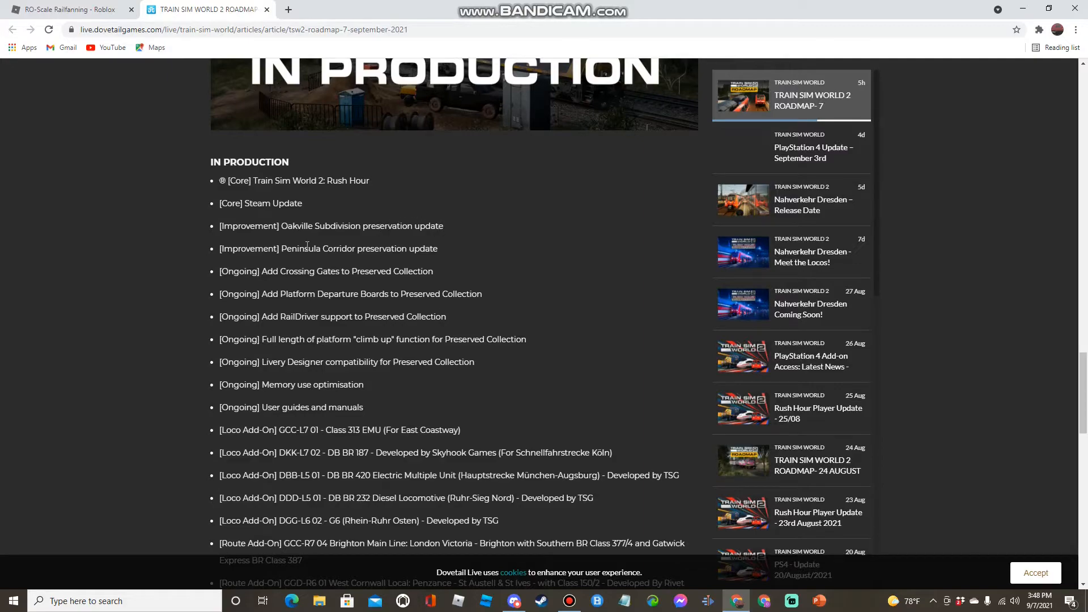
pyautogui.moveTo(341, 251)
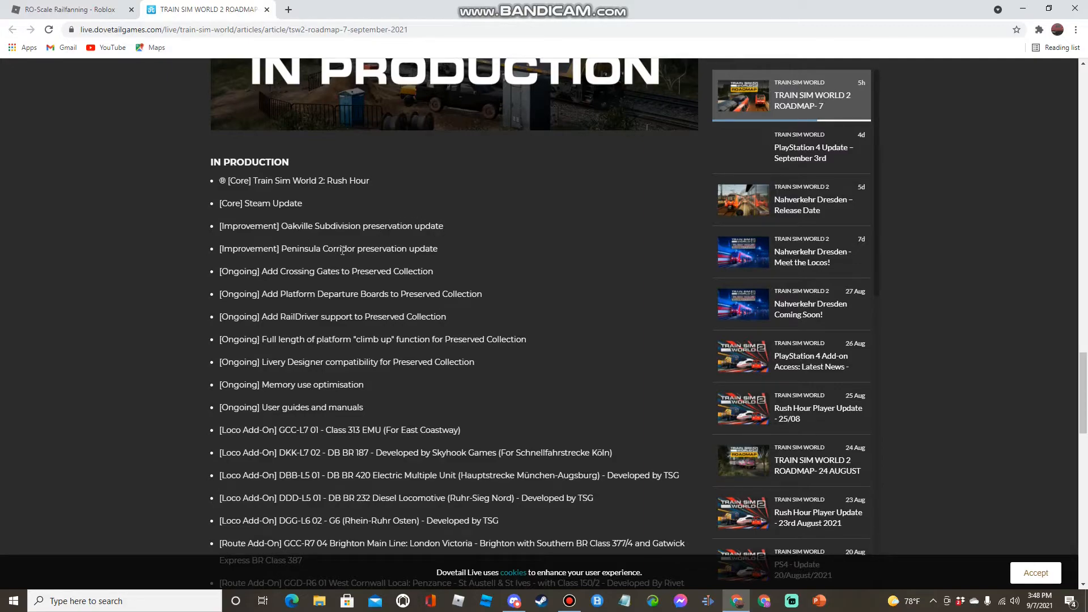
pyautogui.moveTo(283, 271)
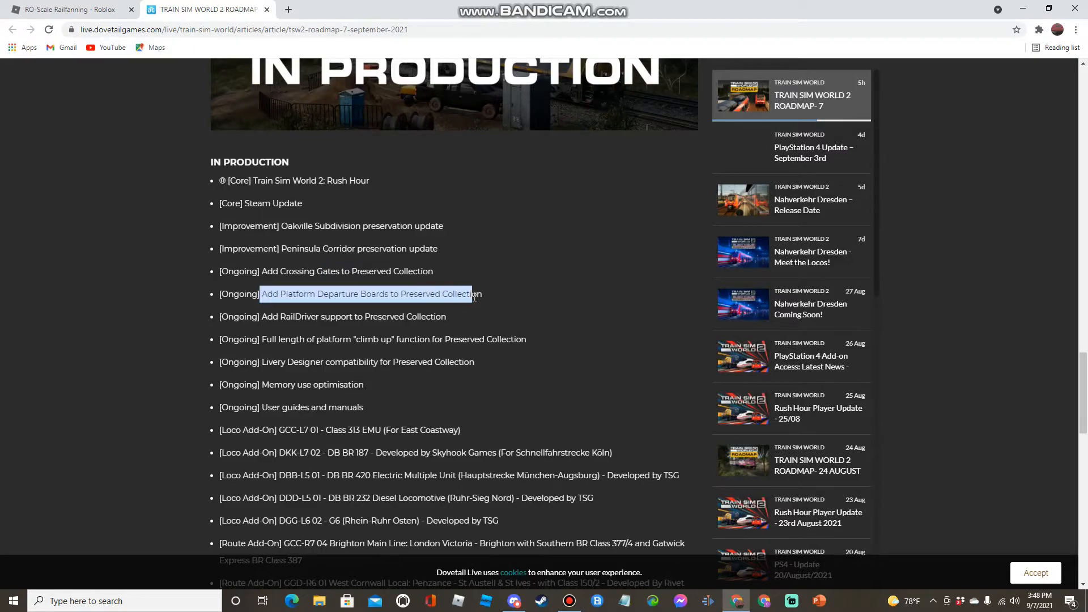
pyautogui.click(256, 326)
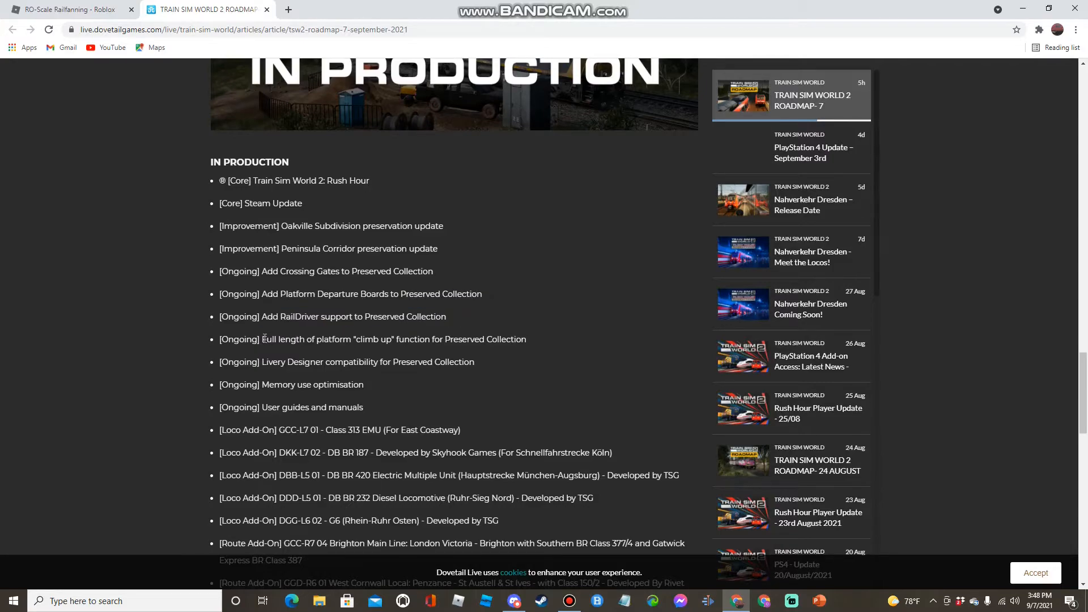
# Step: Read the Livery Designer compatibility and Class 313 EMU entries, highlighting each
pyautogui.moveTo(262, 339); pyautogui.dragTo(442, 339)
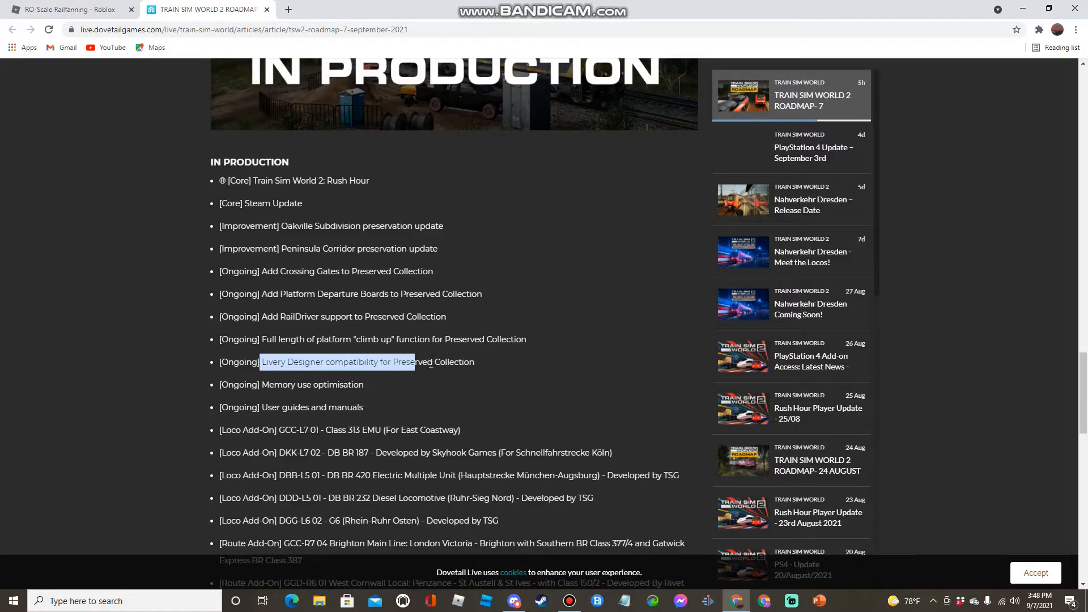
pyautogui.click(259, 385)
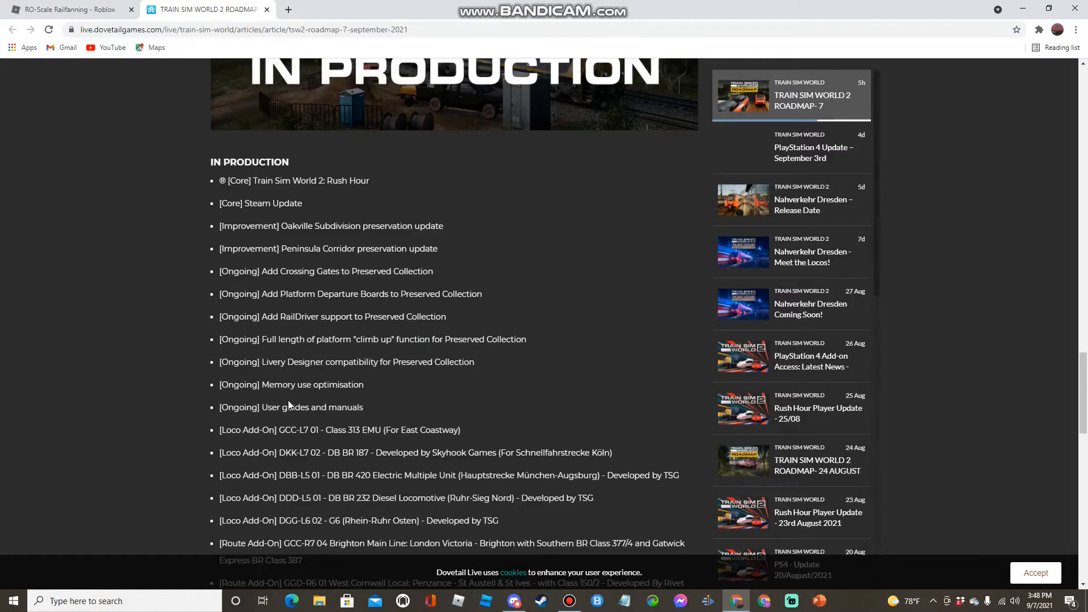
pyautogui.moveTo(341, 440)
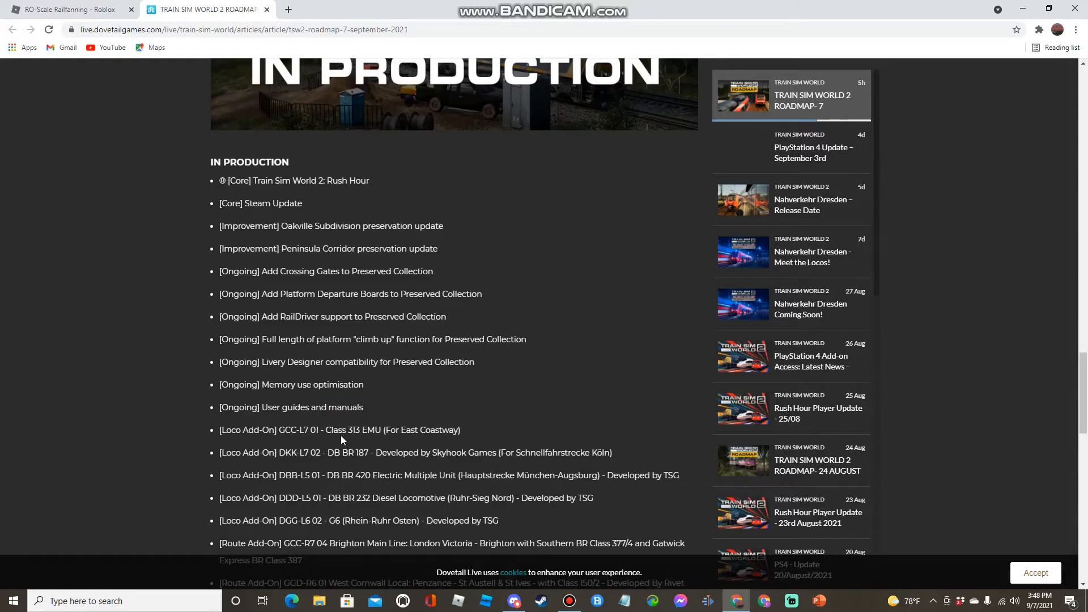
pyautogui.moveTo(326, 429); pyautogui.dragTo(460, 429)
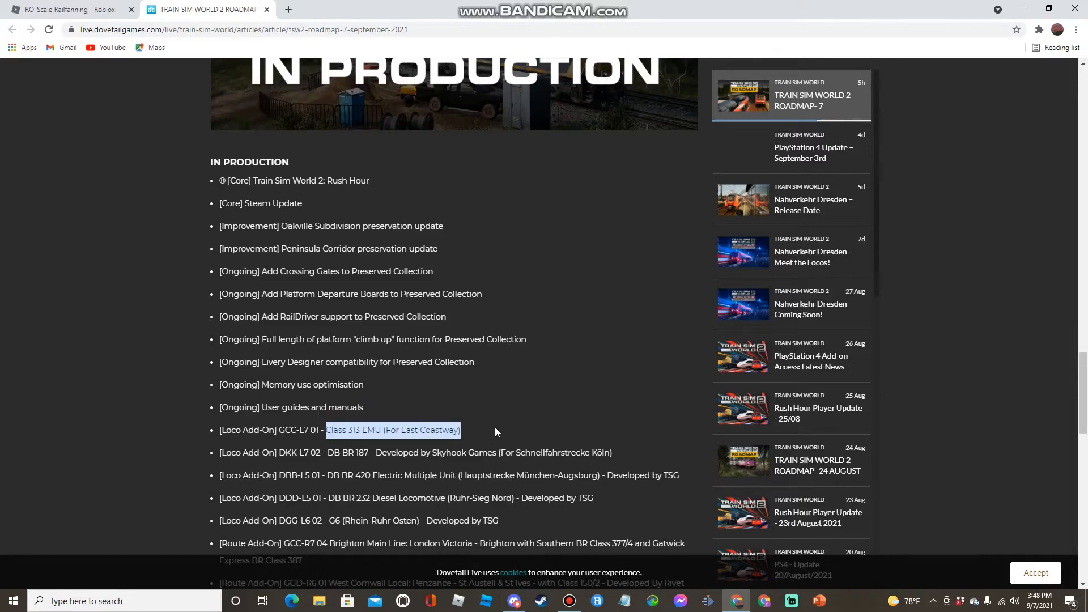
# Step: Read the DB BR 187, DB BR 420 and DB BR 232 loco add-on entries in production
pyautogui.scroll(-3)
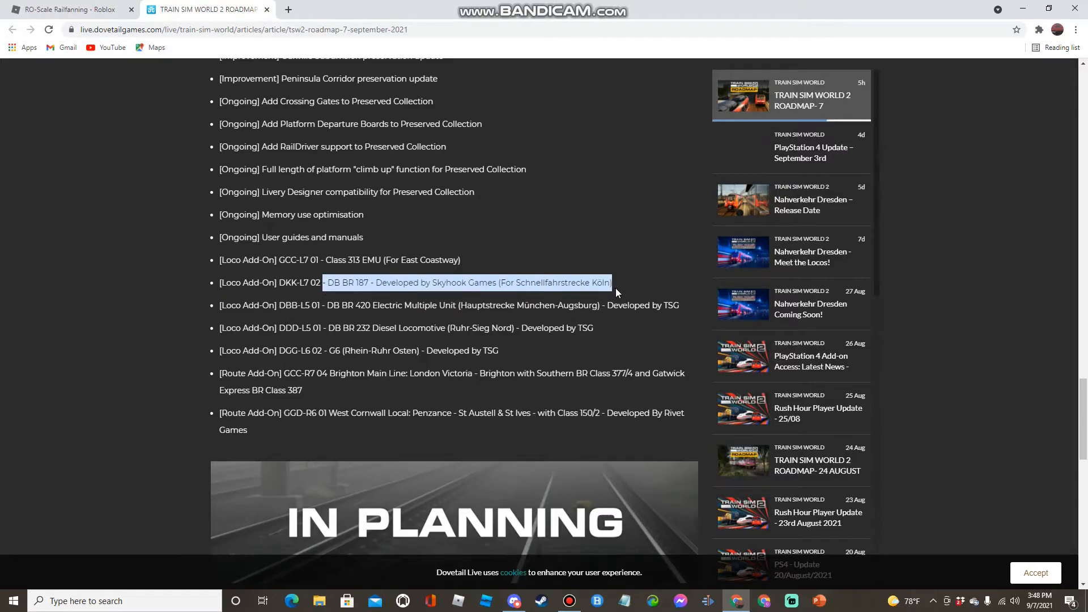
pyautogui.click(562, 293)
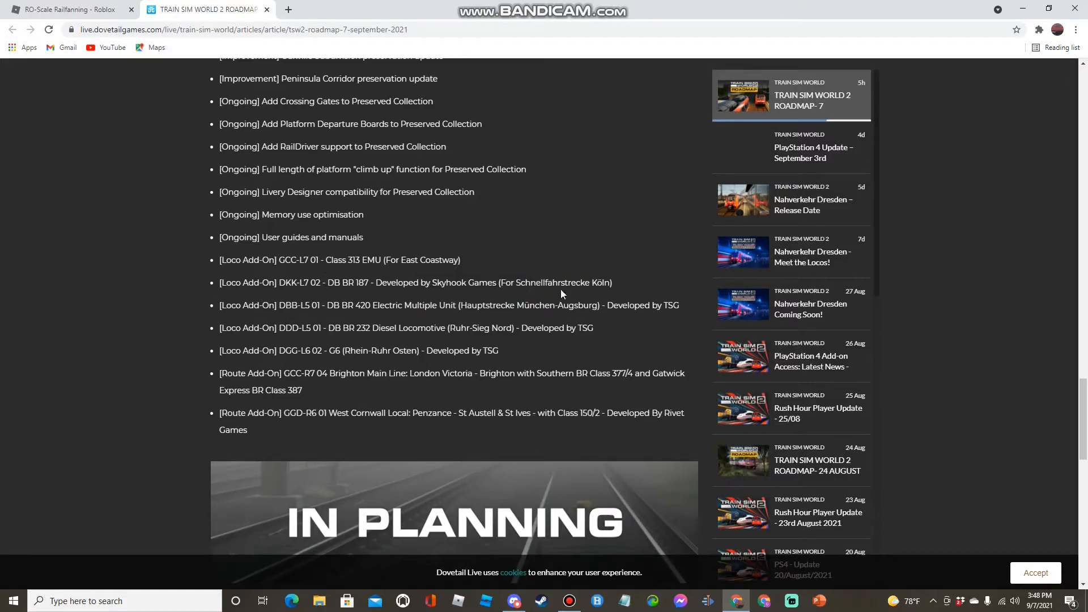
pyautogui.doubleClick(395, 305)
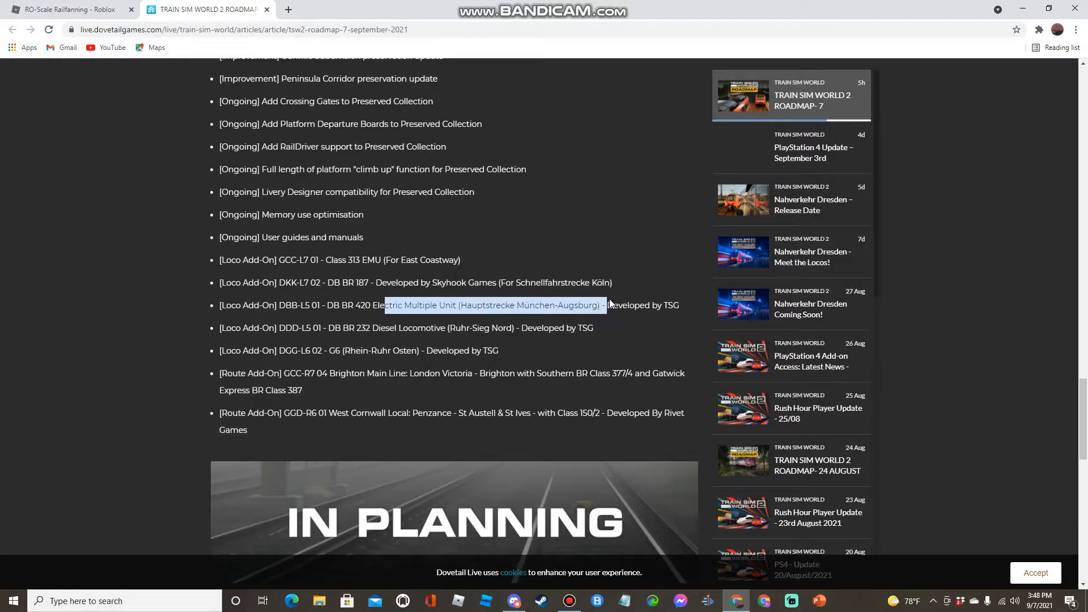
pyautogui.click(611, 304)
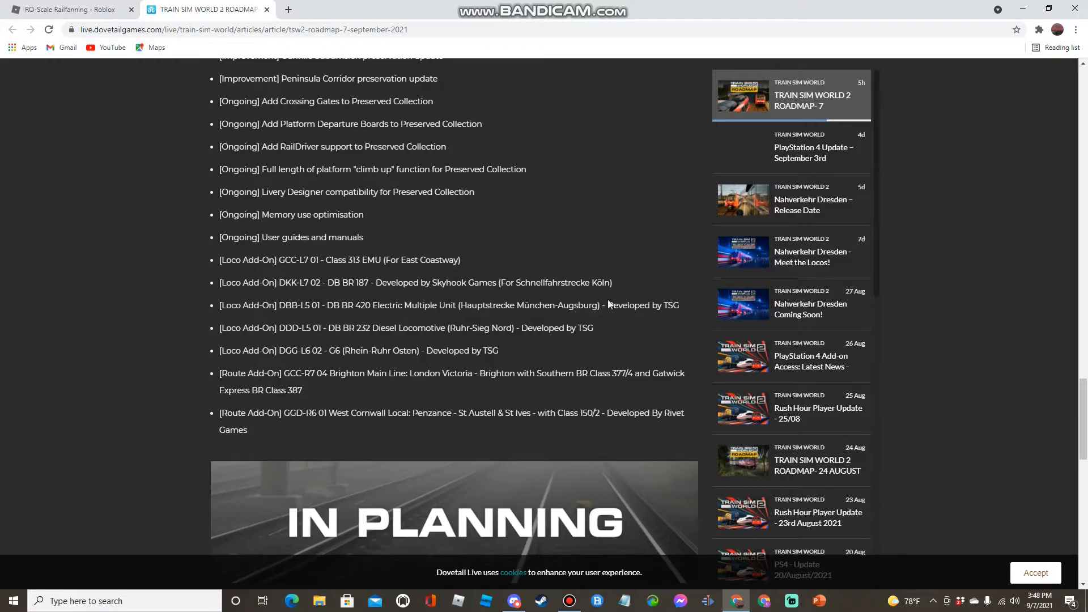
pyautogui.moveTo(332, 327); pyautogui.dragTo(414, 328)
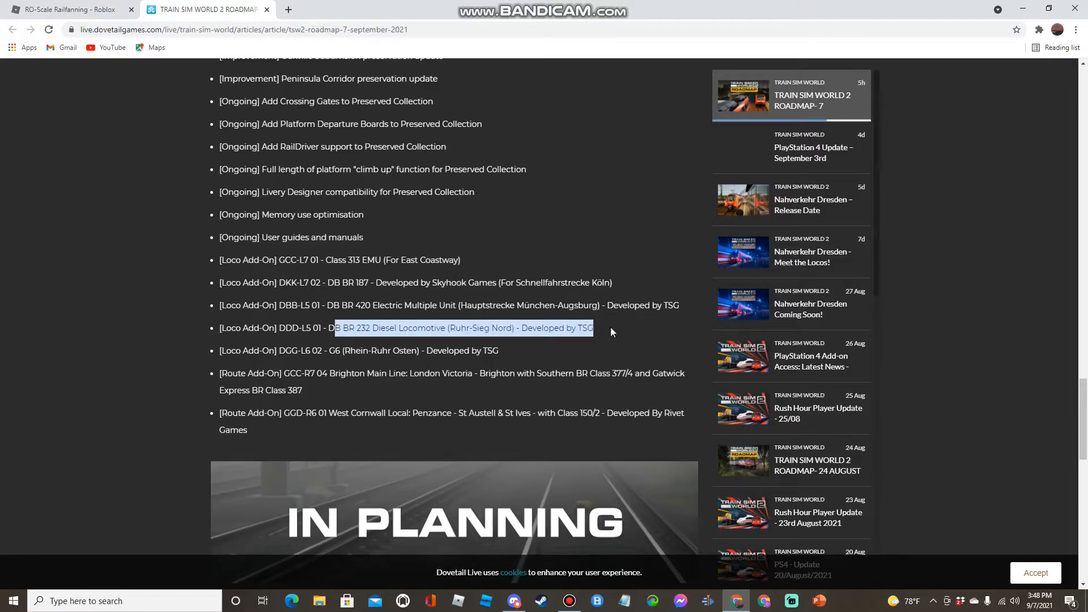
pyautogui.click(361, 351)
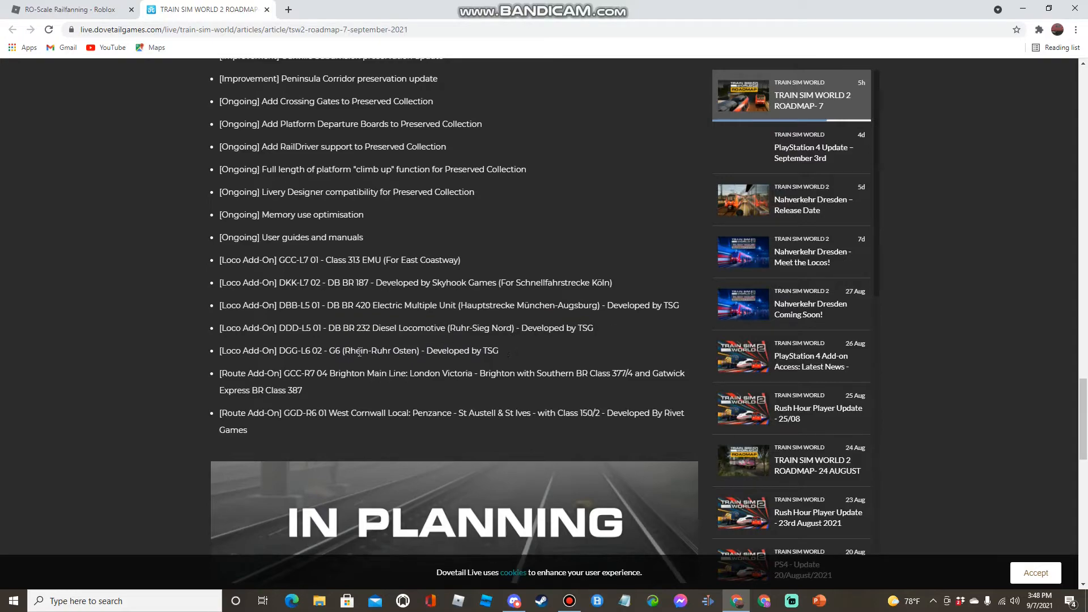
# Step: Read the G6 Rhein-Ruhr Osten, Brighton Main Line and West Cornwall Local (Class 150/2) entries
pyautogui.moveTo(327, 350); pyautogui.dragTo(441, 351)
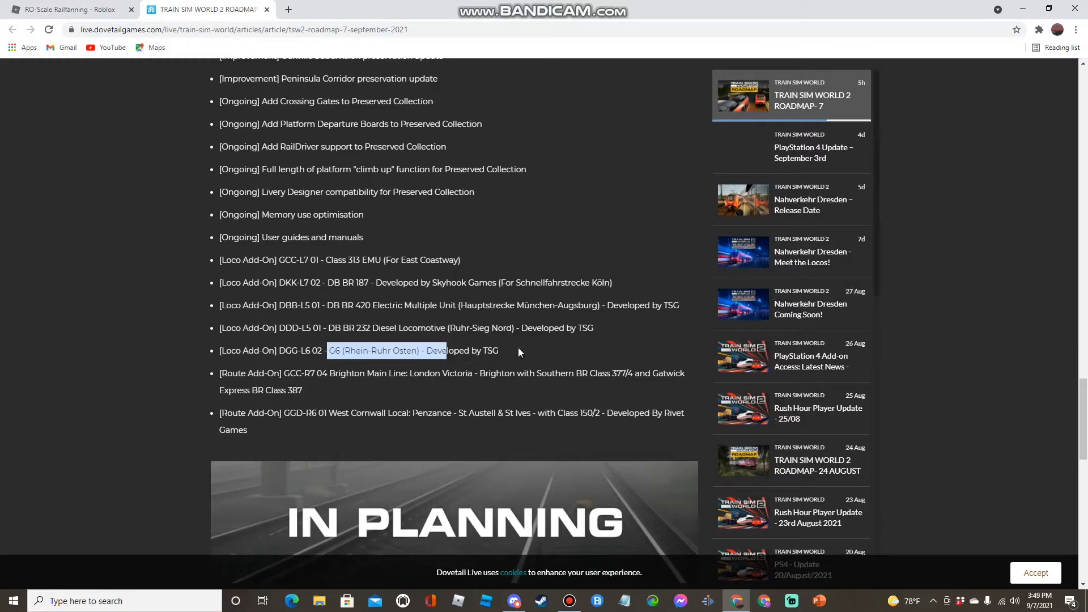
pyautogui.moveTo(330, 351); pyautogui.dragTo(498, 351)
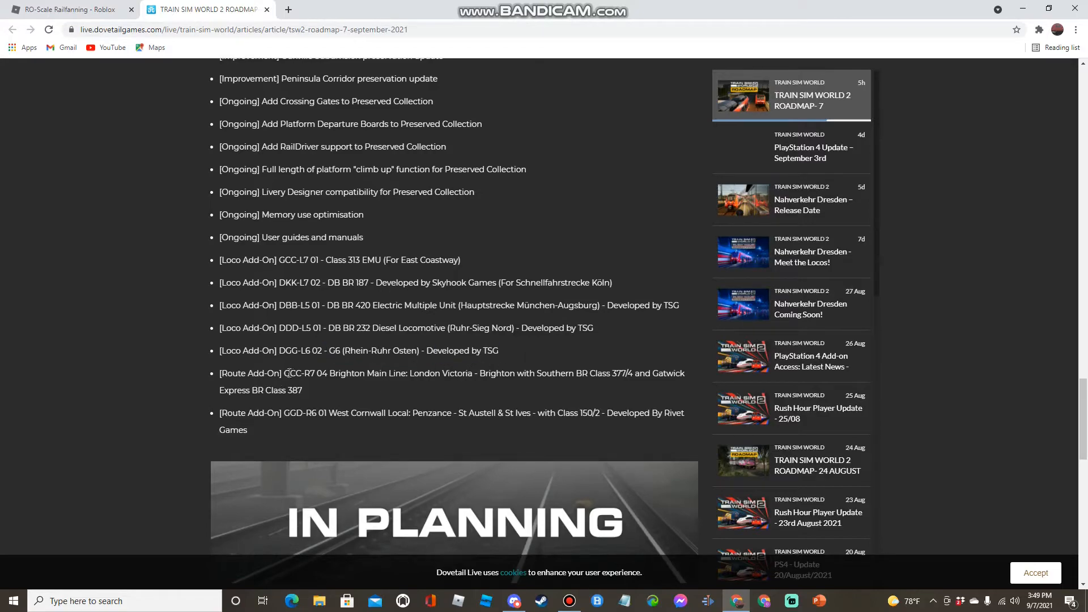
pyautogui.moveTo(289, 373); pyautogui.dragTo(479, 373)
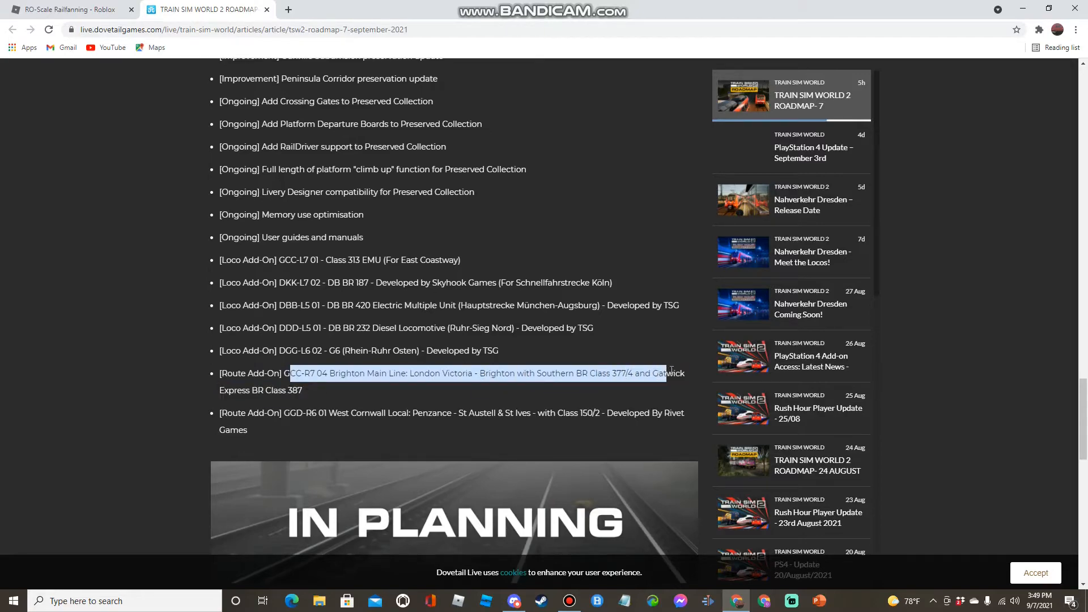
pyautogui.click(660, 361)
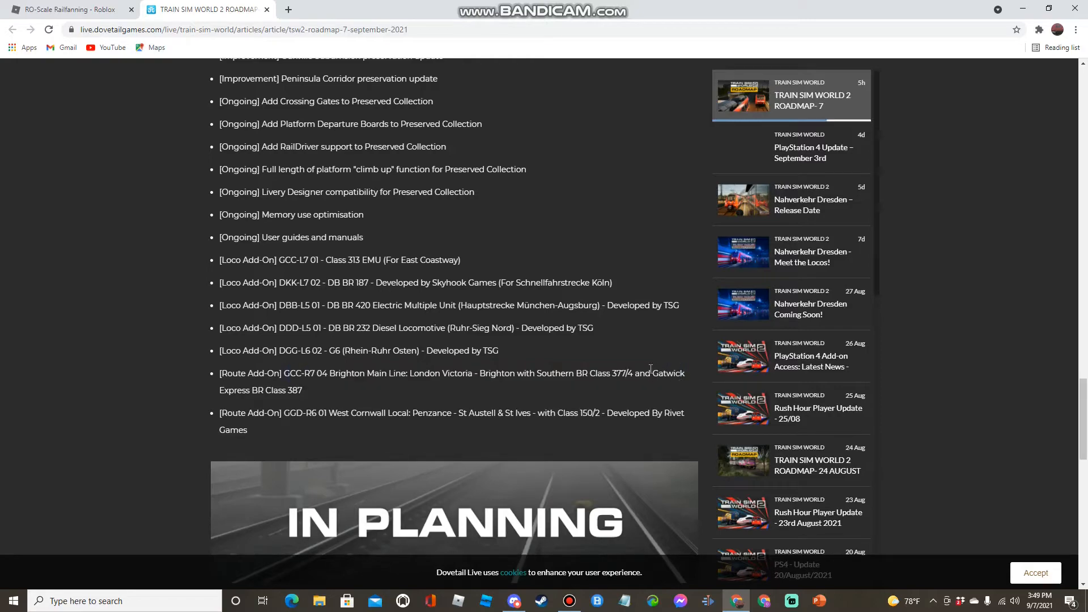
pyautogui.moveTo(328, 412)
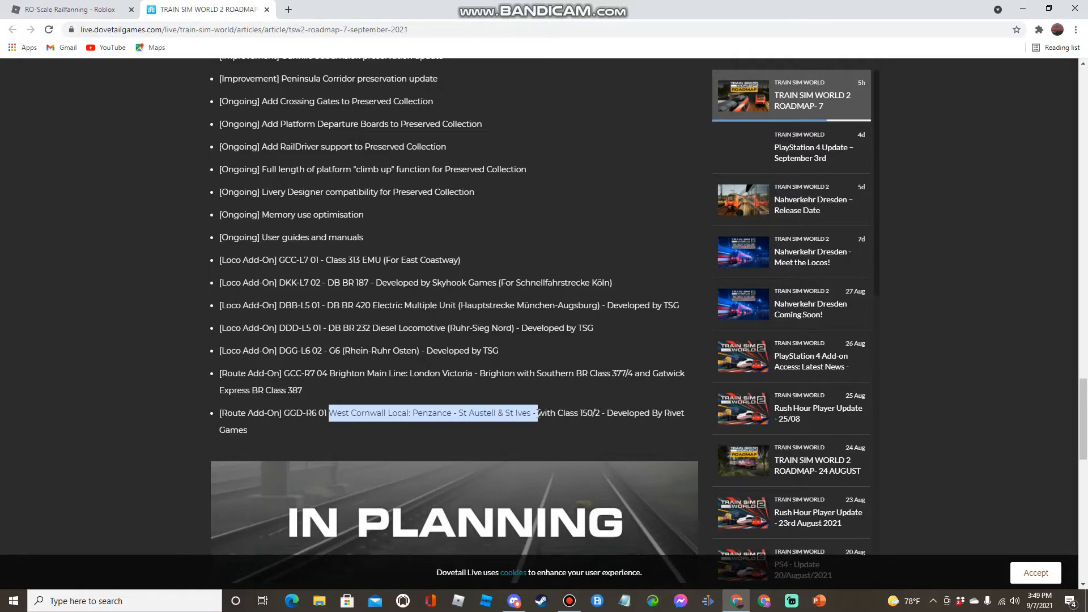
pyautogui.moveTo(542, 425)
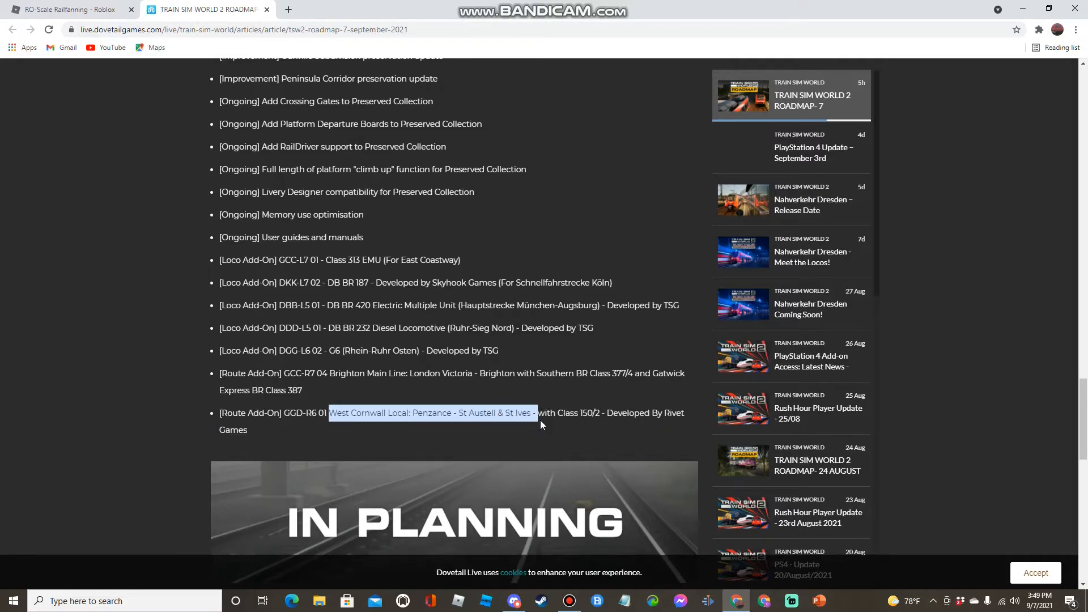
pyautogui.click(594, 415)
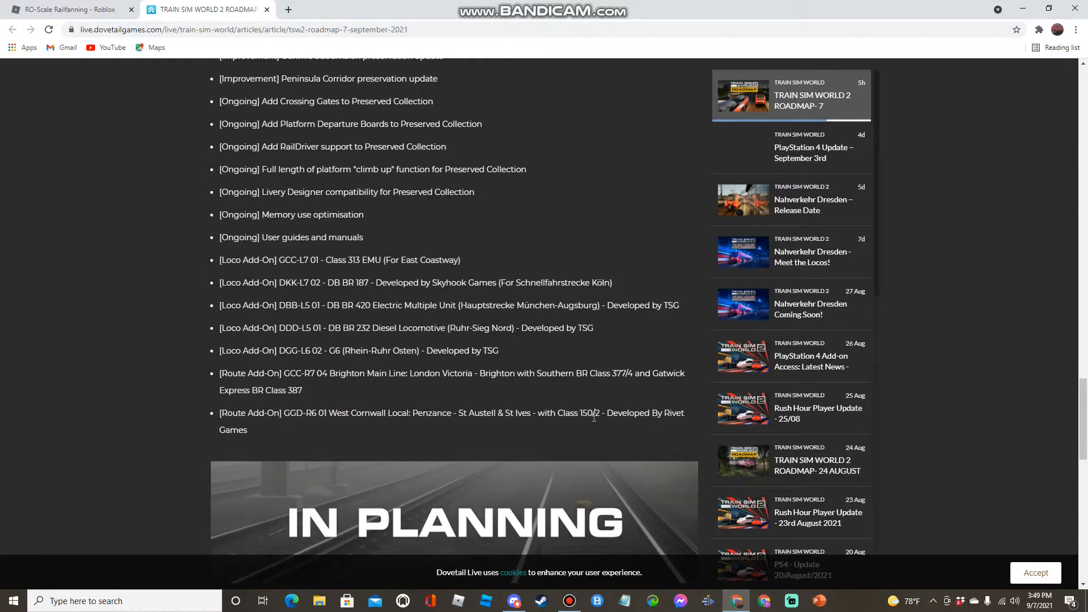
pyautogui.doubleClick(581, 412)
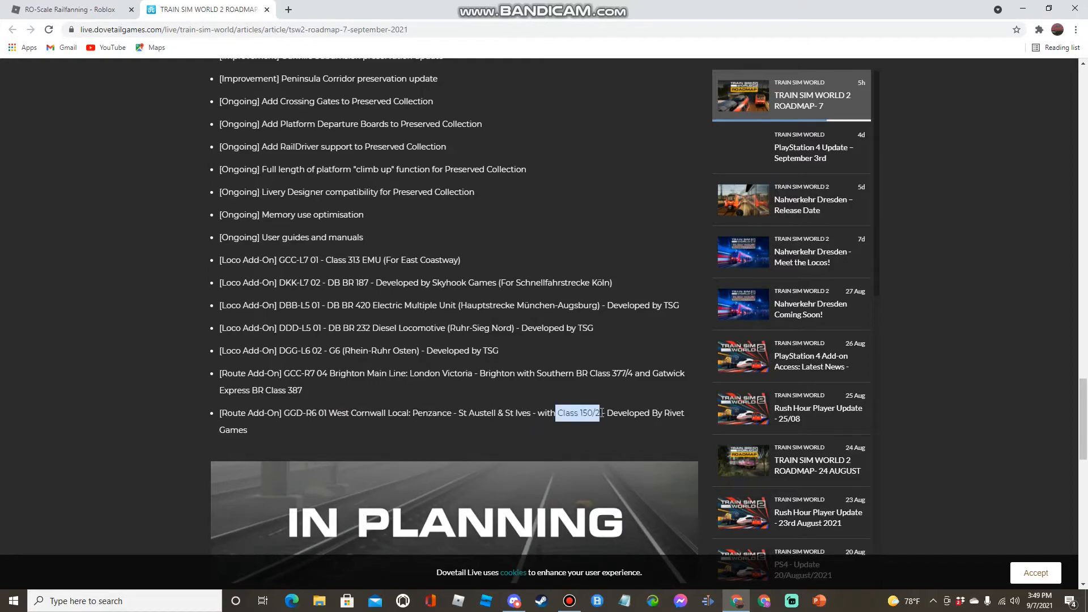
# Step: Scroll the roadmap into the In Planning section with Scenario Planner 2.0 and the starred route add-ons
pyautogui.scroll(-3)
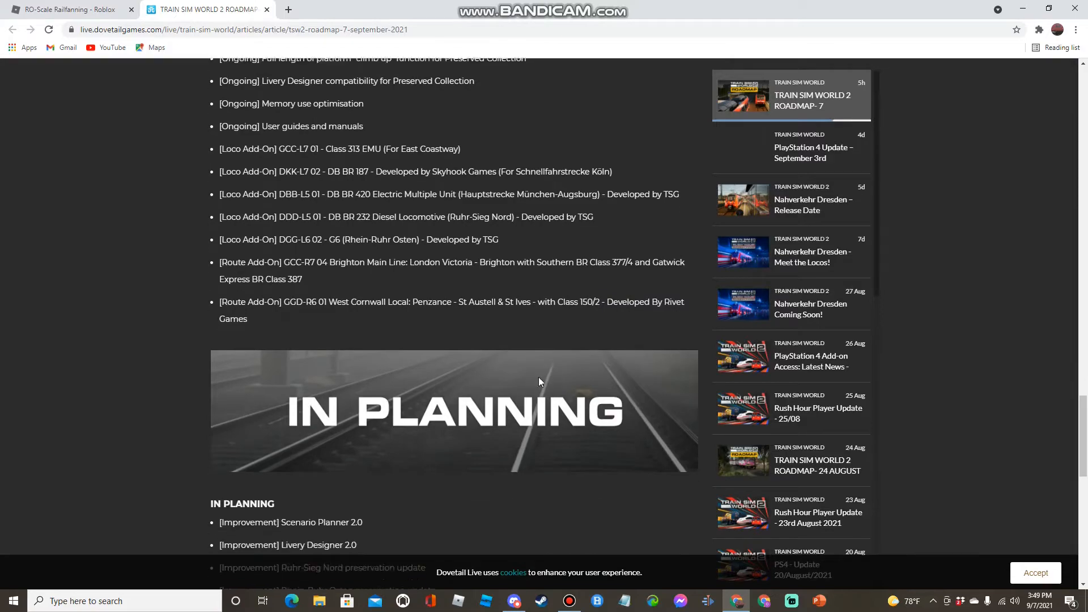
pyautogui.scroll(-3)
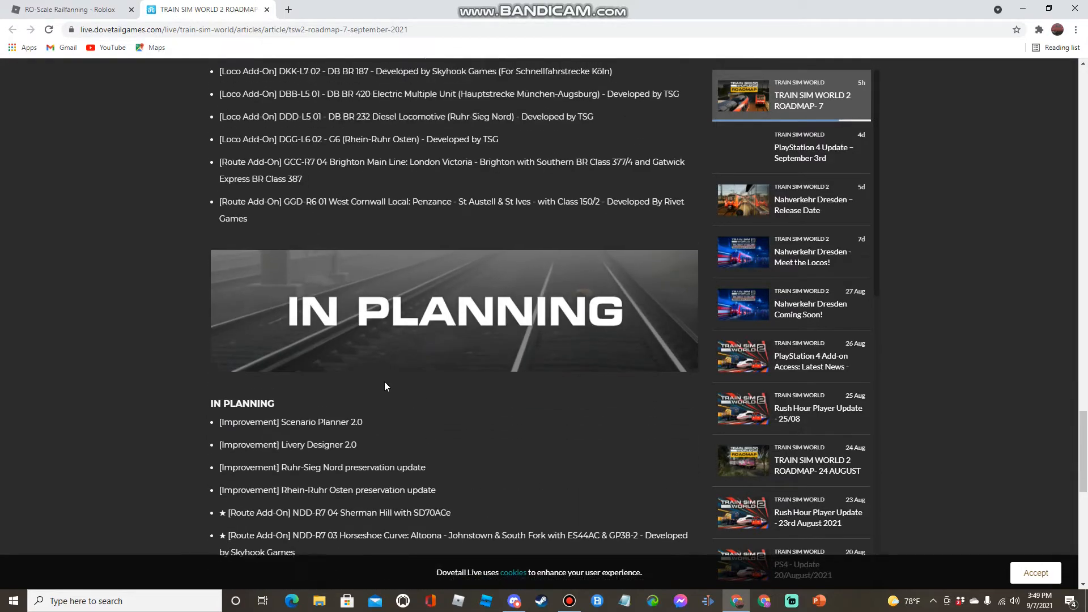
pyautogui.scroll(3)
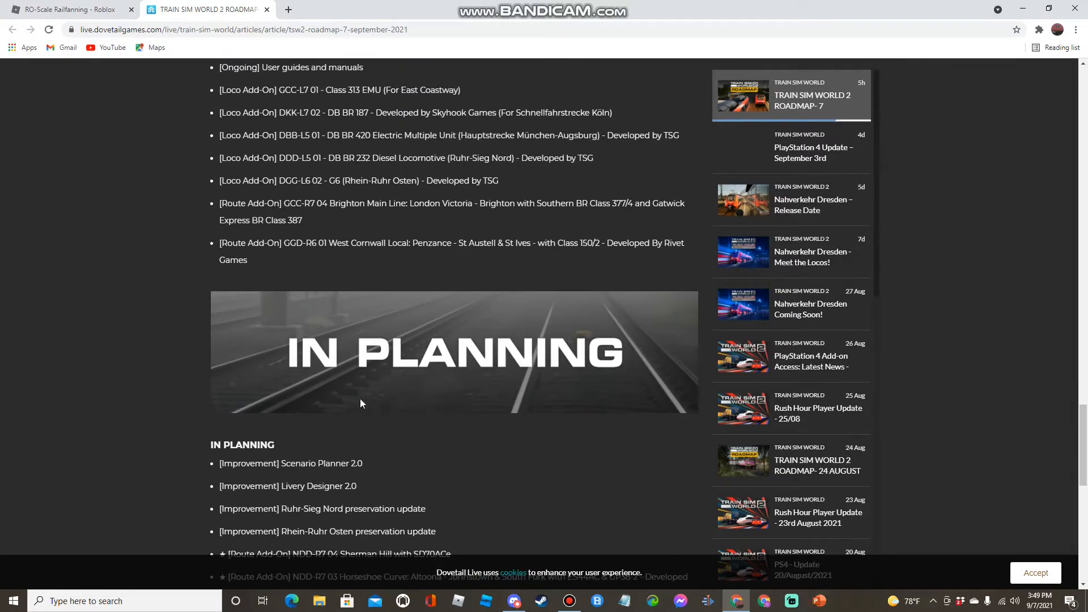
pyautogui.scroll(3)
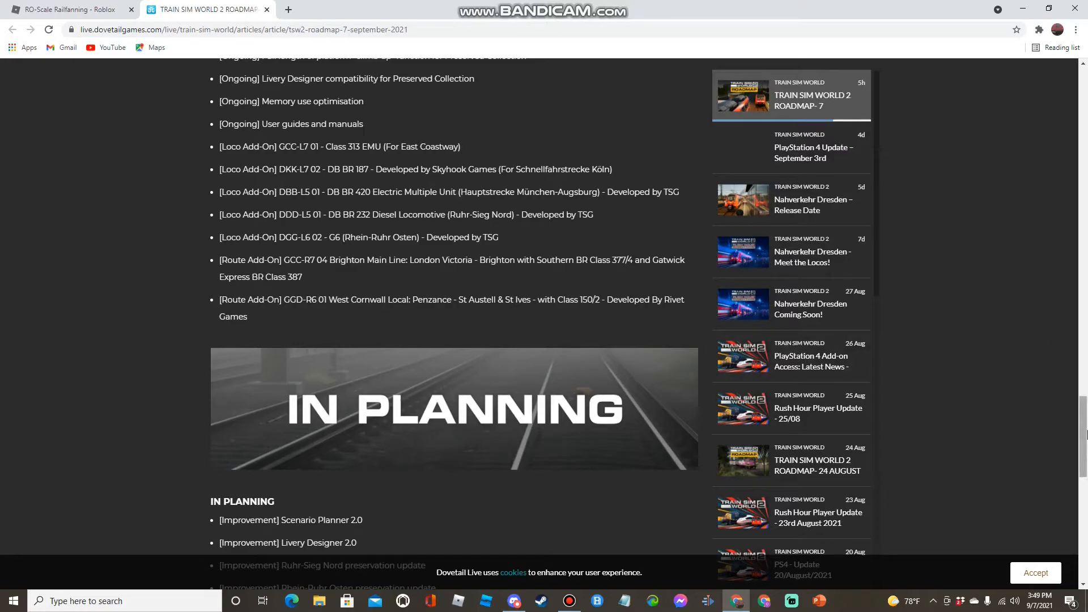
pyautogui.scroll(-3)
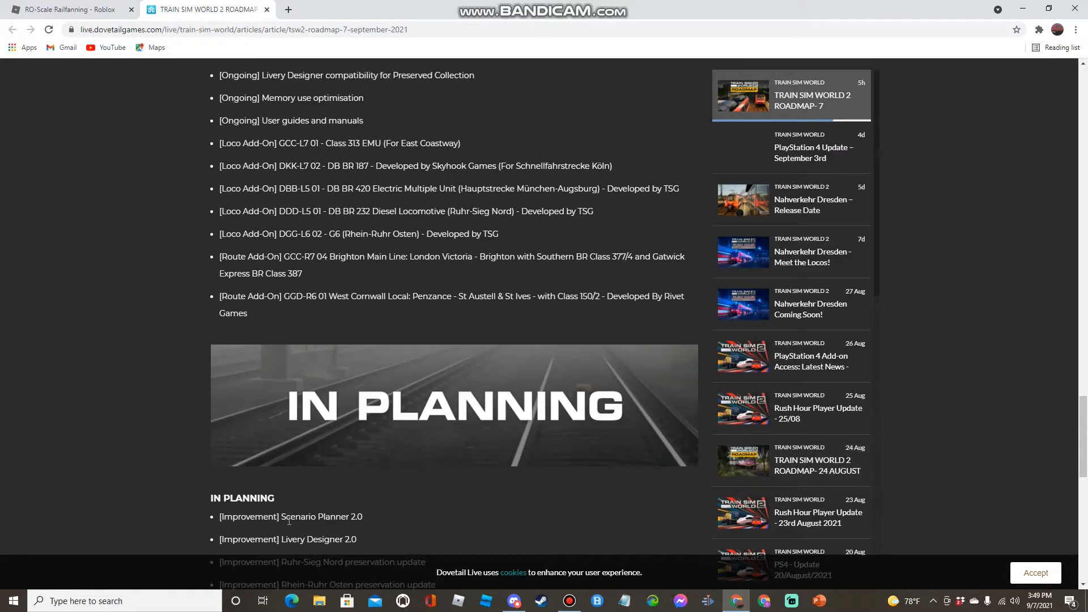
pyautogui.moveTo(528, 401)
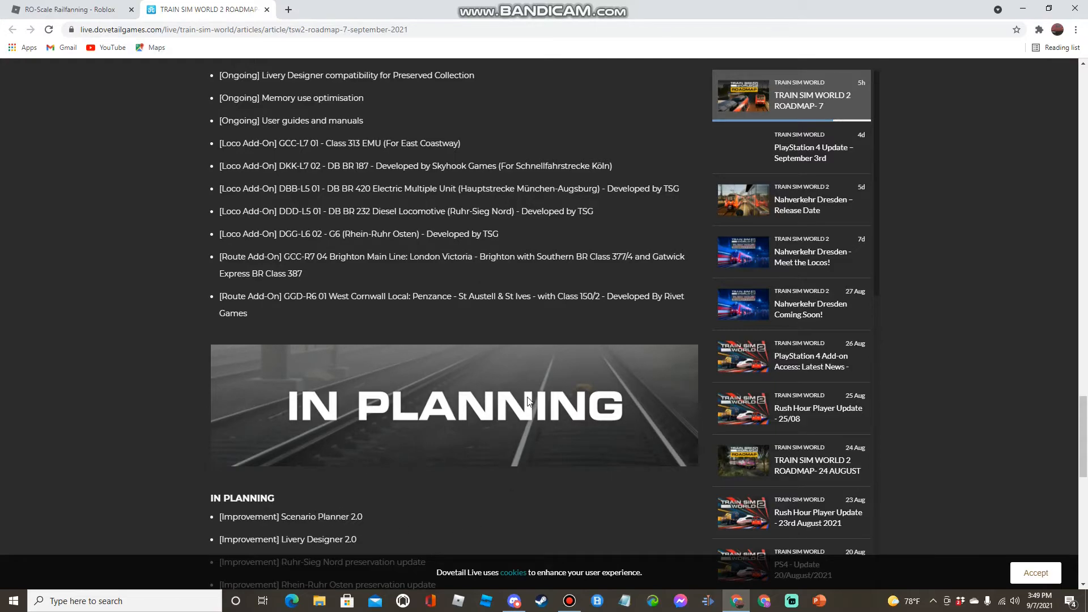
pyautogui.moveTo(349, 550)
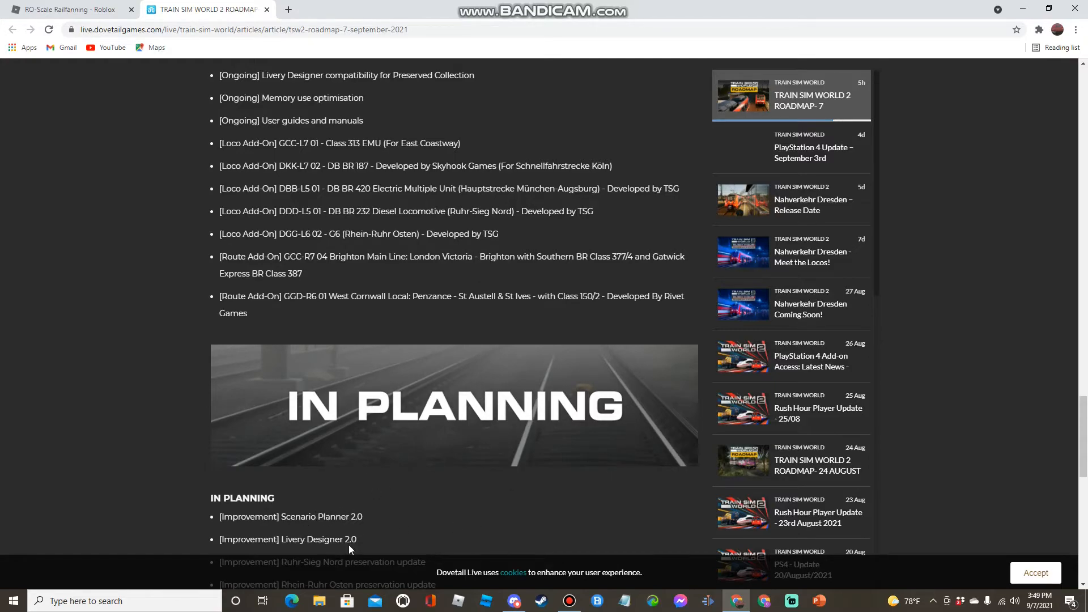
pyautogui.moveTo(376, 581)
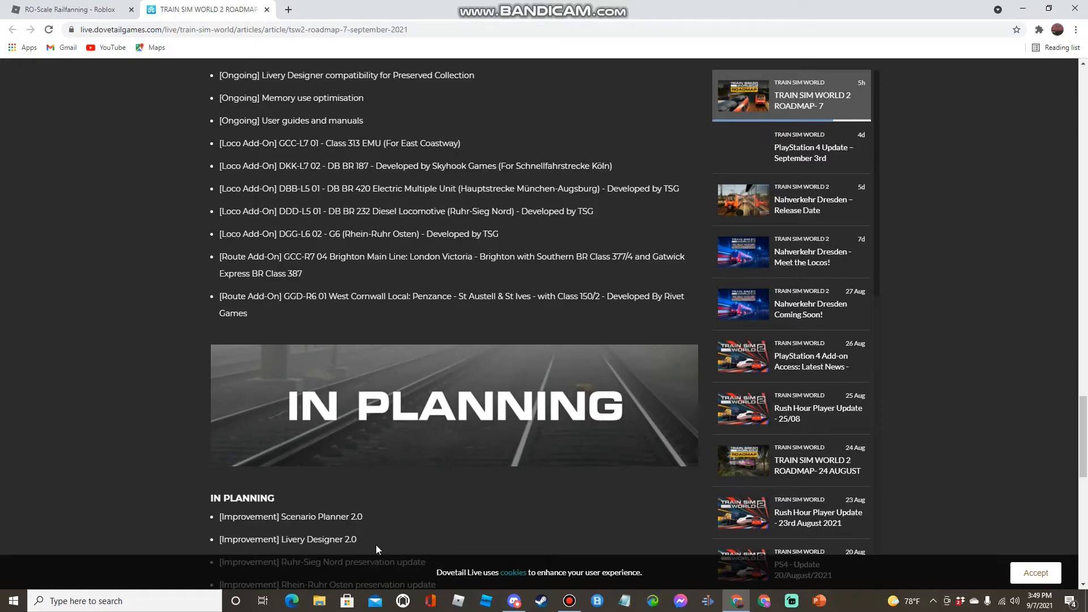
pyautogui.moveTo(353, 534)
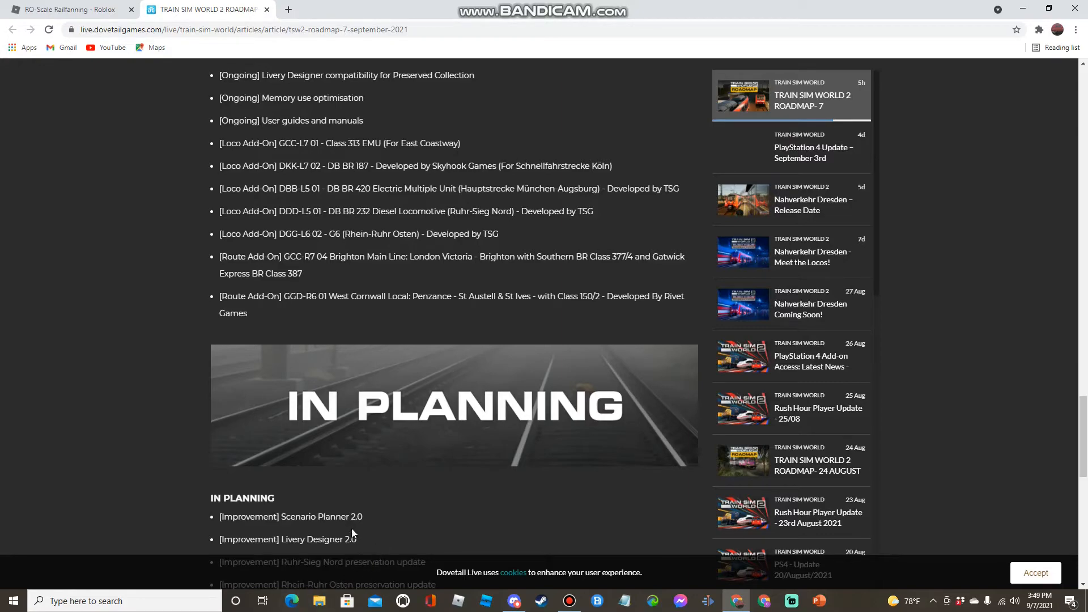
pyautogui.moveTo(334, 511)
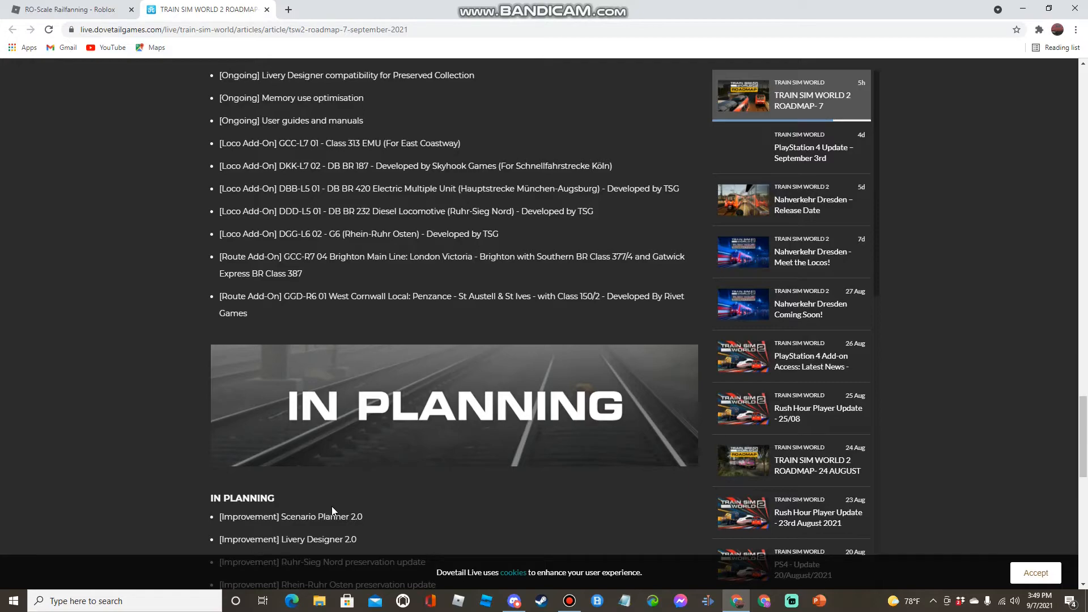
pyautogui.scroll(-3)
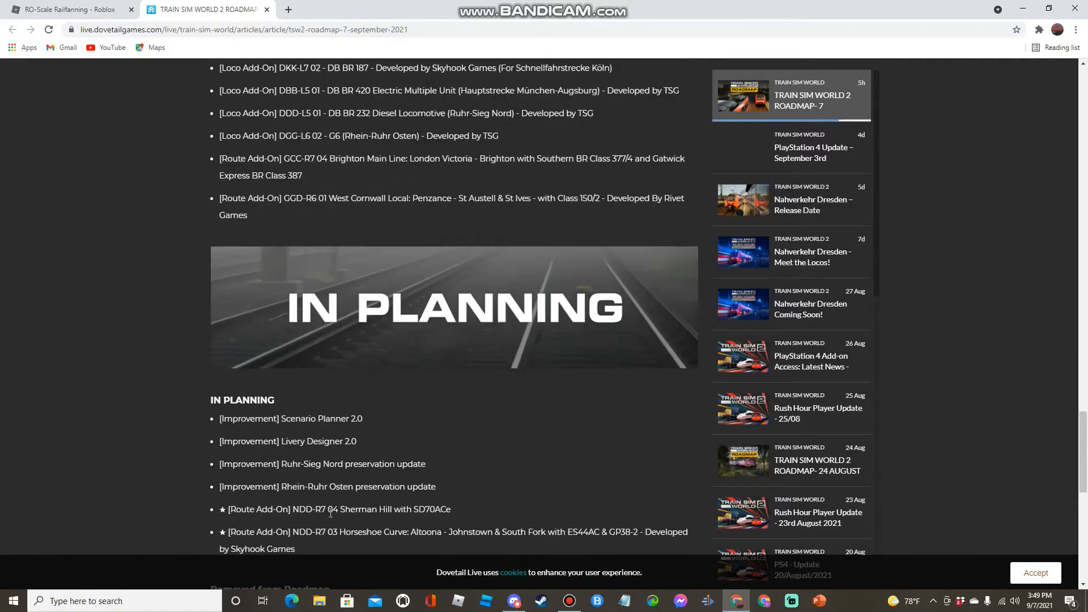
# Step: Read the Sherman Hill and Horseshoe Curve route add-on entries with their locomotive names
pyautogui.scroll(-3)
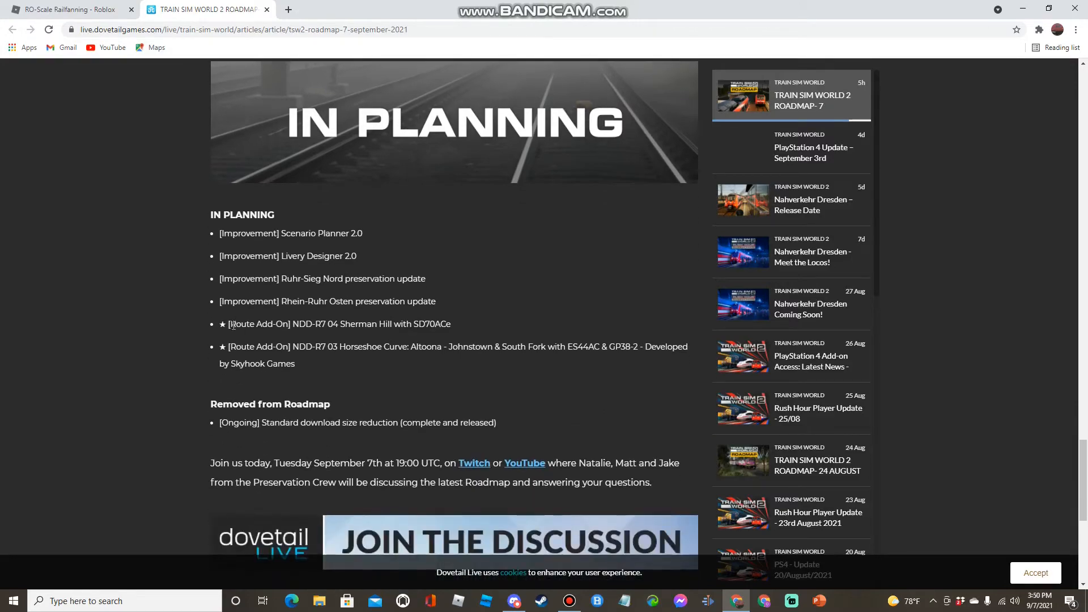
pyautogui.moveTo(229, 323); pyautogui.dragTo(353, 322)
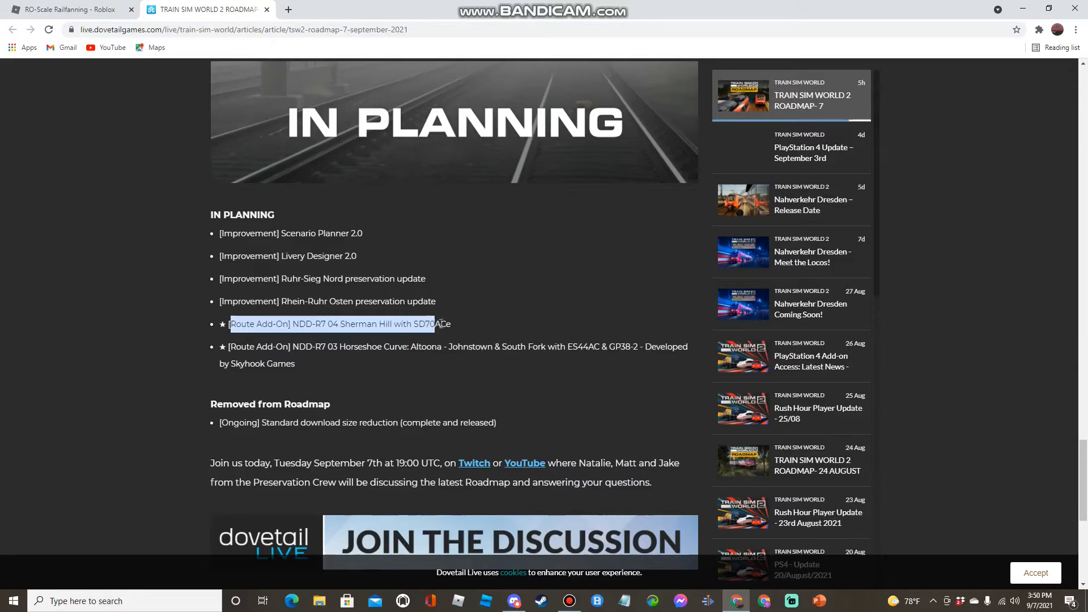
pyautogui.click(456, 329)
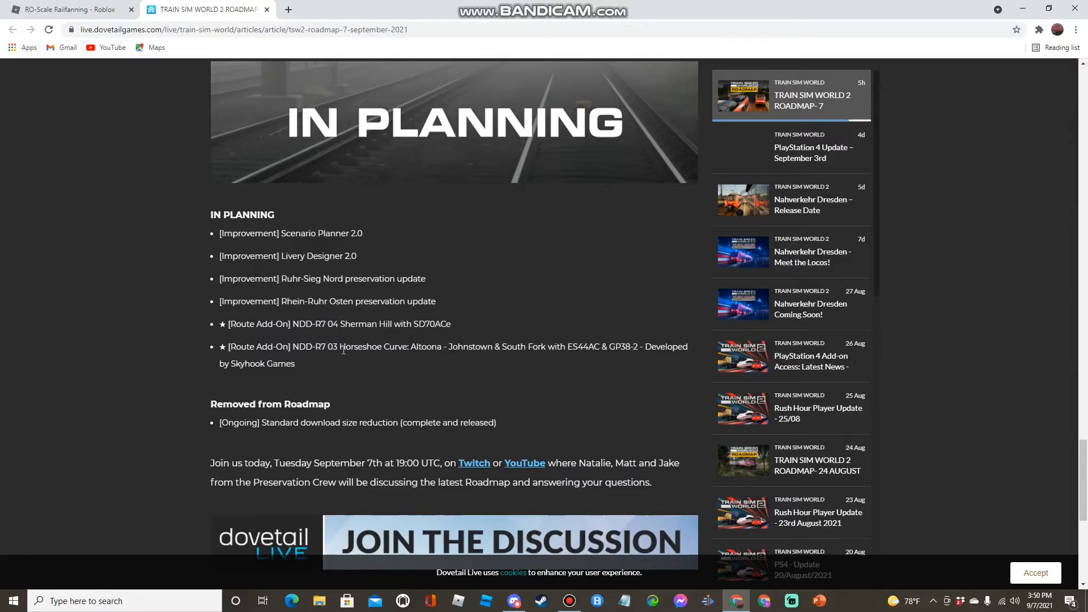
pyautogui.moveTo(338, 347); pyautogui.dragTo(441, 347)
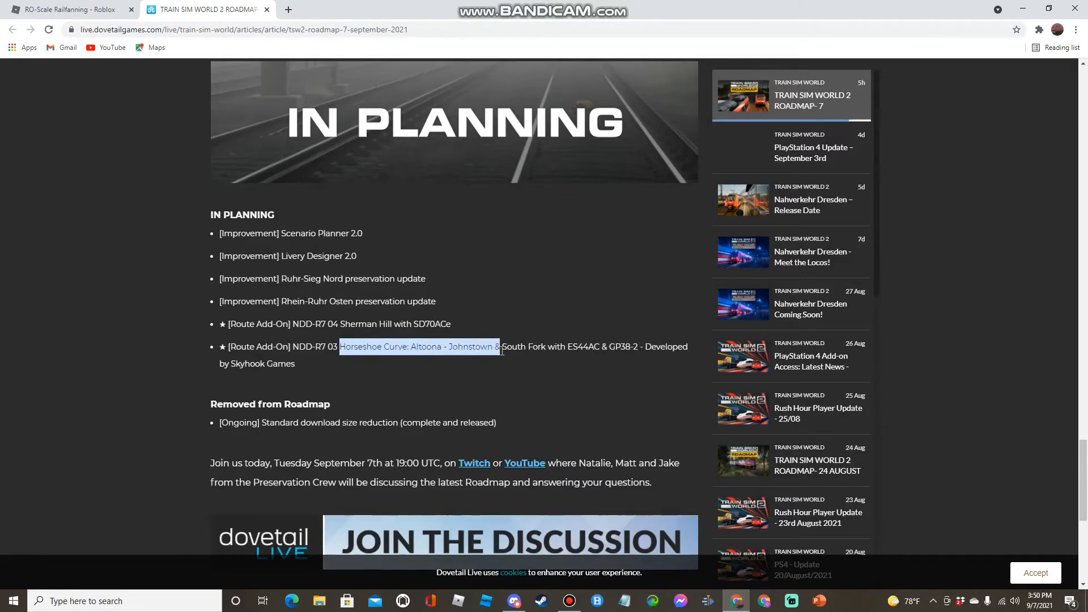
pyautogui.moveTo(499, 347); pyautogui.dragTo(567, 347)
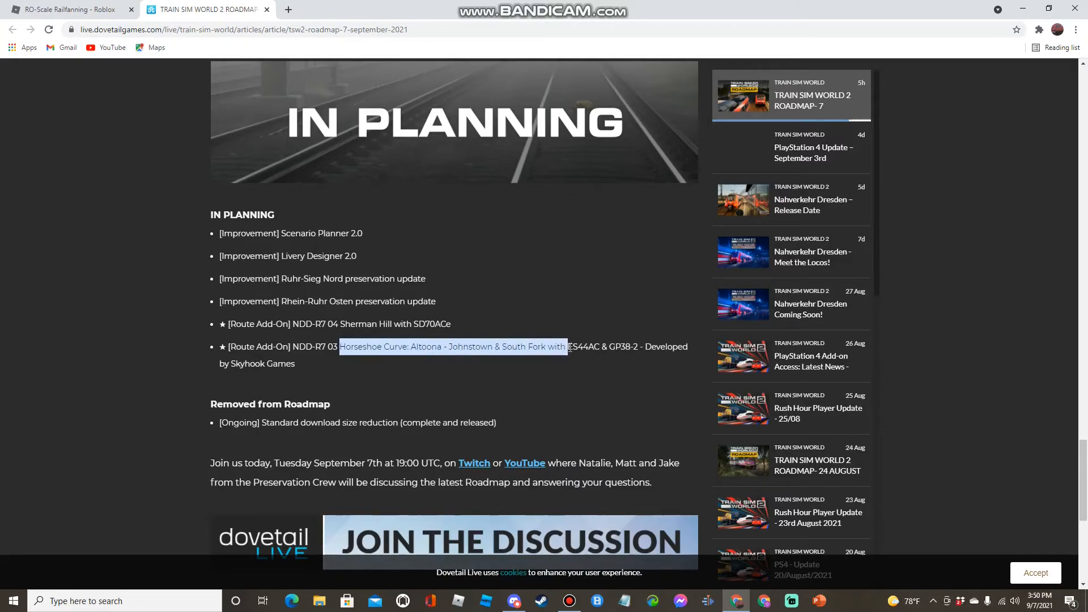
pyautogui.moveTo(567, 346); pyautogui.dragTo(632, 347)
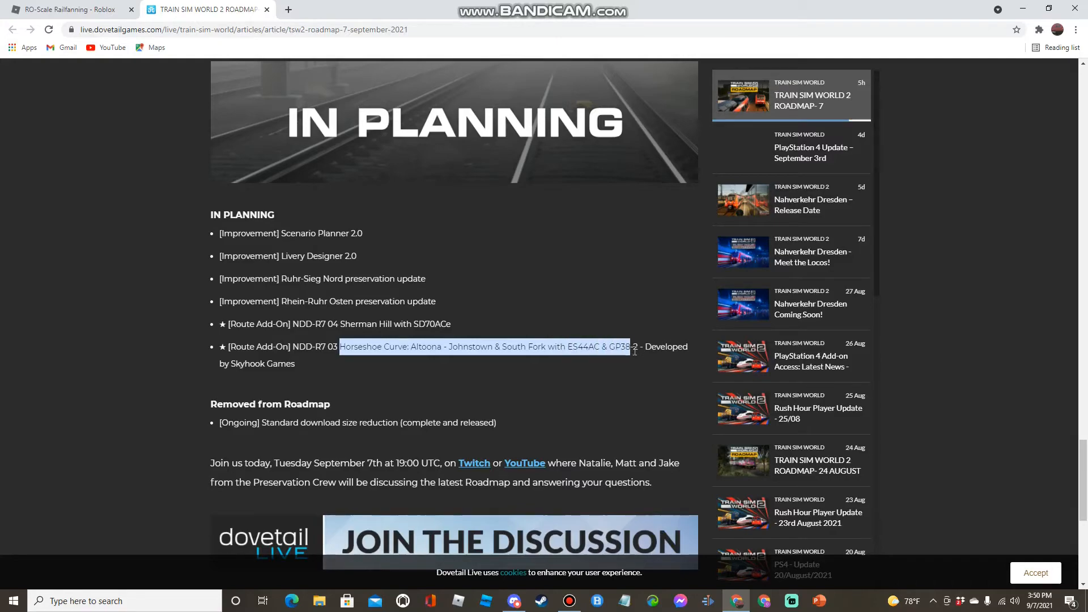
pyautogui.click(553, 396)
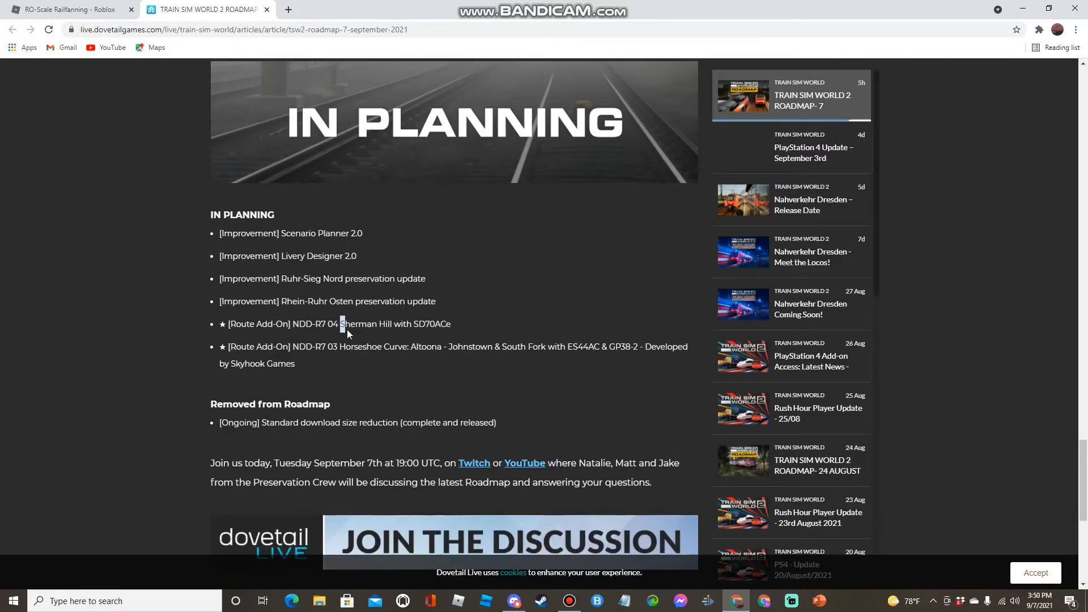
# Step: Revisit the Sherman Hill name and Horseshoe Curve description, highlighting the ES44AC locomotive
pyautogui.moveTo(341, 322); pyautogui.dragTo(450, 323)
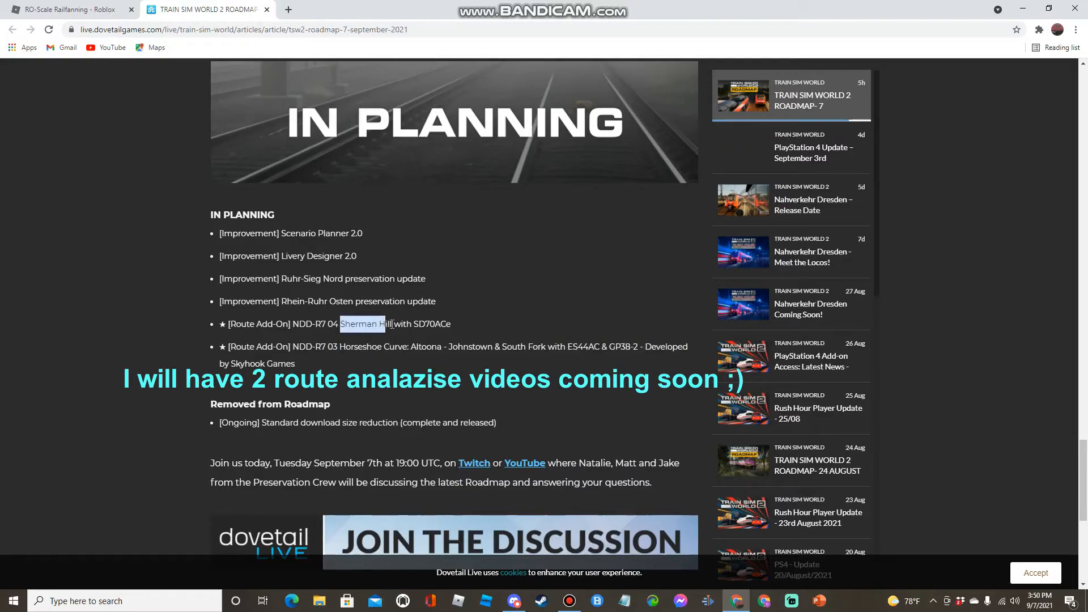
pyautogui.moveTo(344, 323); pyautogui.dragTo(449, 323)
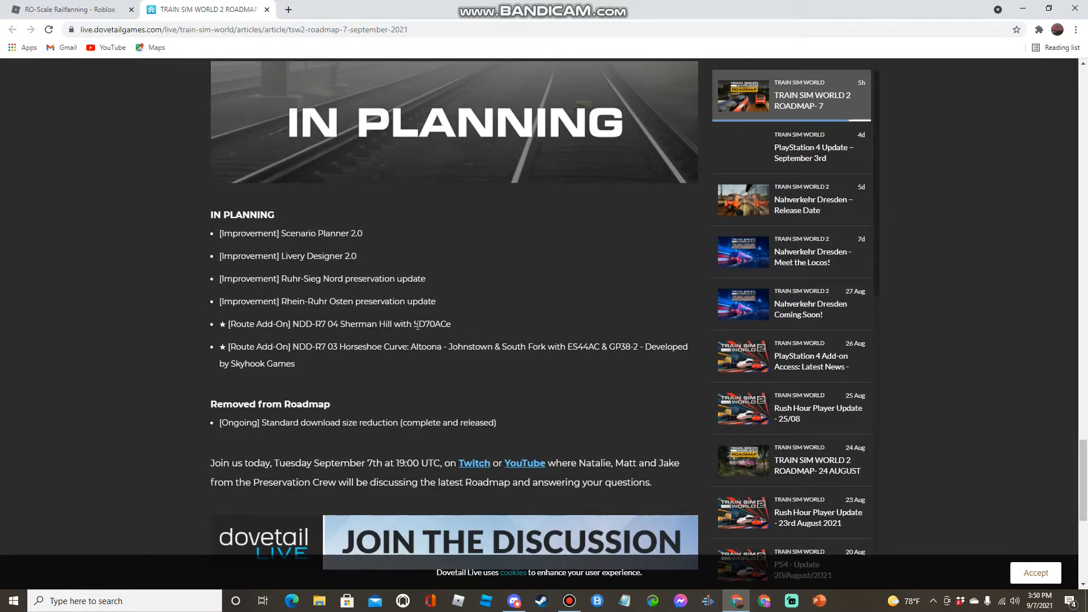
pyautogui.moveTo(458, 317)
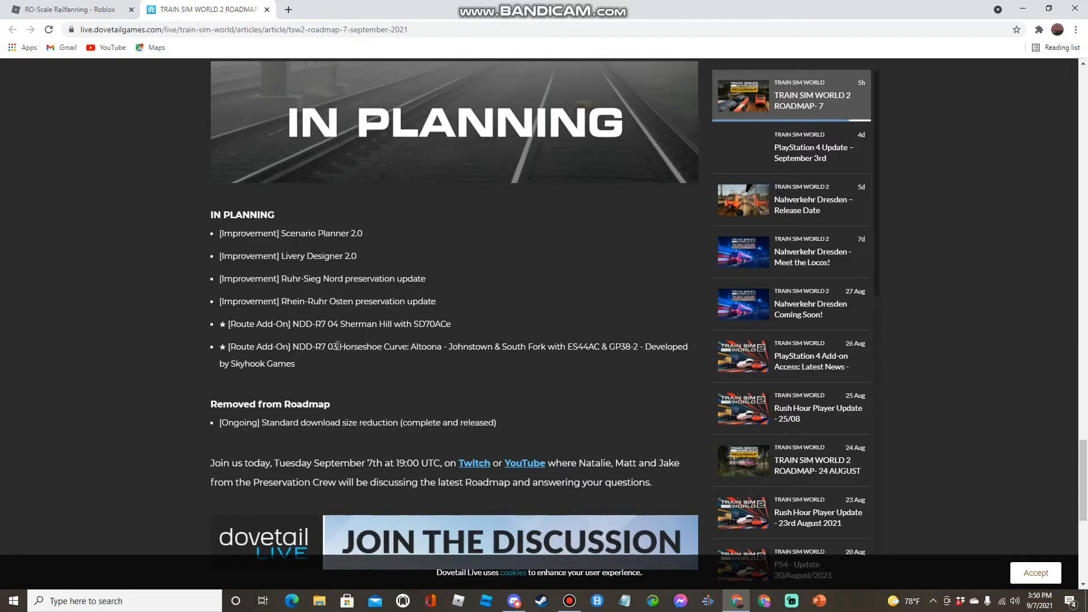
pyautogui.moveTo(340, 347); pyautogui.dragTo(546, 347)
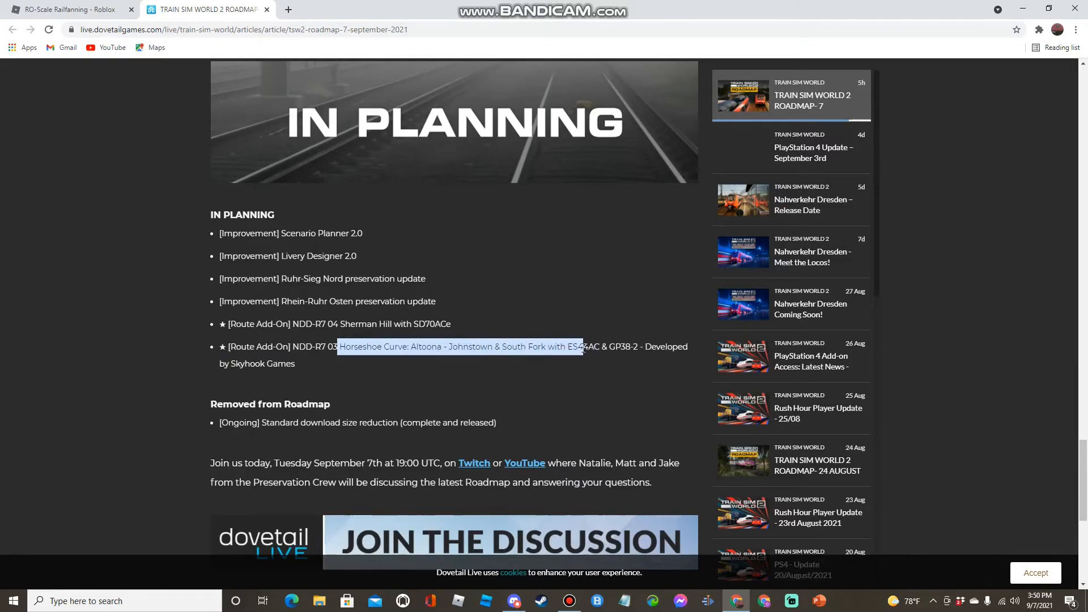
pyautogui.click(338, 349)
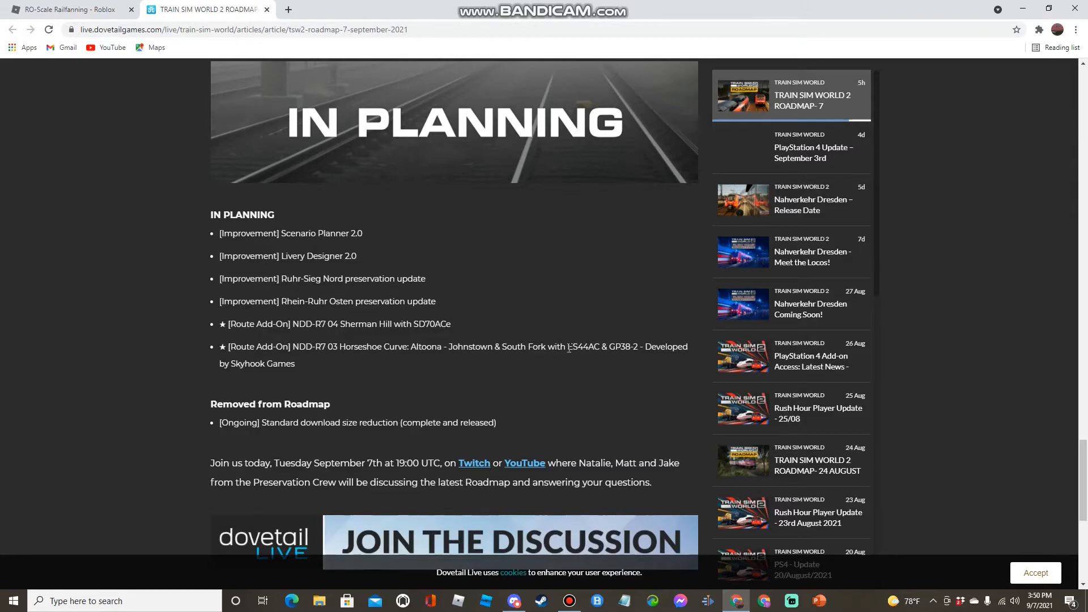
pyautogui.doubleClick(583, 347)
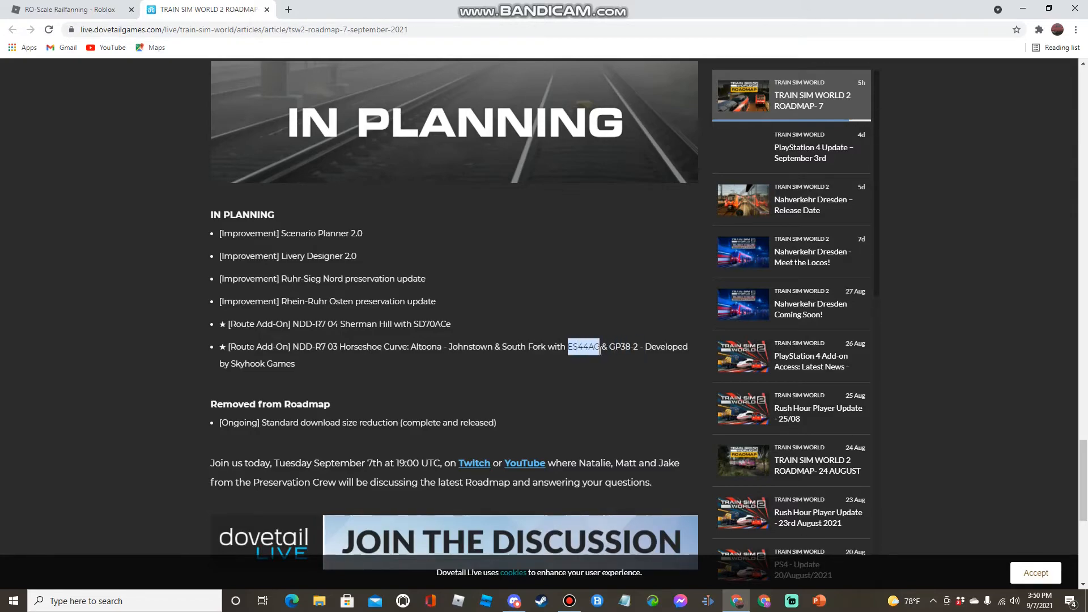
# Step: Scroll back toward the Next Arrival and Upcoming sections
pyautogui.scroll(-3)
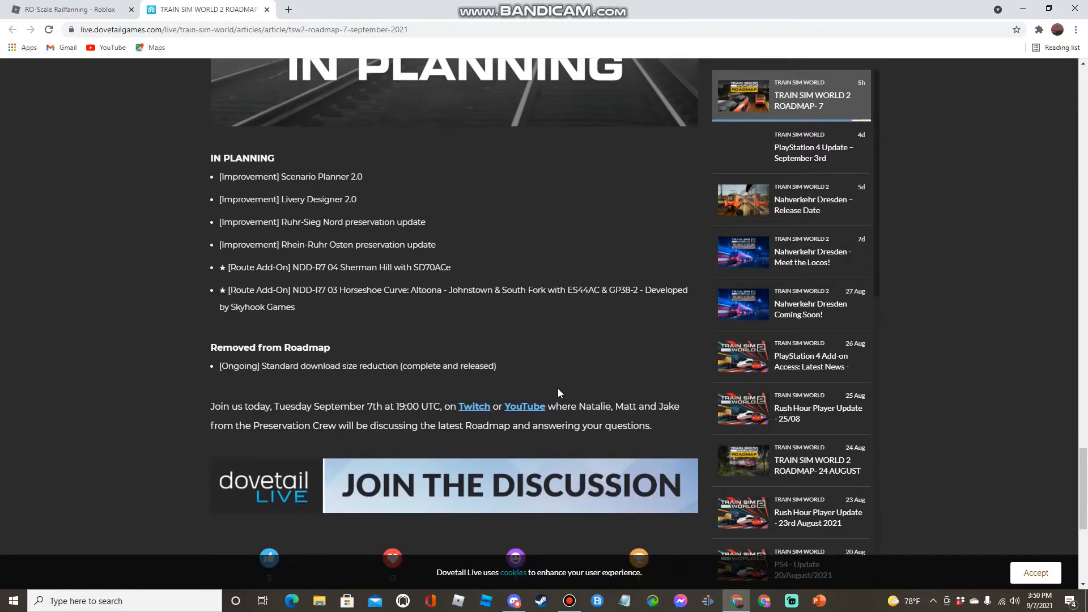
pyautogui.scroll(3)
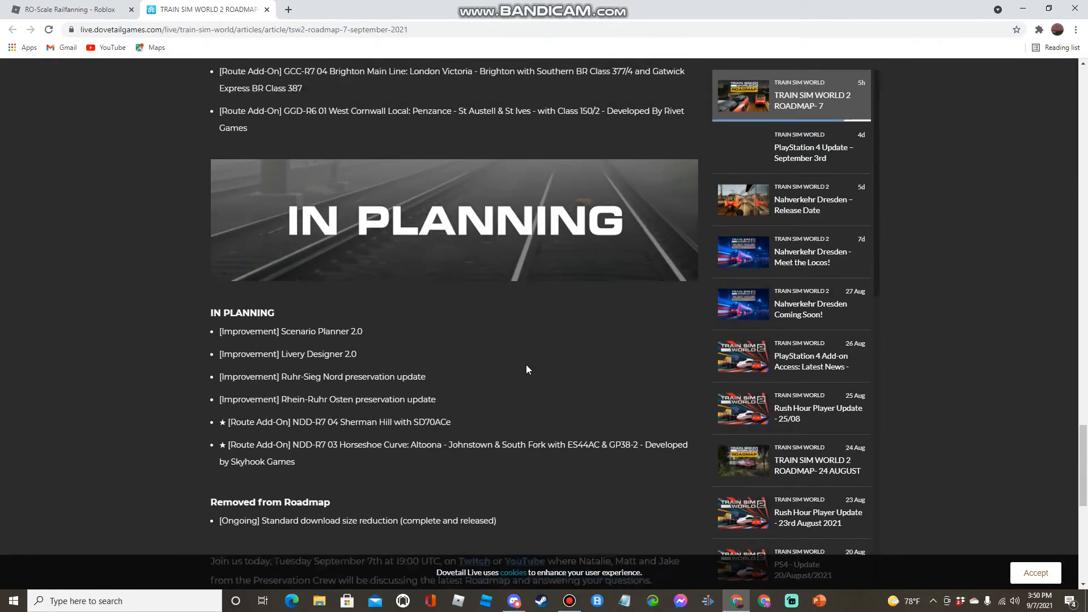
pyautogui.scroll(3)
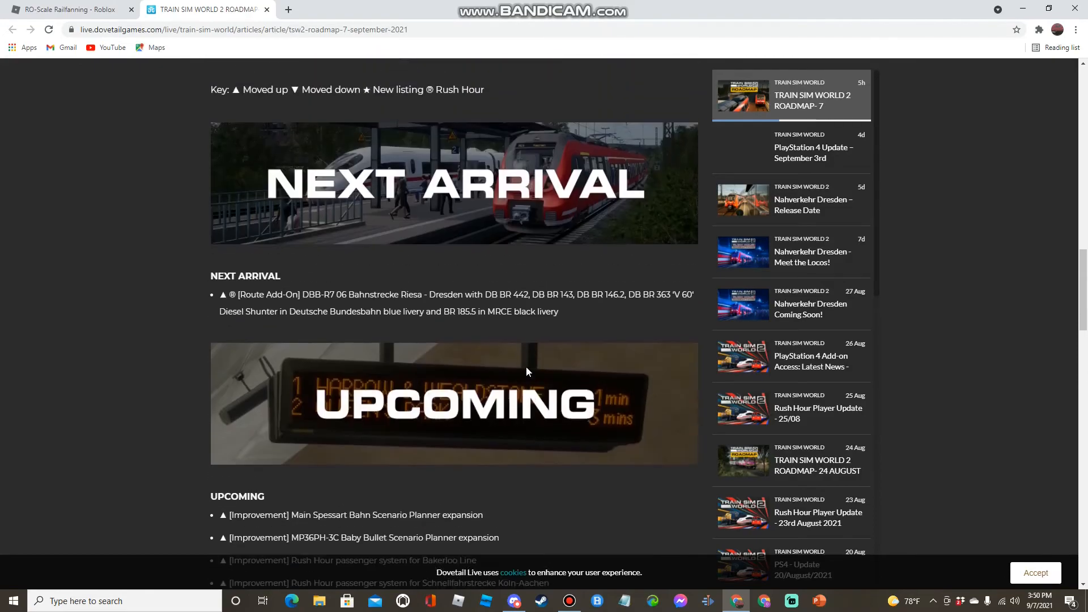
pyautogui.scroll(-3)
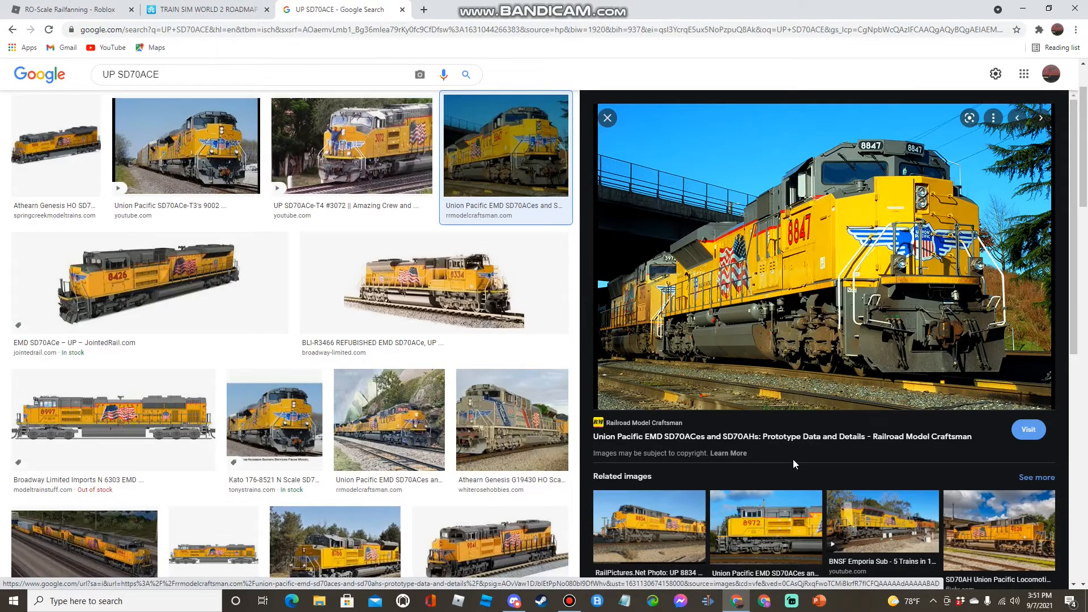
pyautogui.moveTo(449, 313)
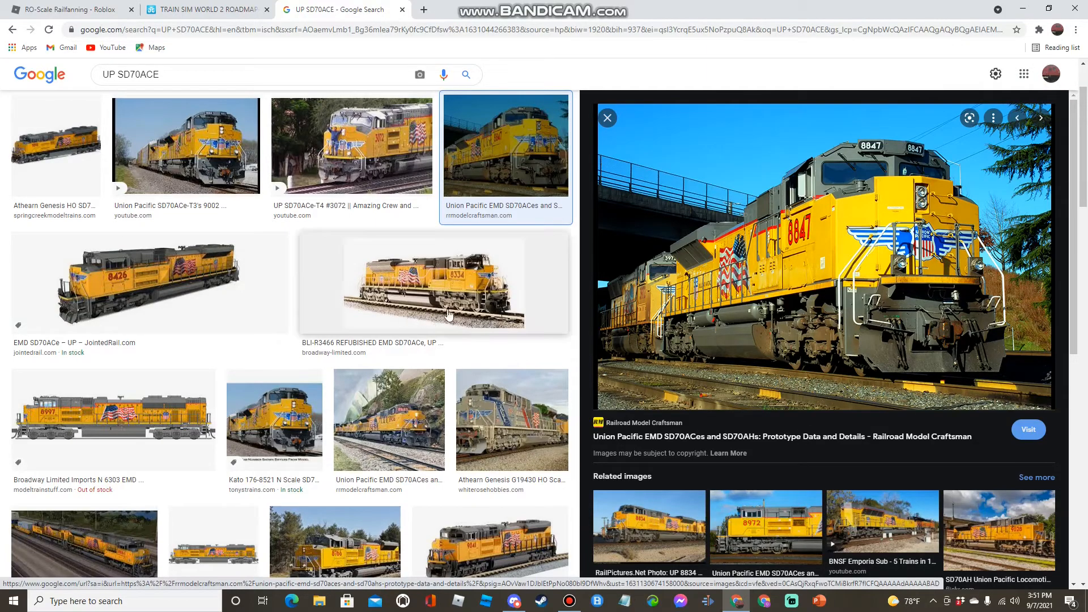
pyautogui.moveTo(226, 396)
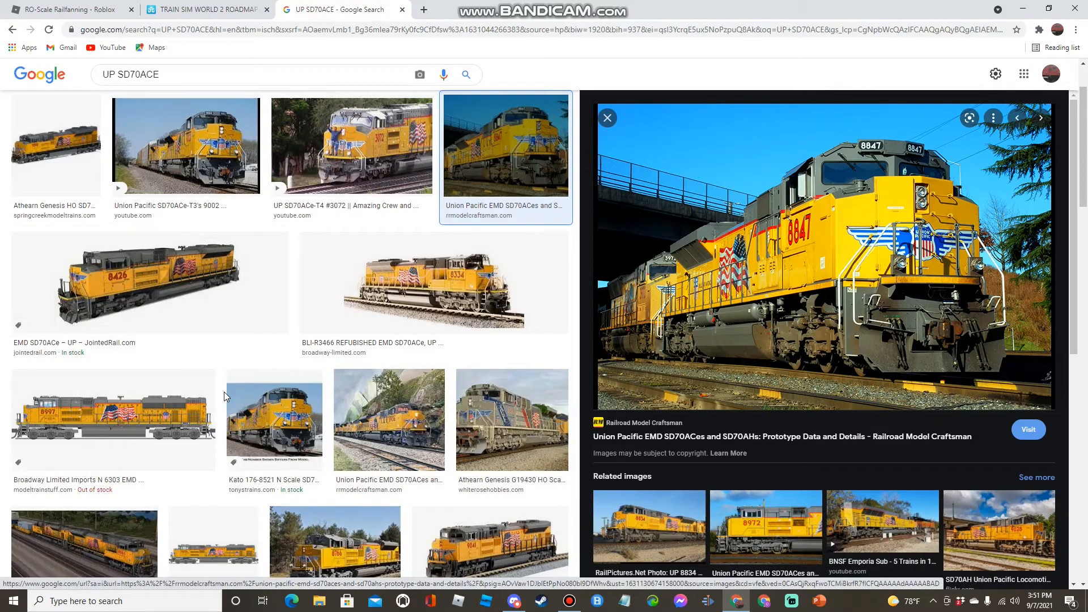
# Step: Search Google Images for NS ES44AC, NS ES44AC cab and UP SD70ACE cab photos, then return to Discord
pyautogui.write('NS ES44AC')
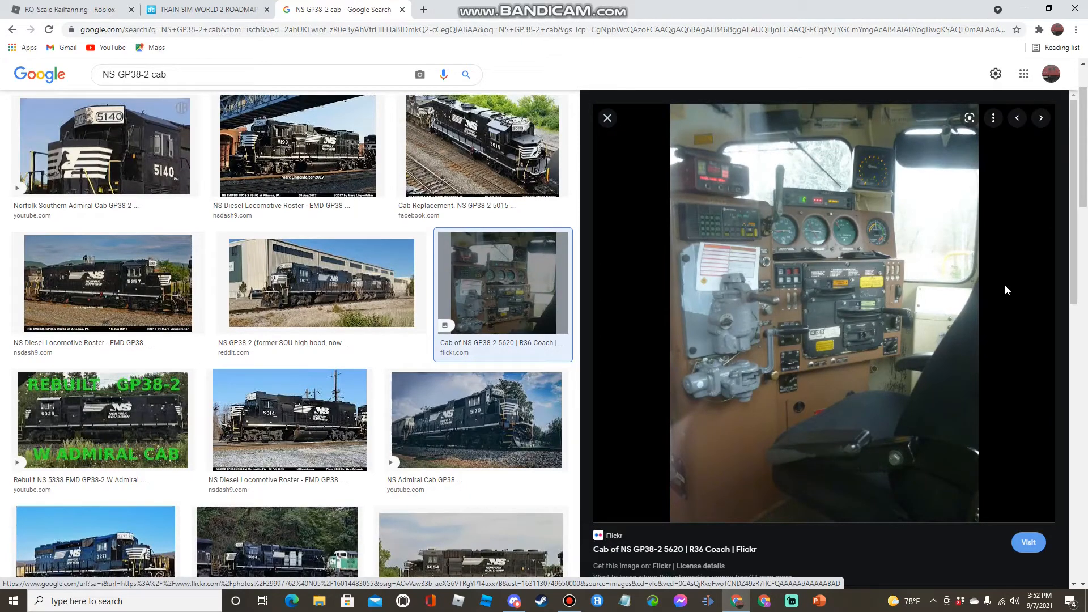
pyautogui.write('NS ES44AC cab')
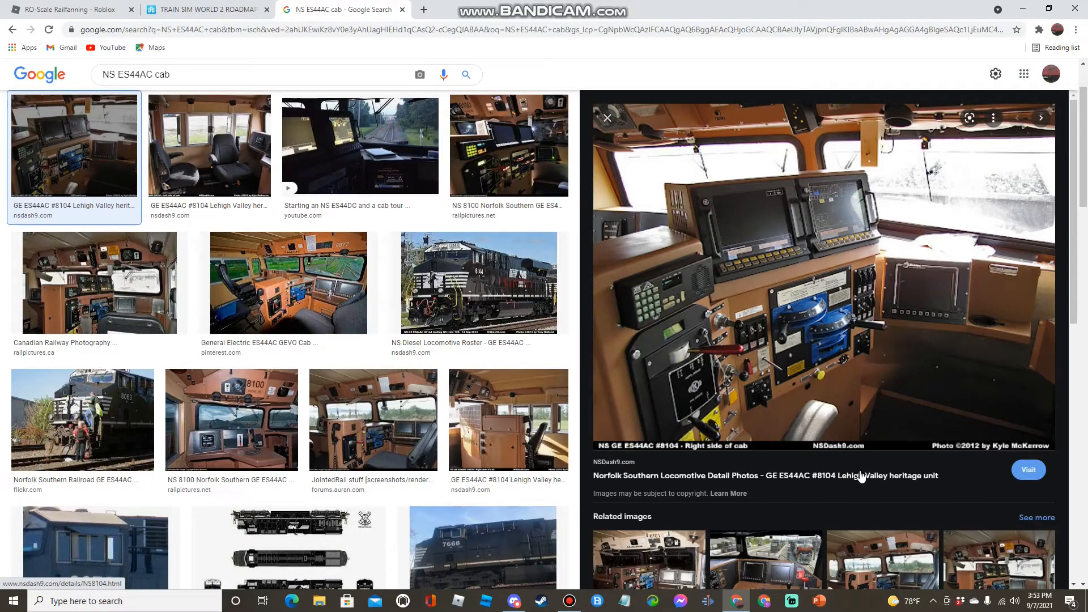
pyautogui.write('UP SD70ACE cab')
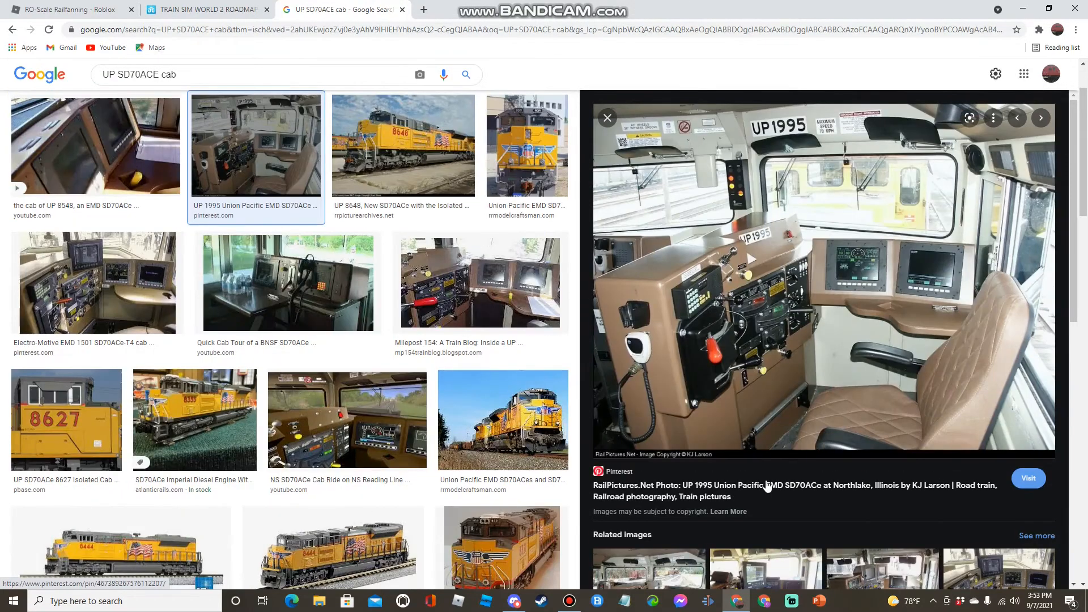
pyautogui.moveTo(800, 501)
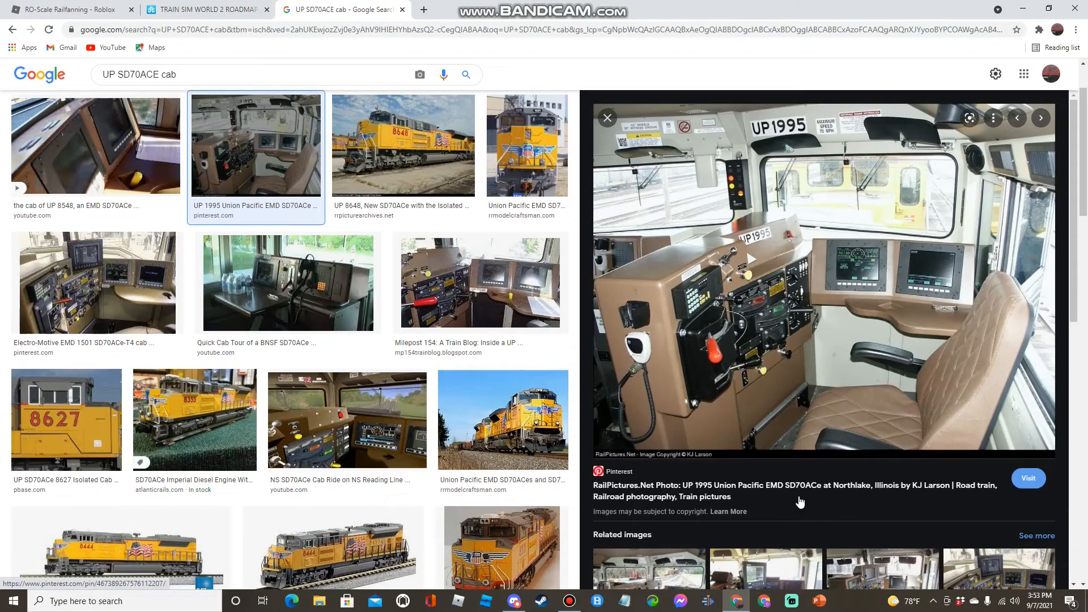
pyautogui.click(513, 601)
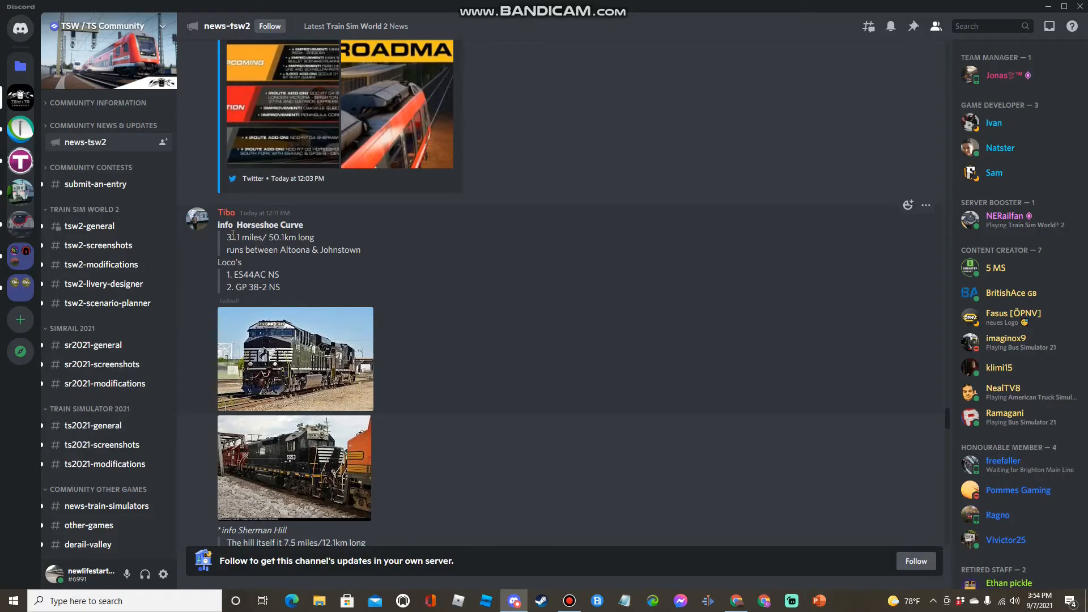
pyautogui.doubleClick(242, 237)
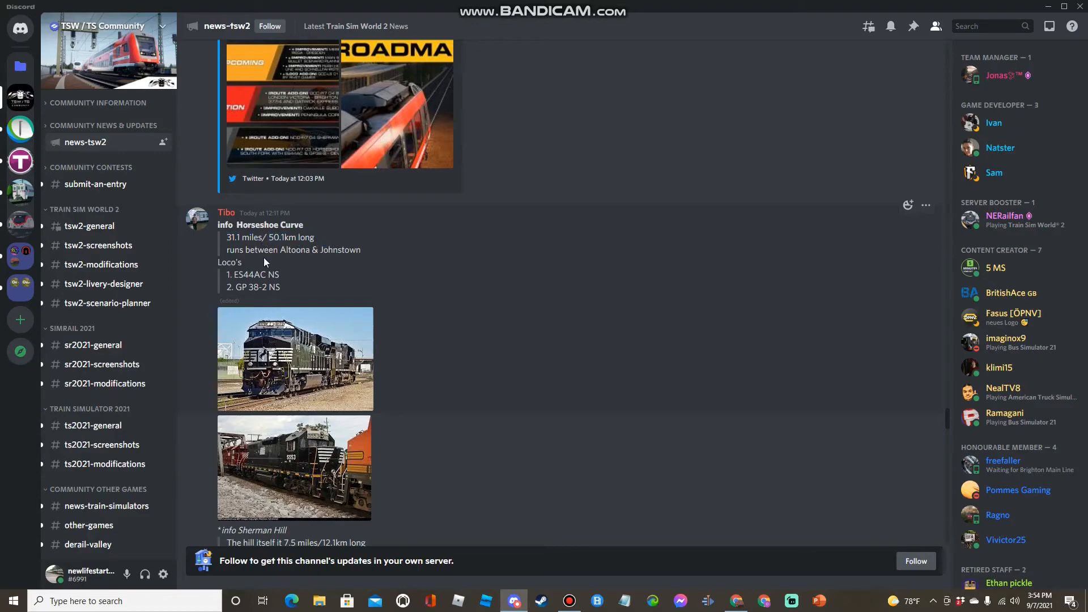
pyautogui.moveTo(226, 249); pyautogui.dragTo(361, 249)
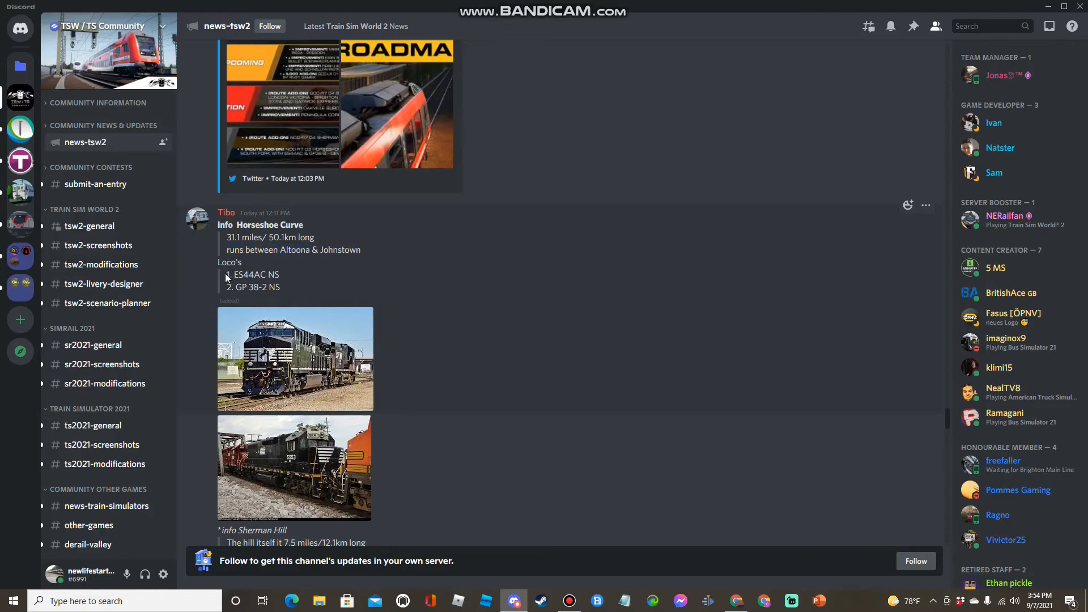
pyautogui.scroll(-3)
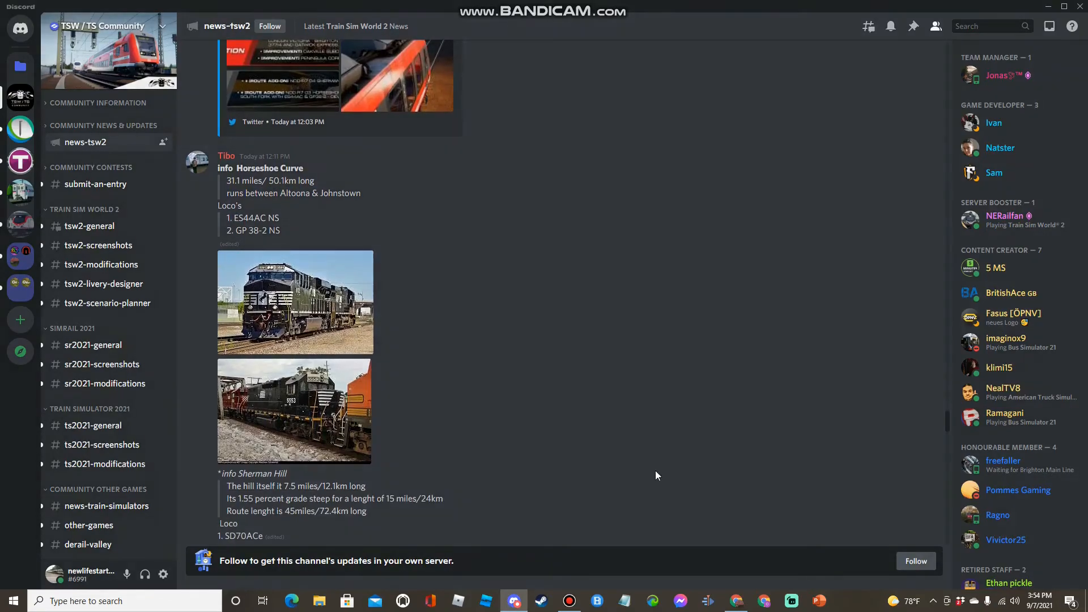
pyautogui.moveTo(276, 411)
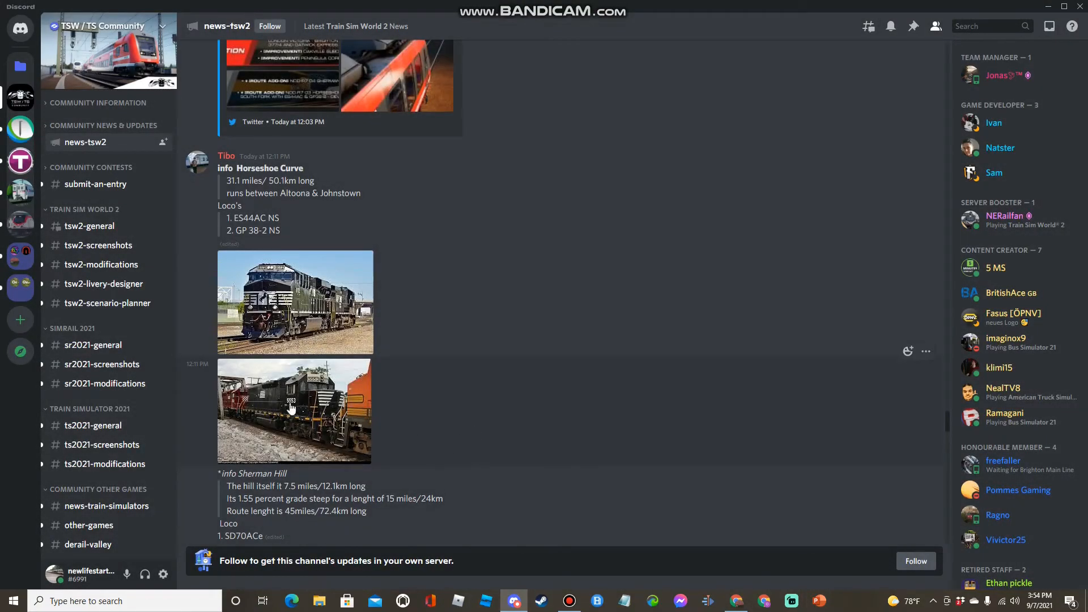
pyautogui.scroll(-3)
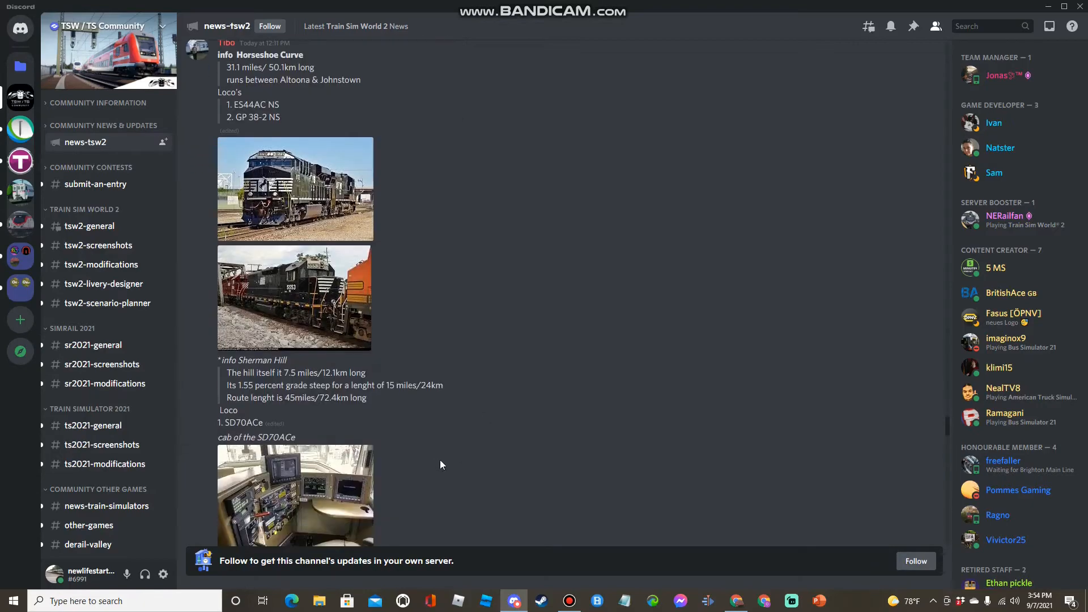
pyautogui.scroll(-3)
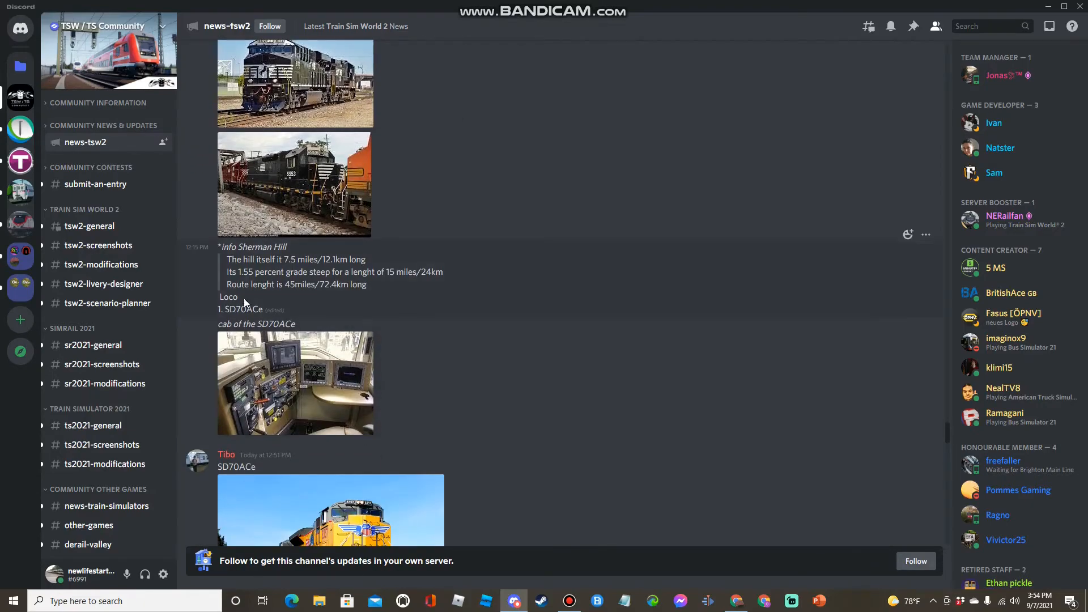
pyautogui.doubleClick(237, 260)
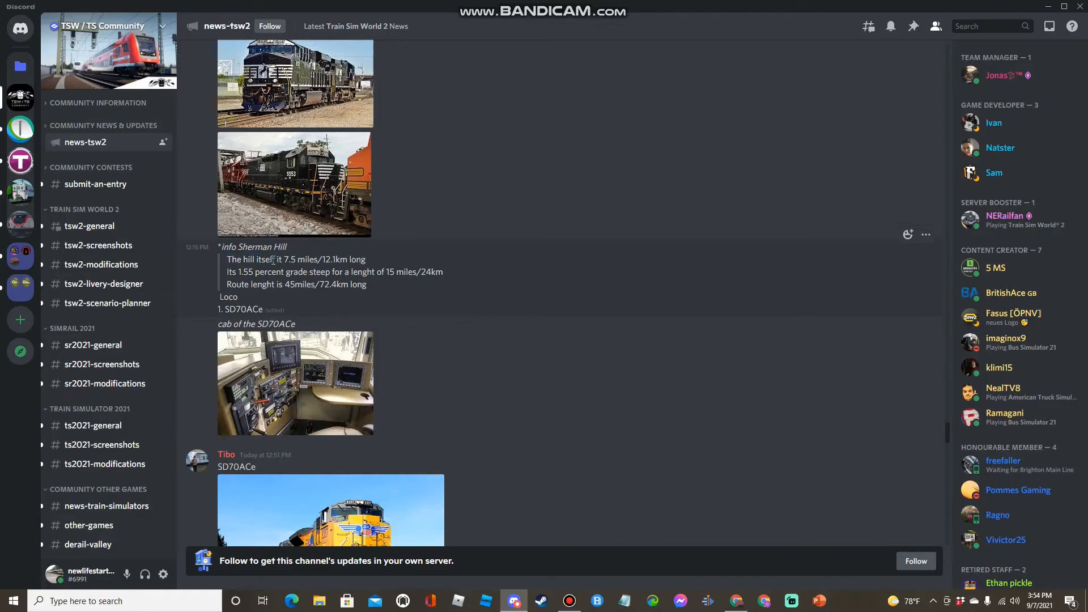
pyautogui.doubleClick(306, 259)
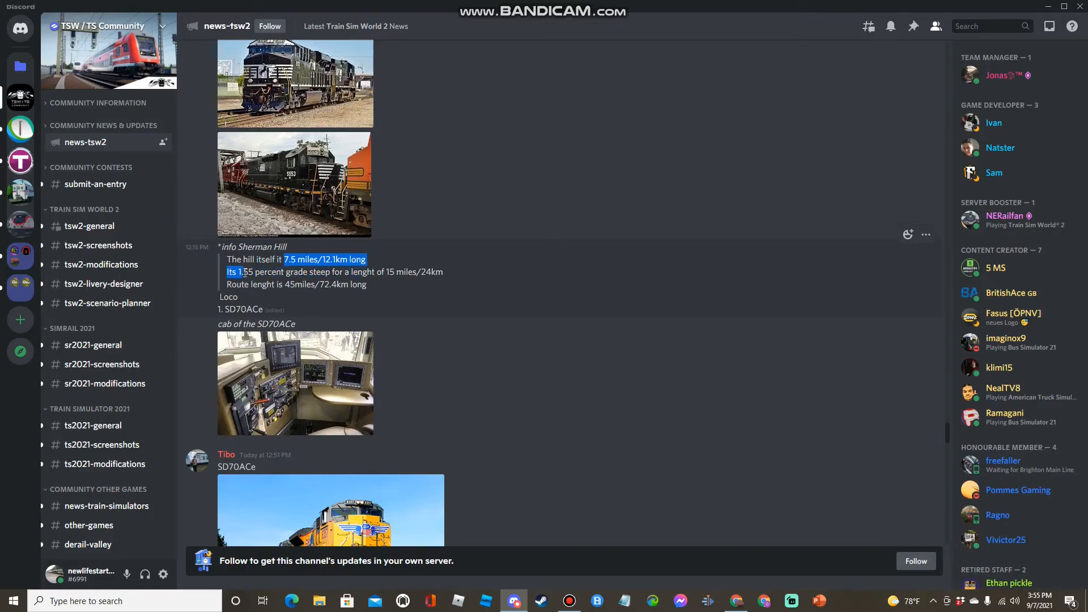
pyautogui.moveTo(228, 271); pyautogui.dragTo(313, 270)
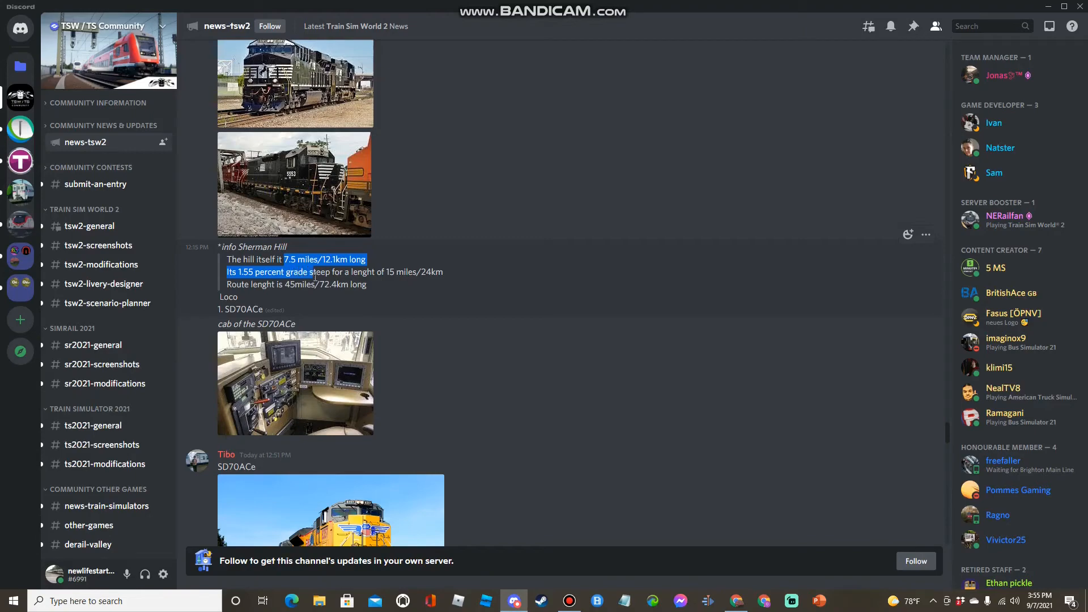
pyautogui.moveTo(314, 271); pyautogui.dragTo(422, 271)
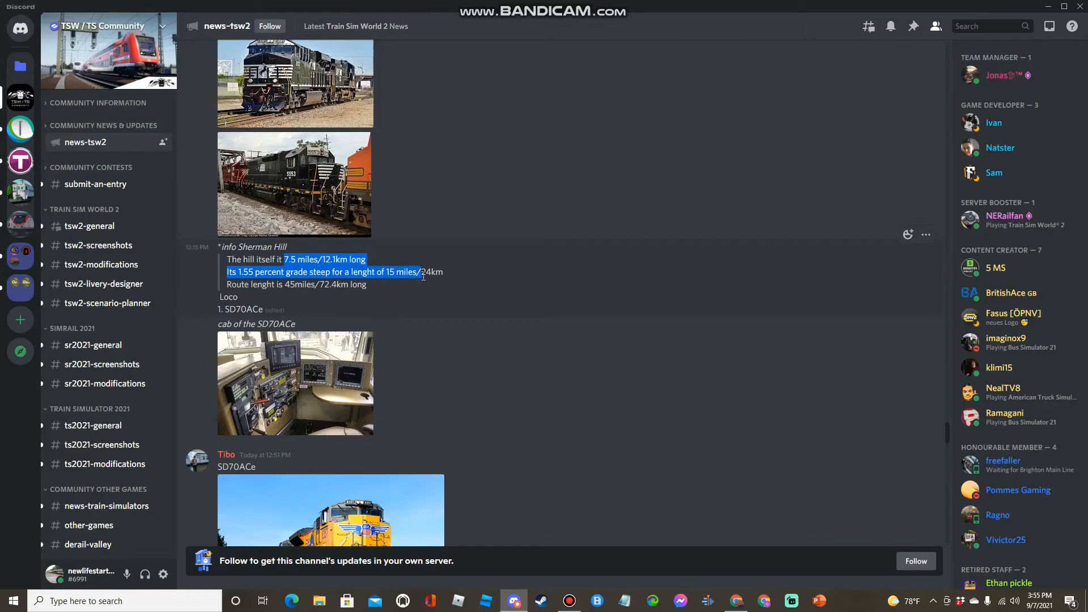
pyautogui.click(427, 304)
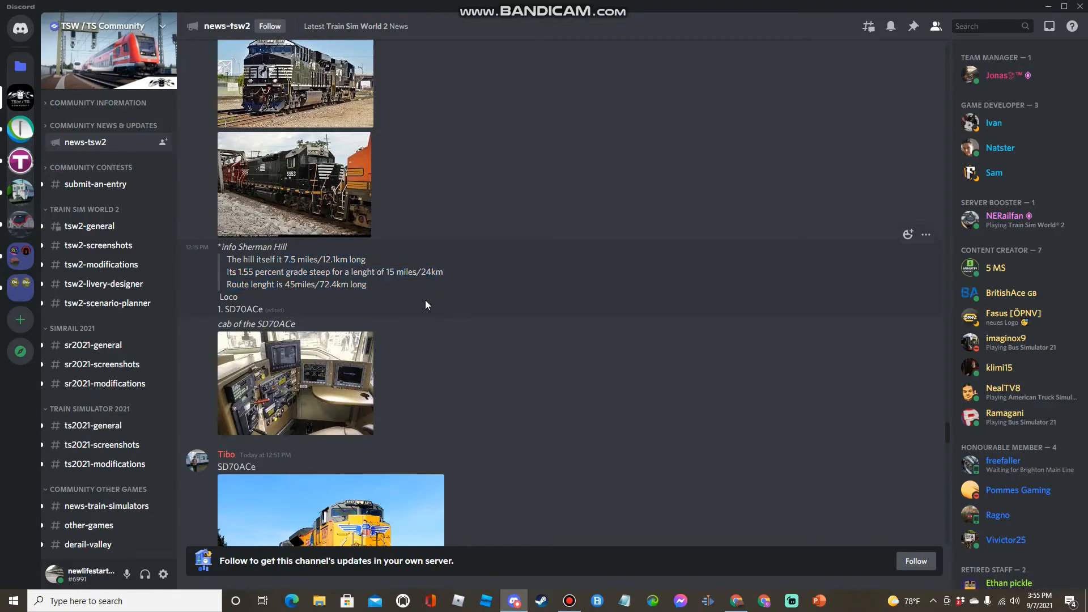
pyautogui.moveTo(227, 284); pyautogui.dragTo(364, 285)
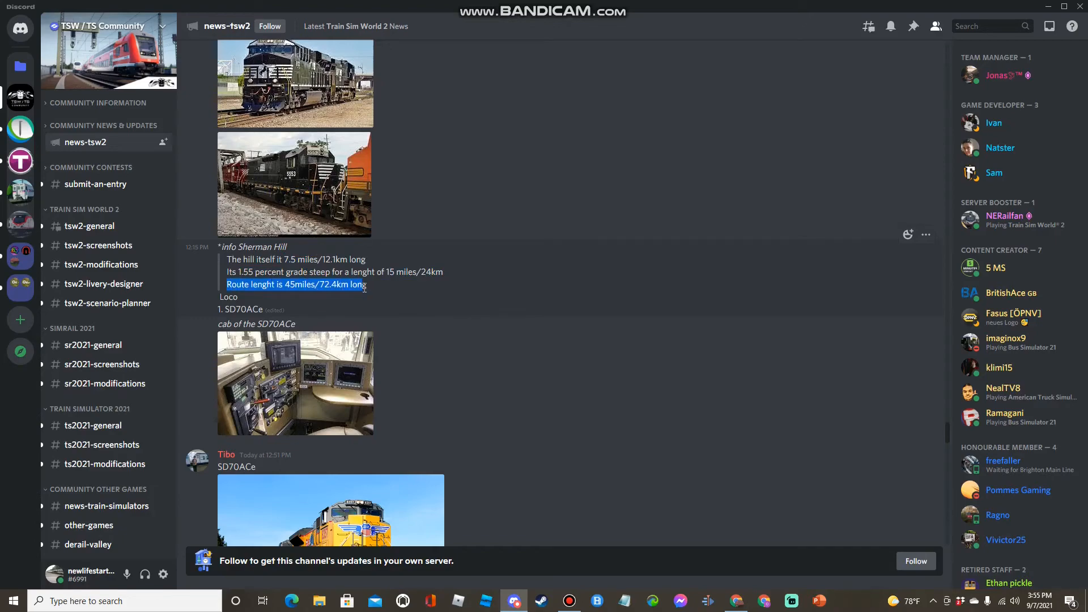
pyautogui.click(309, 297)
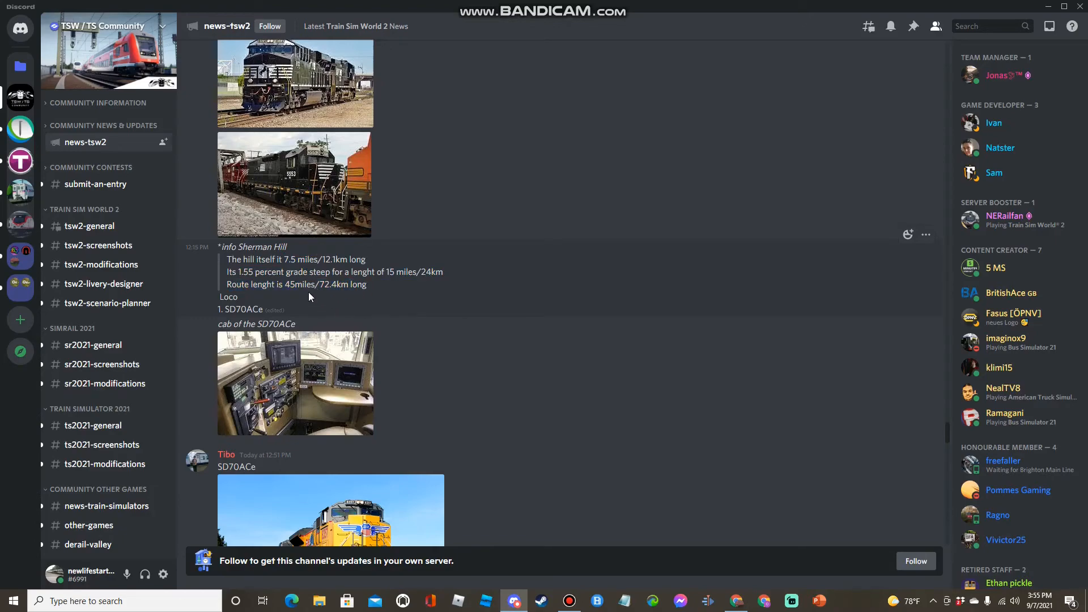
pyautogui.moveTo(306, 296)
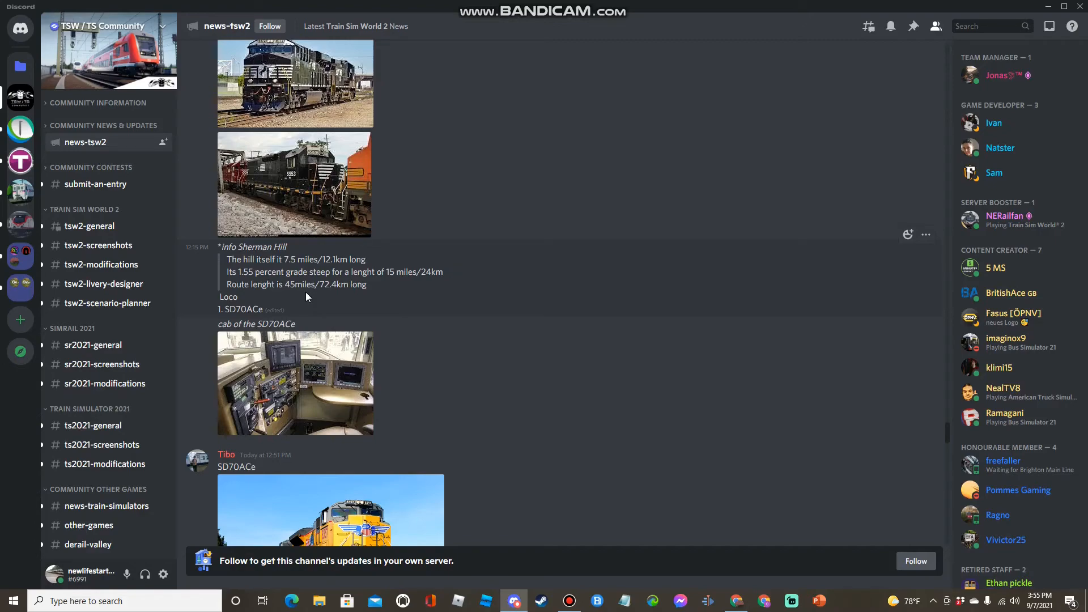
pyautogui.moveTo(211, 328)
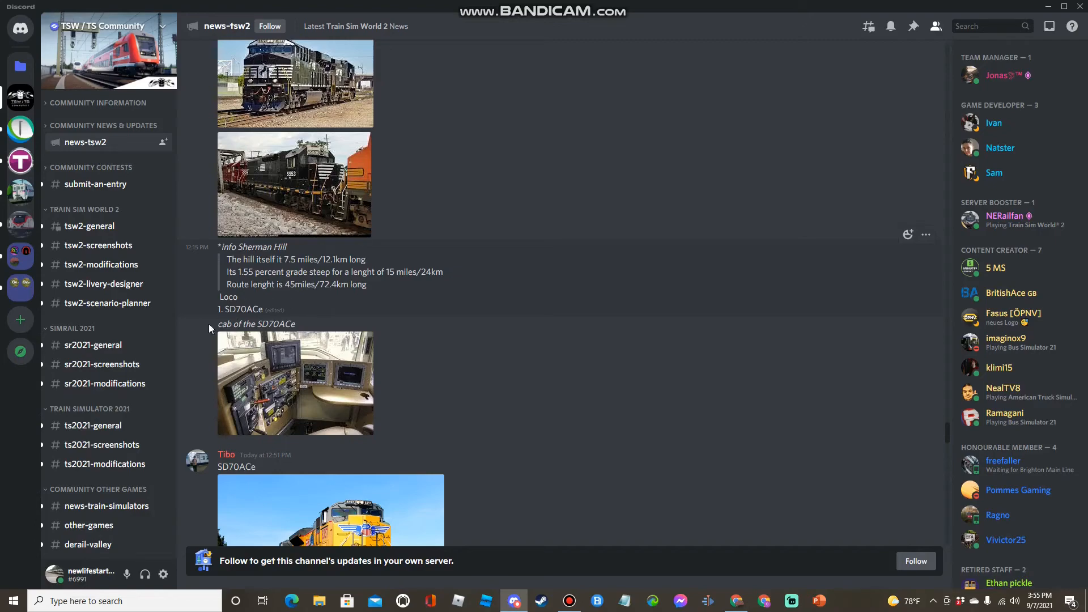
pyautogui.moveTo(375, 299)
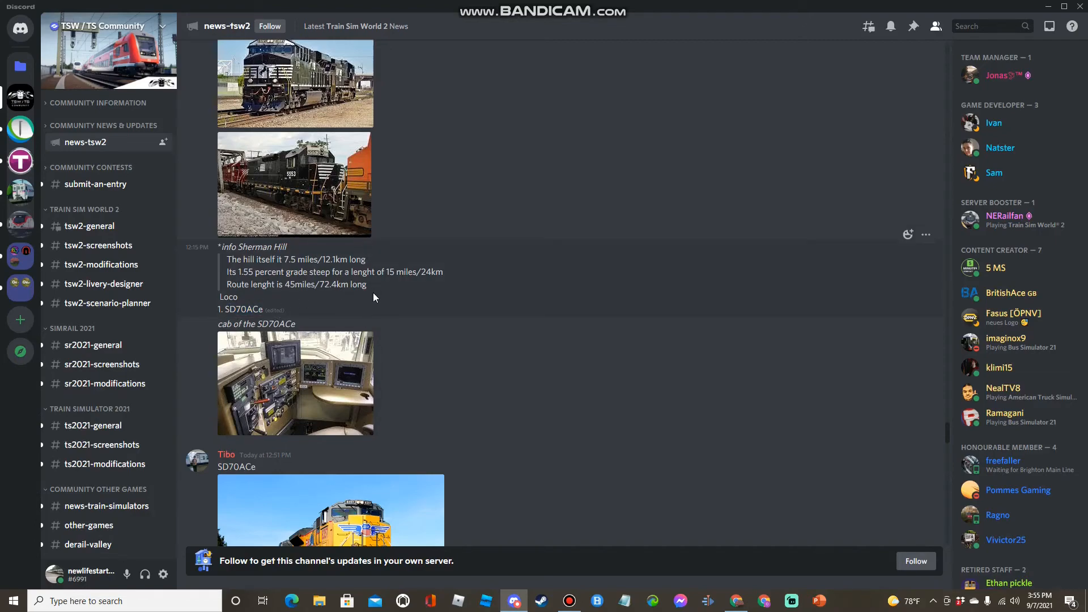
pyautogui.click(295, 383)
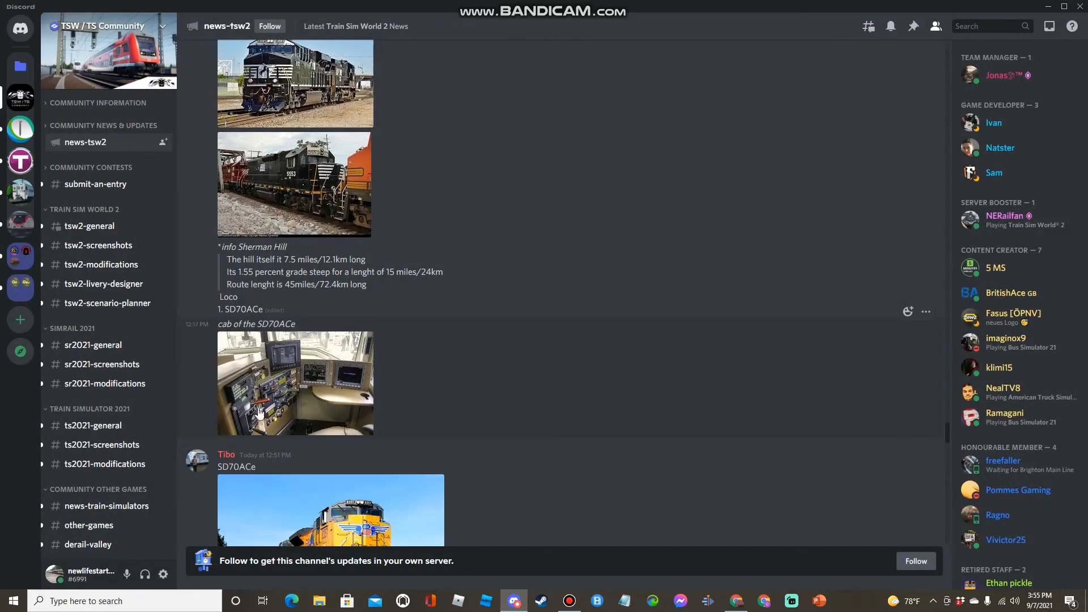
pyautogui.moveTo(236, 414)
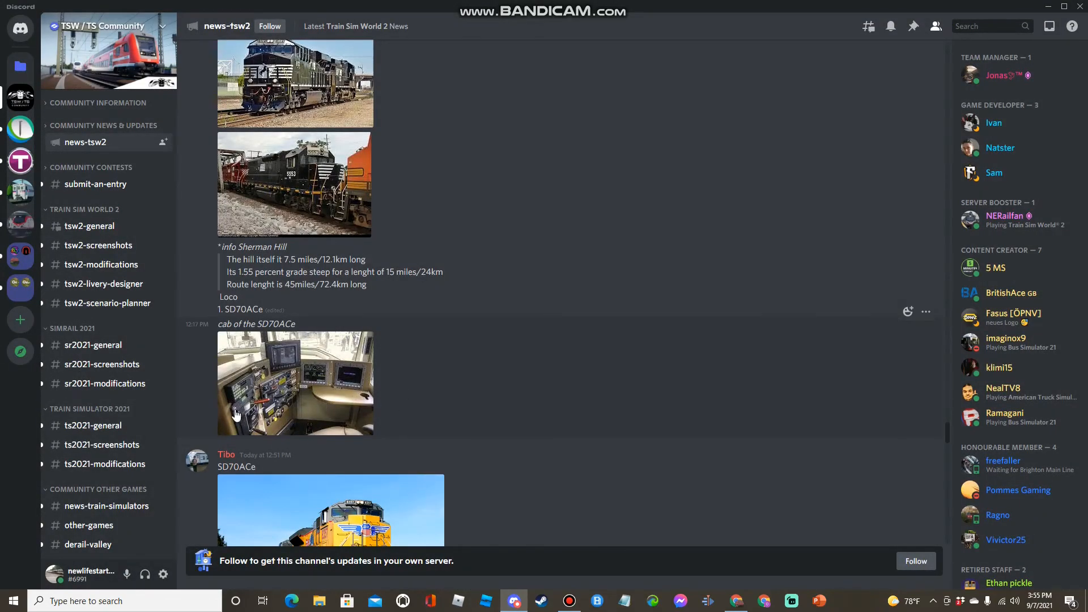
pyautogui.click(331, 510)
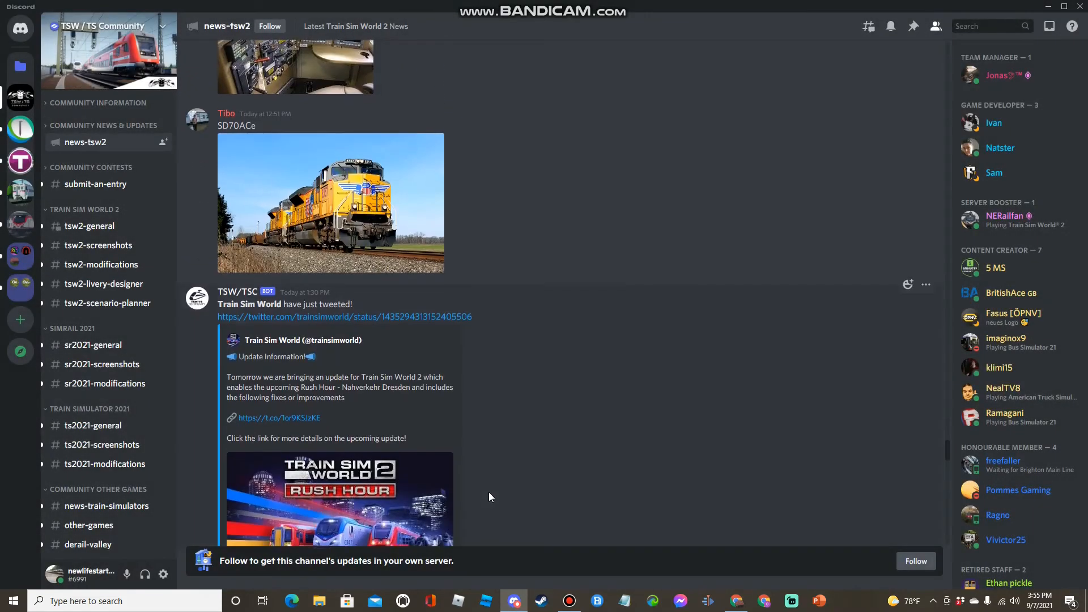
# Step: Scroll past the Meißen screenshots and switch to the news-ts2021 channel
pyautogui.scroll(-3)
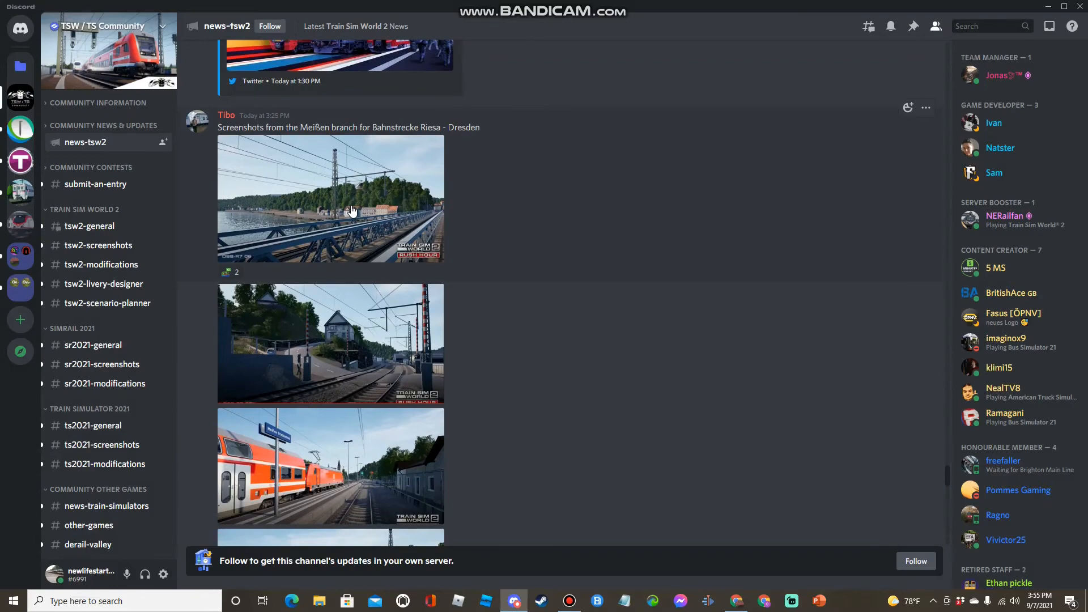
pyautogui.click(351, 211)
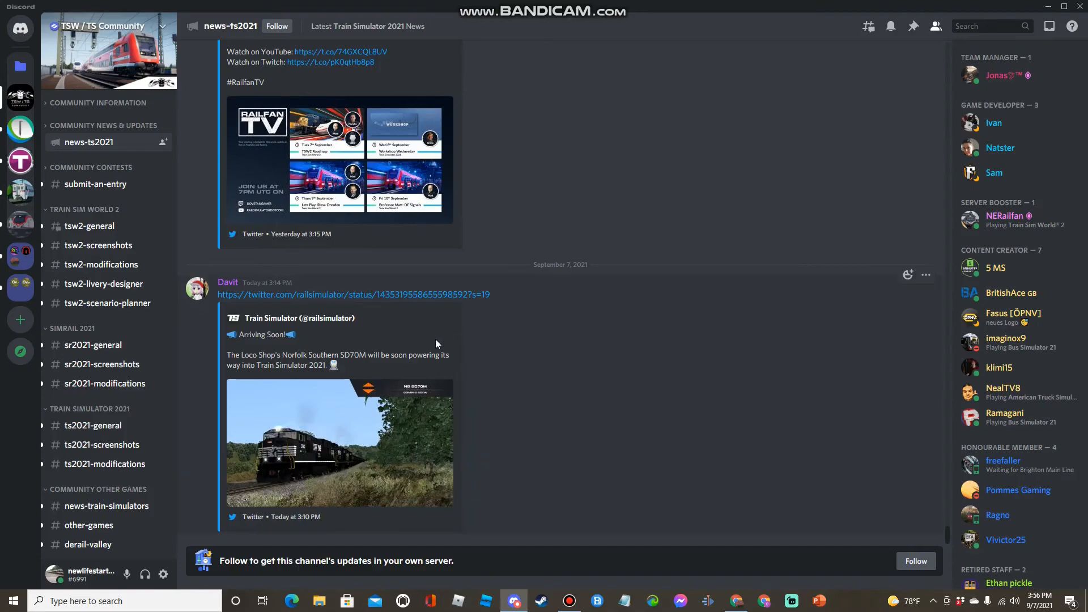
pyautogui.moveTo(408, 405)
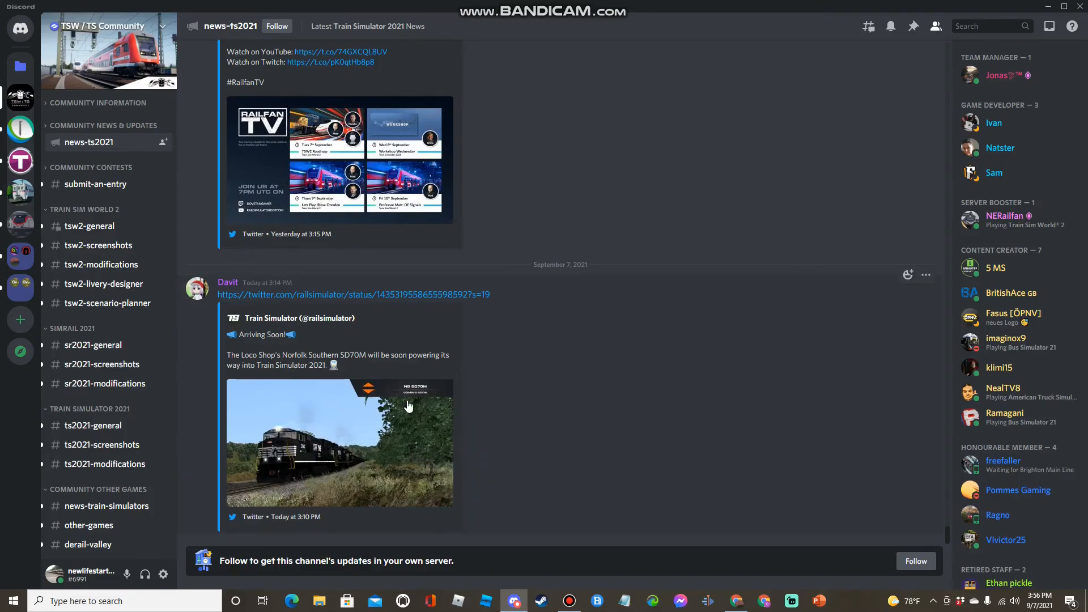
pyautogui.moveTo(427, 319)
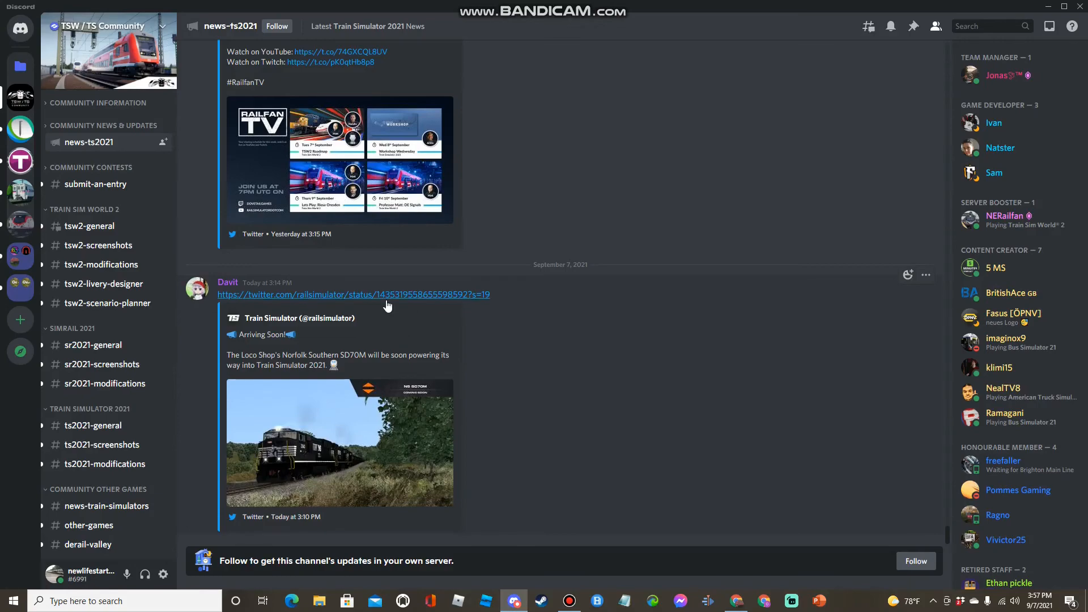
pyautogui.moveTo(324, 289)
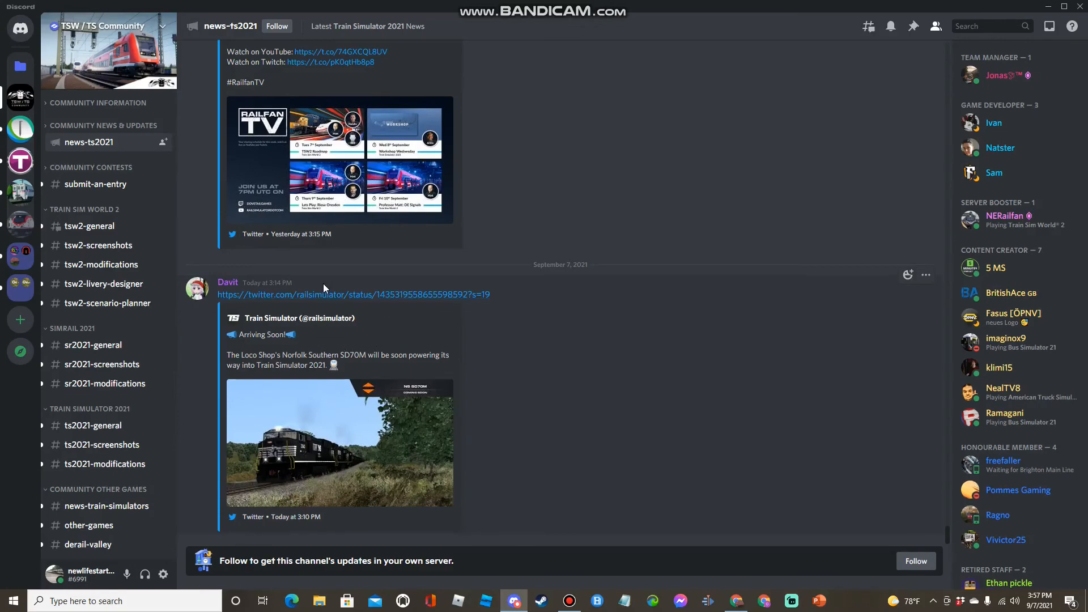
# Step: Follow the news-ts2021 twitter.com link to the Norfolk Southern SD70M tweet in Chrome
pyautogui.click(354, 295)
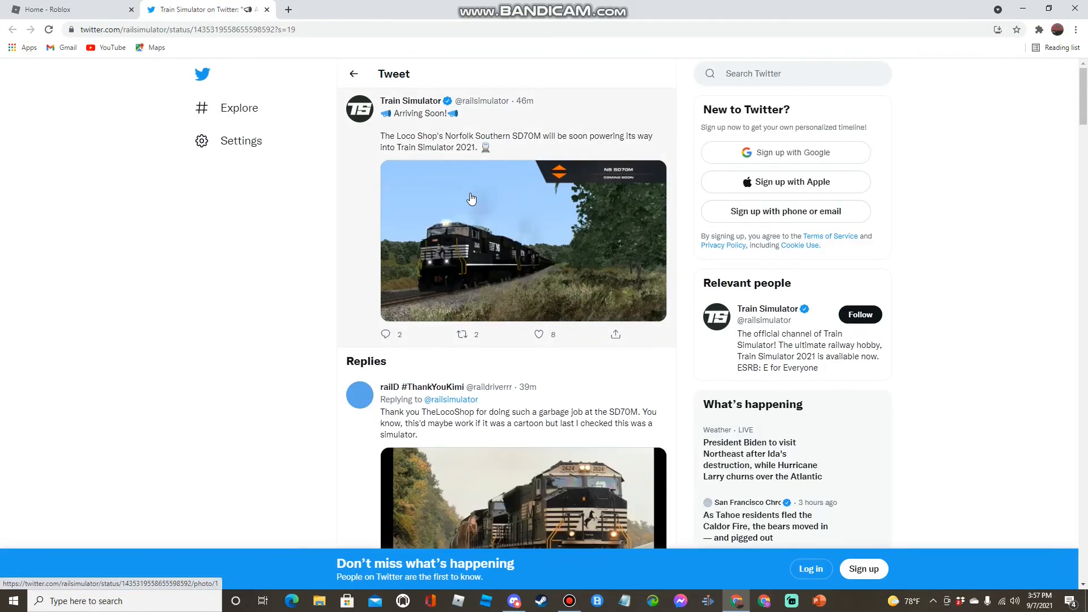
# Step: View the SD70M tweet photo and a reply's real NS SD70M photo, then return to Discord
pyautogui.click(471, 199)
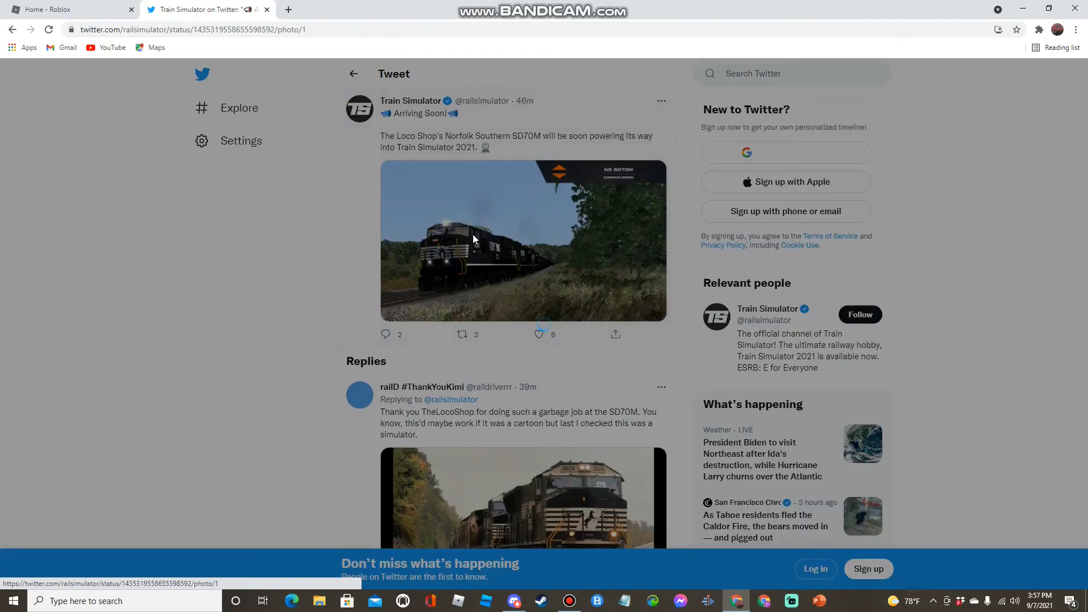
pyautogui.click(474, 240)
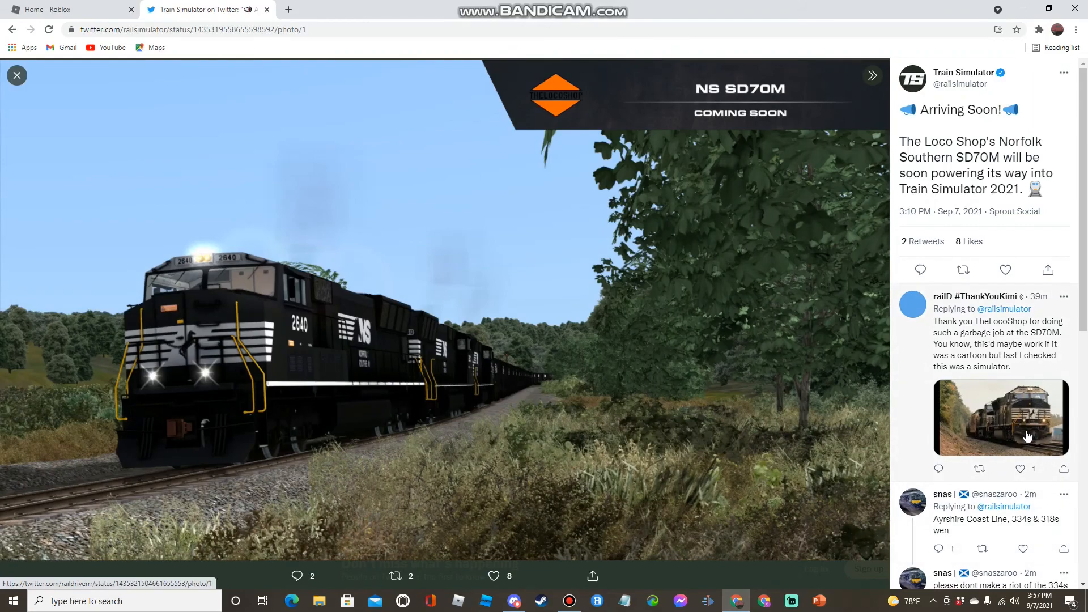
pyautogui.click(1001, 417)
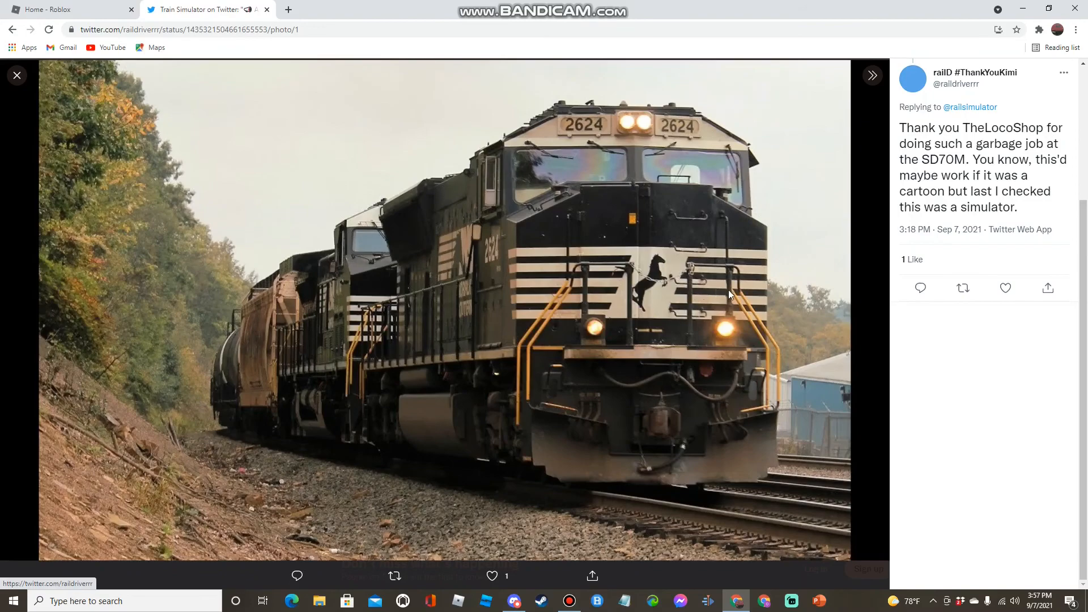
pyautogui.moveTo(670, 339)
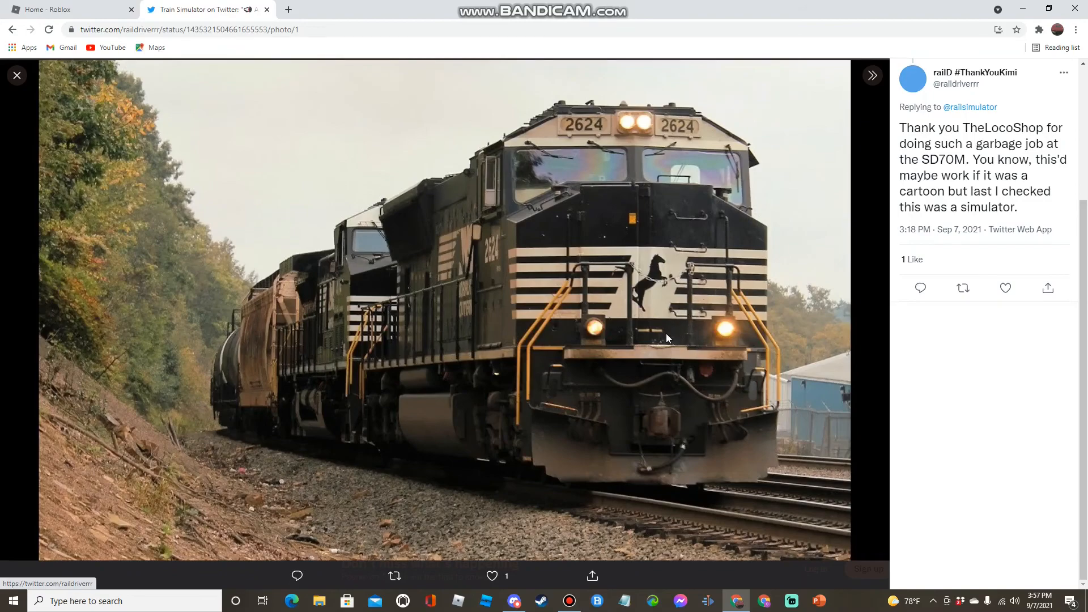
pyautogui.click(514, 601)
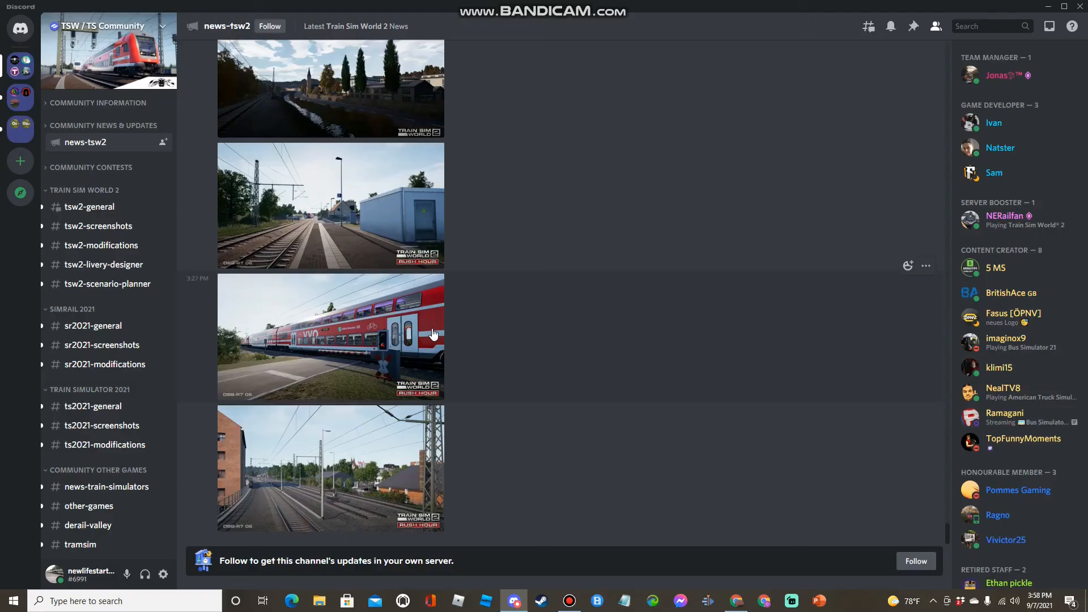
pyautogui.moveTo(429, 331)
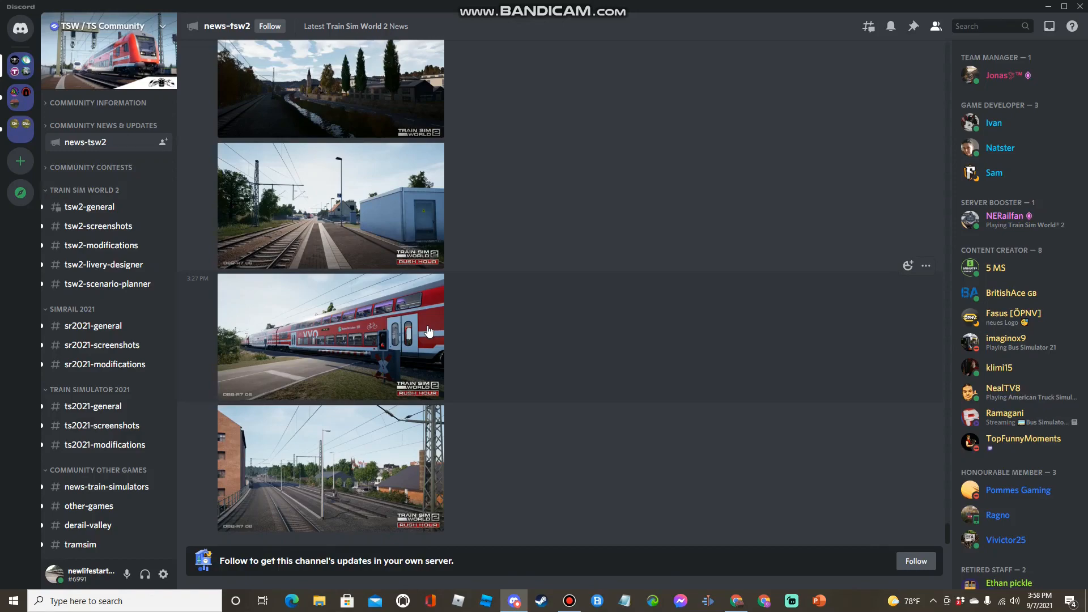